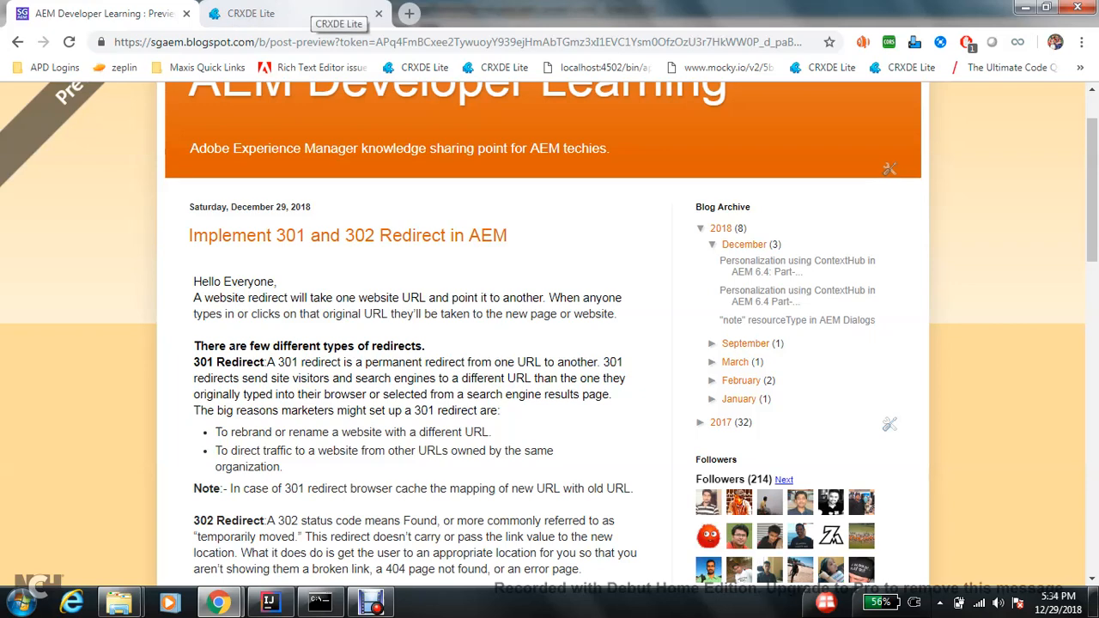
Step: Create a new folder named demo-project under /apps
click(251, 14)
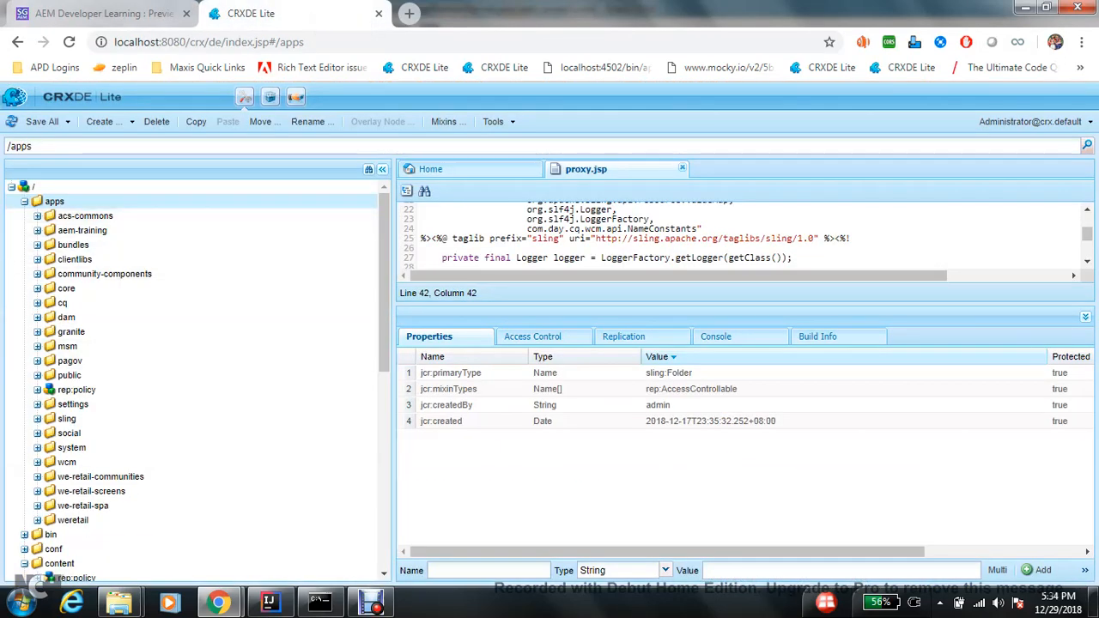
right_click(55, 201)
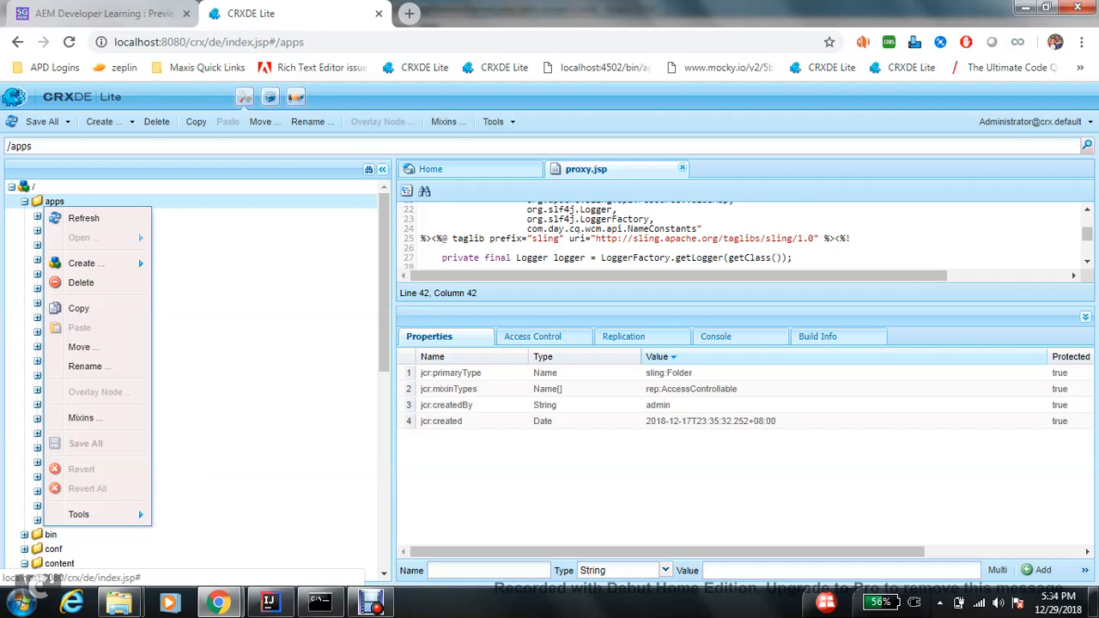
mouse_move(86, 262)
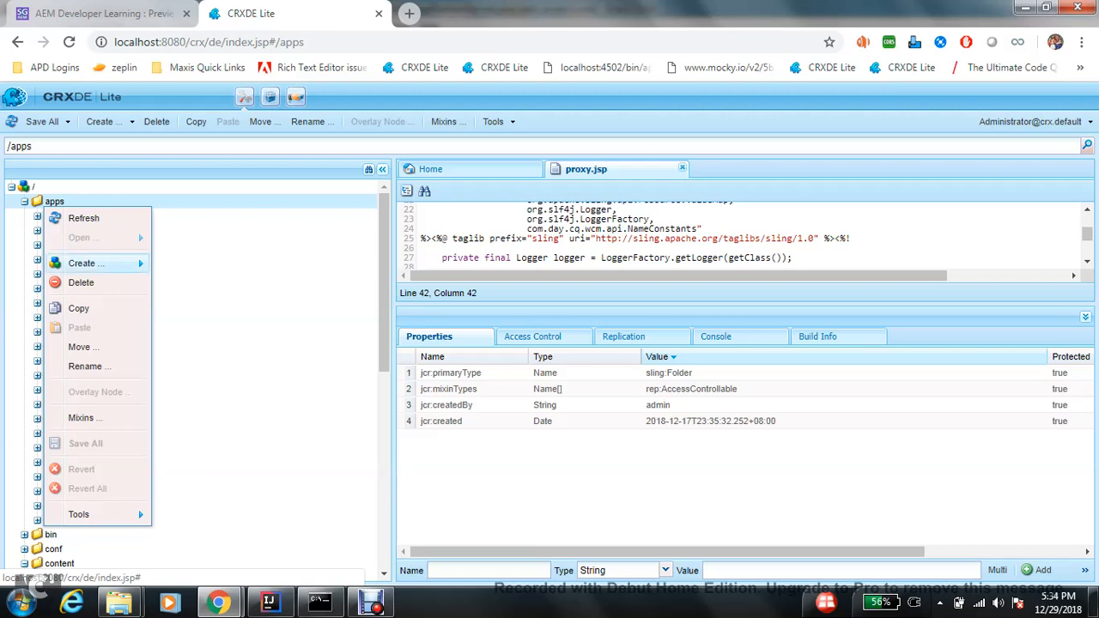
click(86, 264)
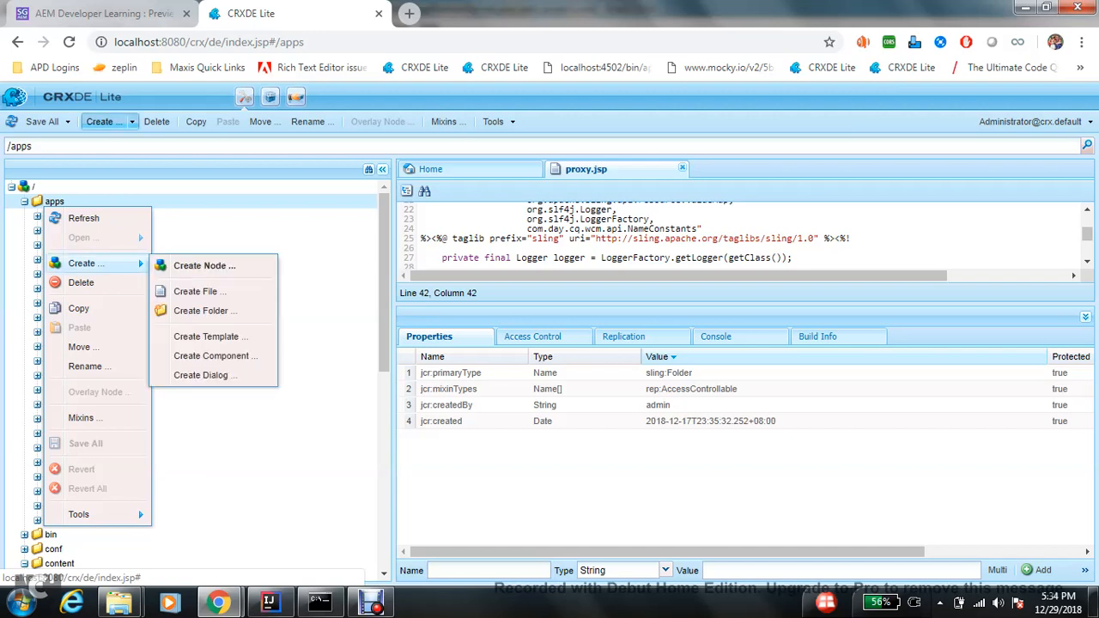
click(205, 309)
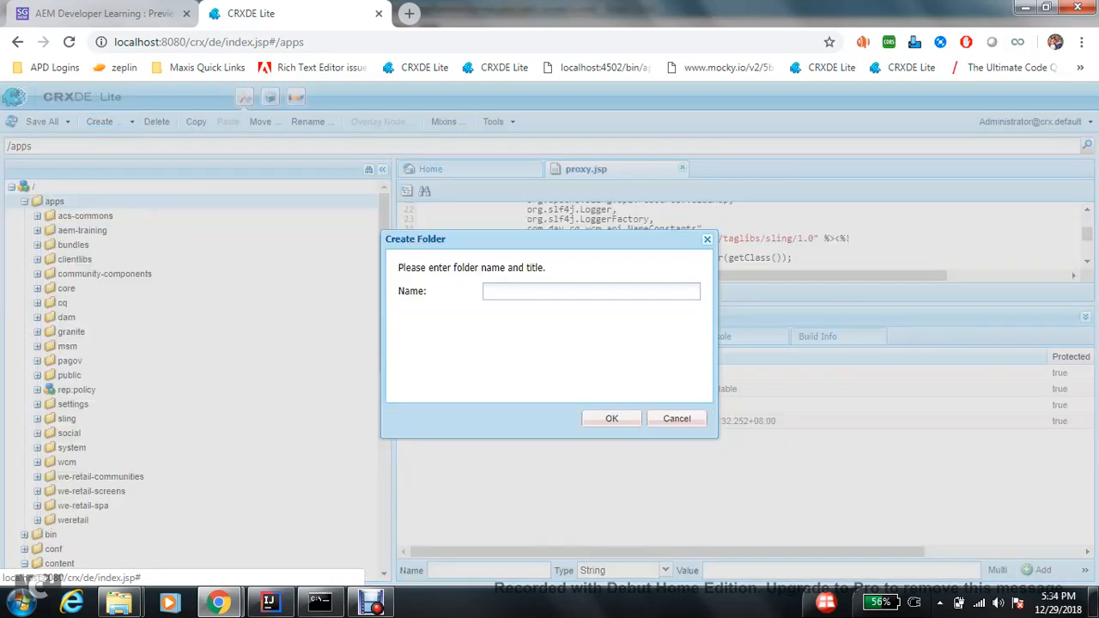
text(demo-)
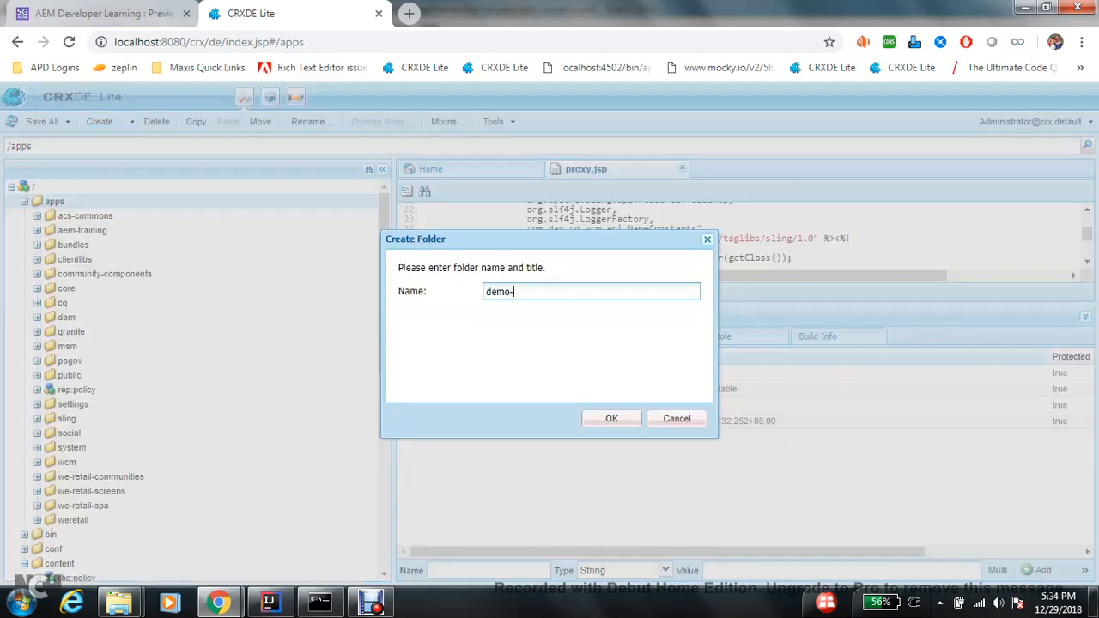
text(project)
text(struct)
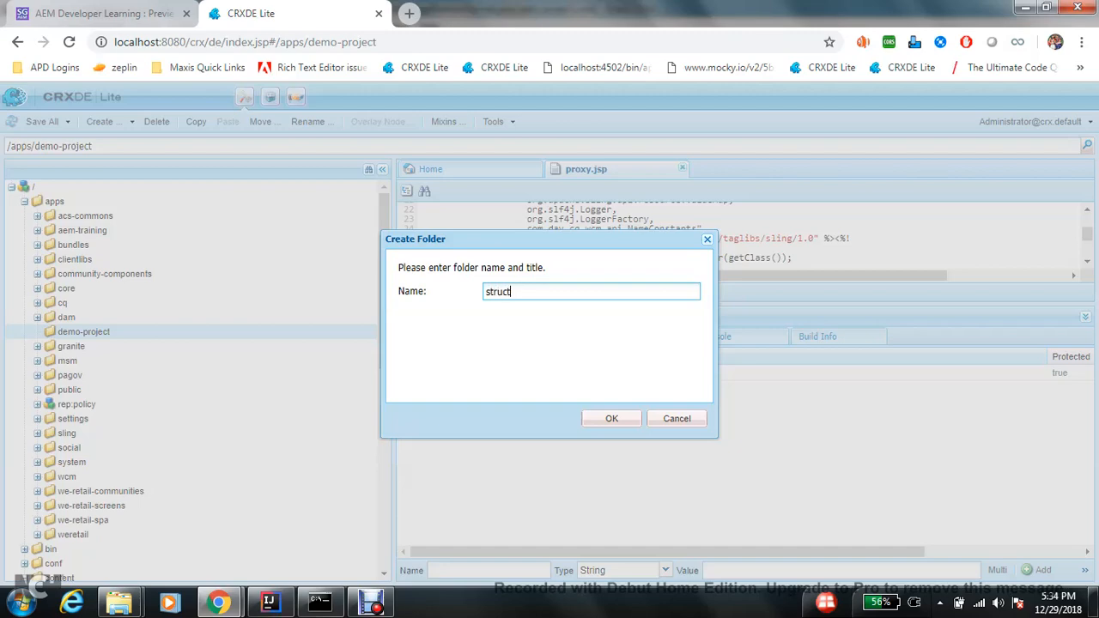
Step: Create a structure folder inside demo-project
click(611, 419)
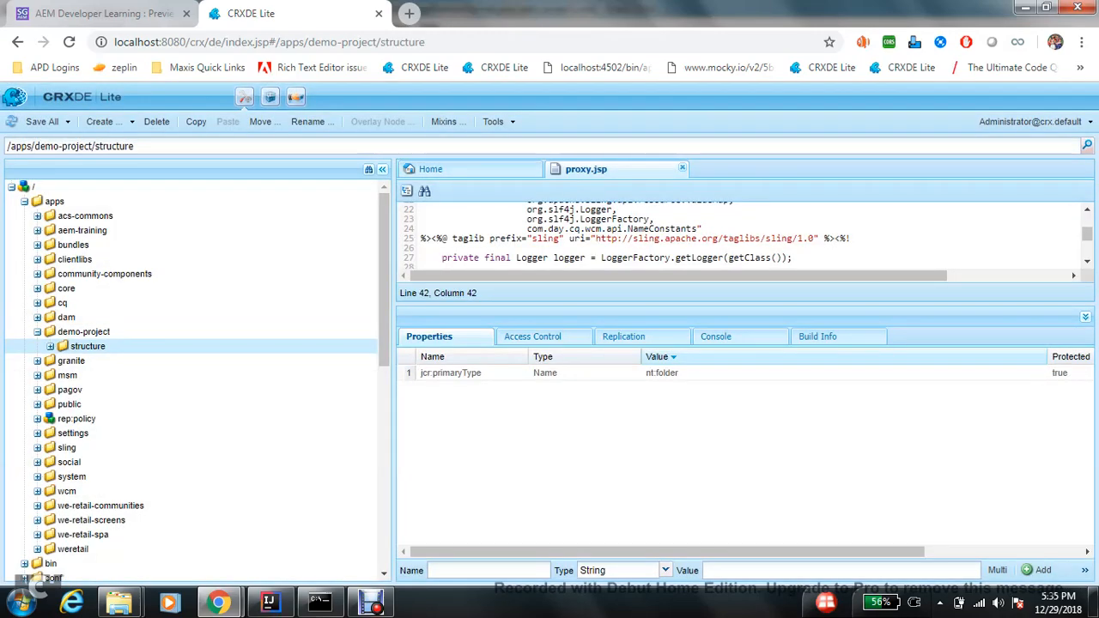
Step: Start a base-page component in structure with label base-page and title Base Page
right_click(87, 347)
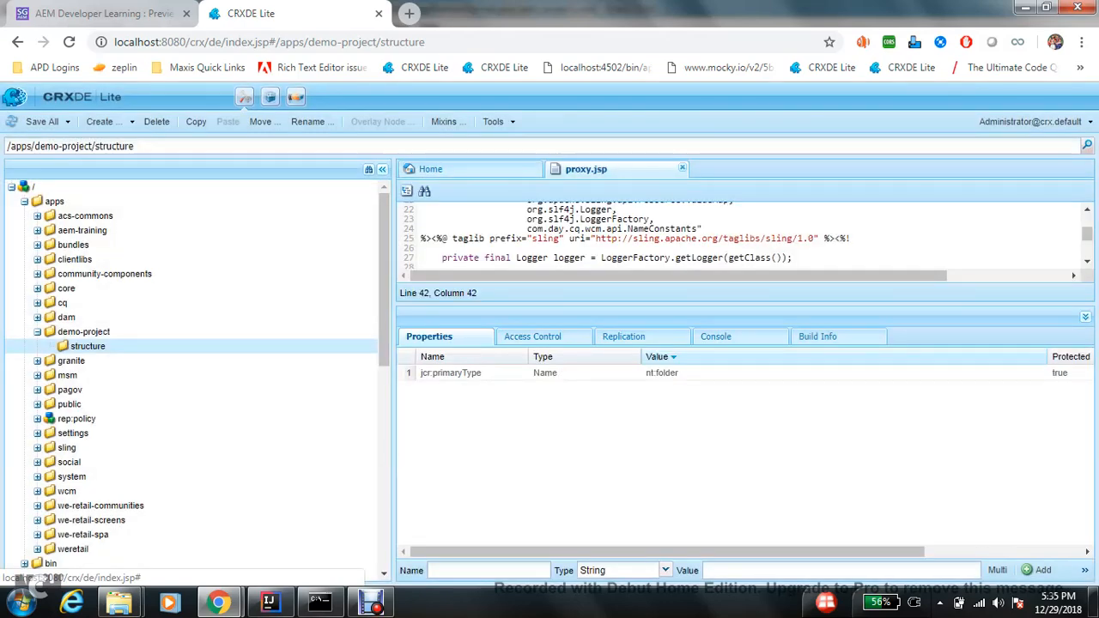
right_click(86, 345)
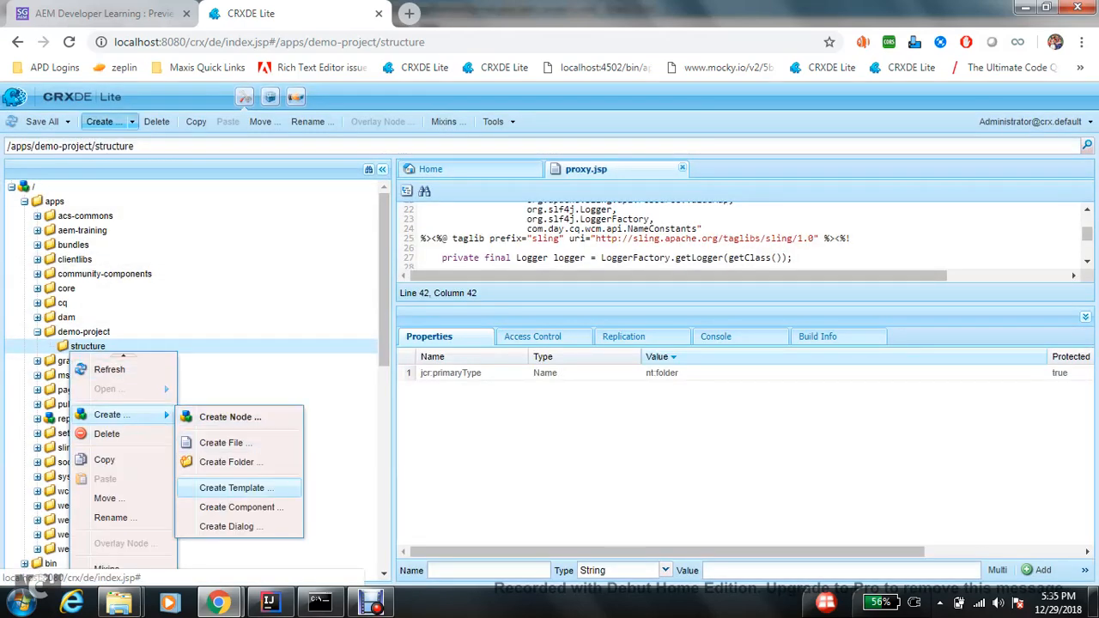
click(240, 507)
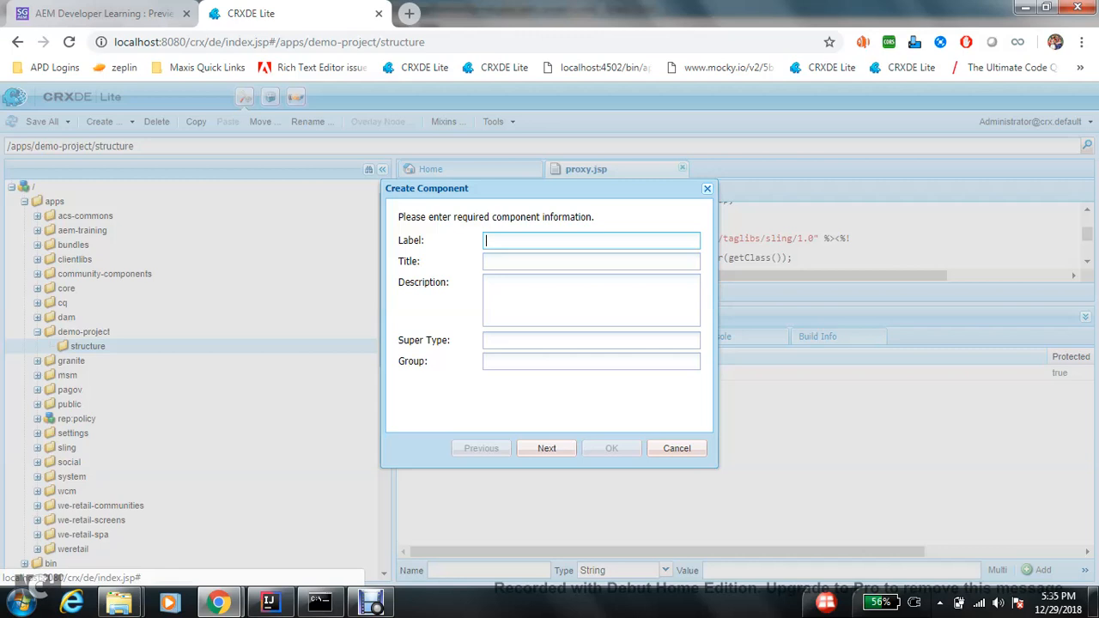
text(base-pa)
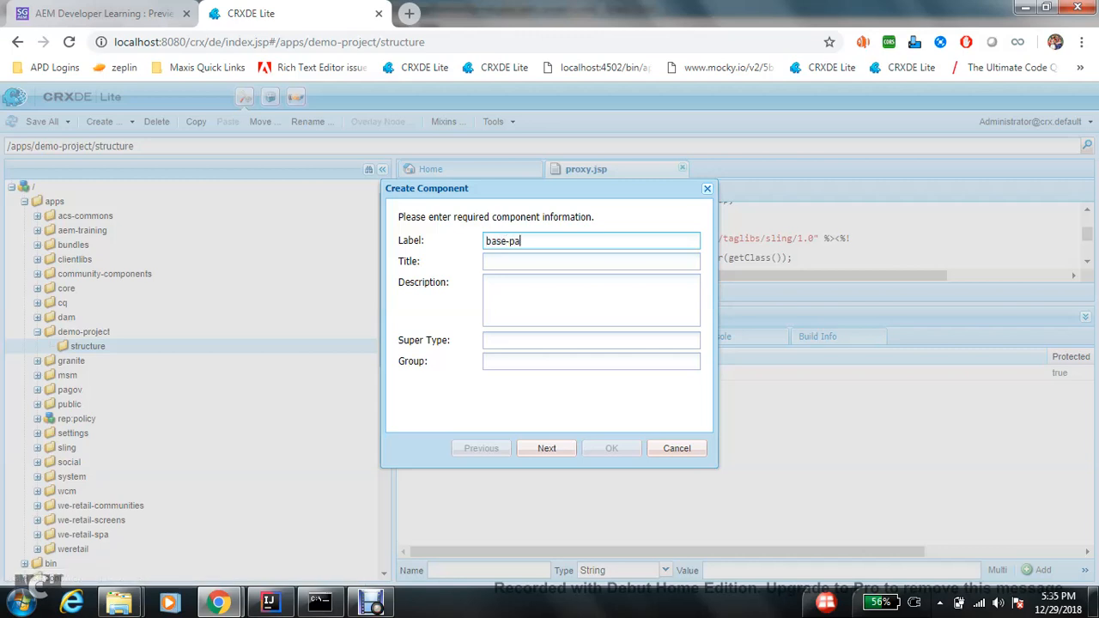
text(Base)
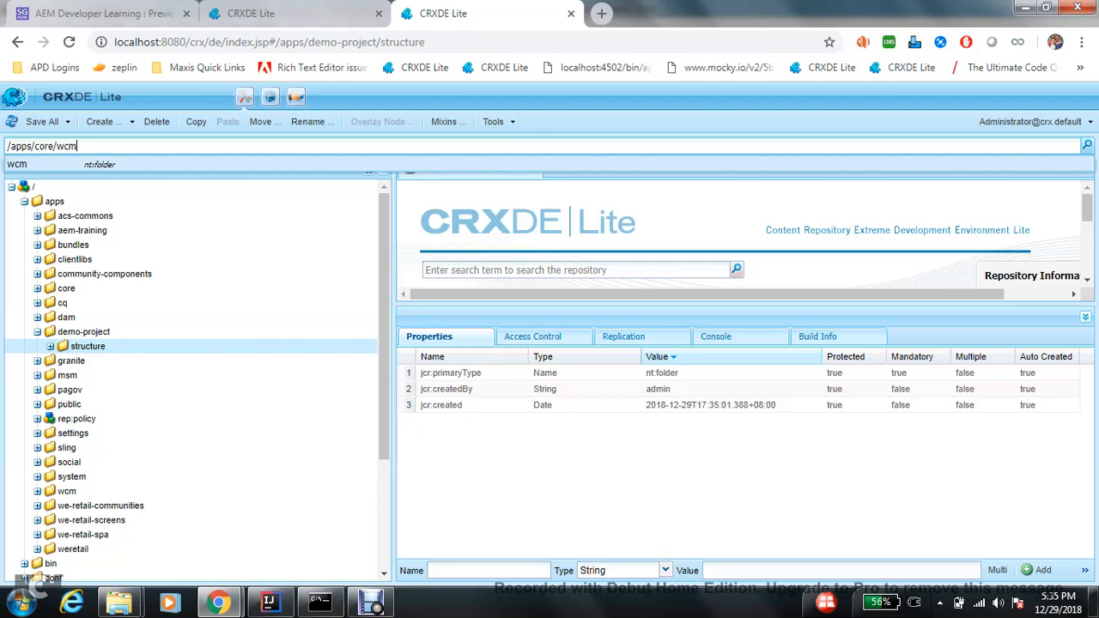
Step: Set super type /apps/core/wcm/components/page/v2/page and group .hidden, and create the component
click(79, 302)
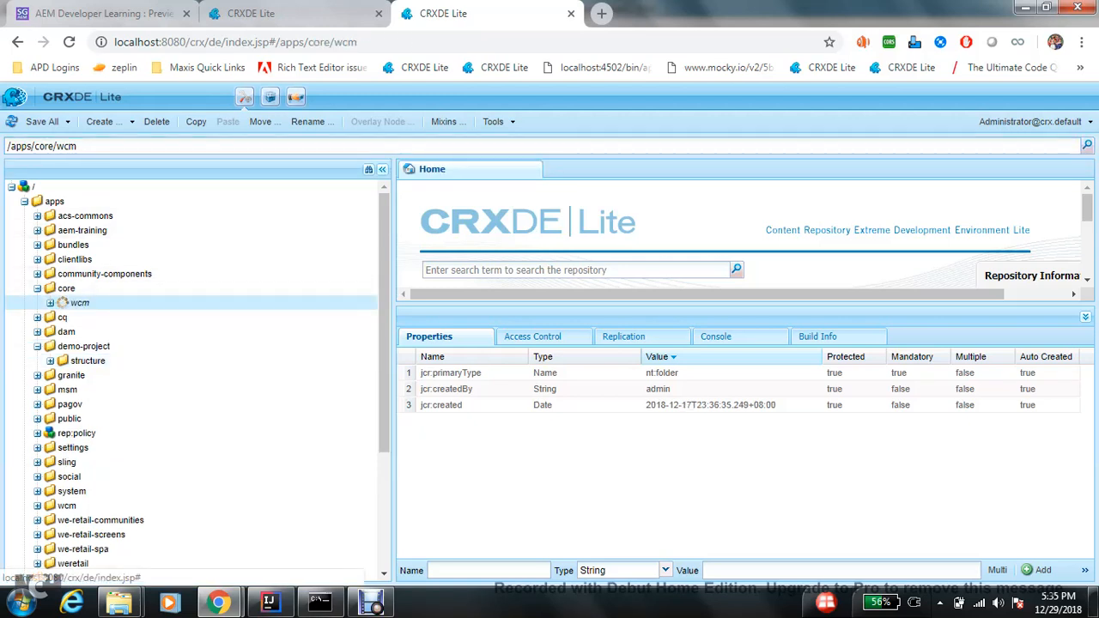
click(50, 303)
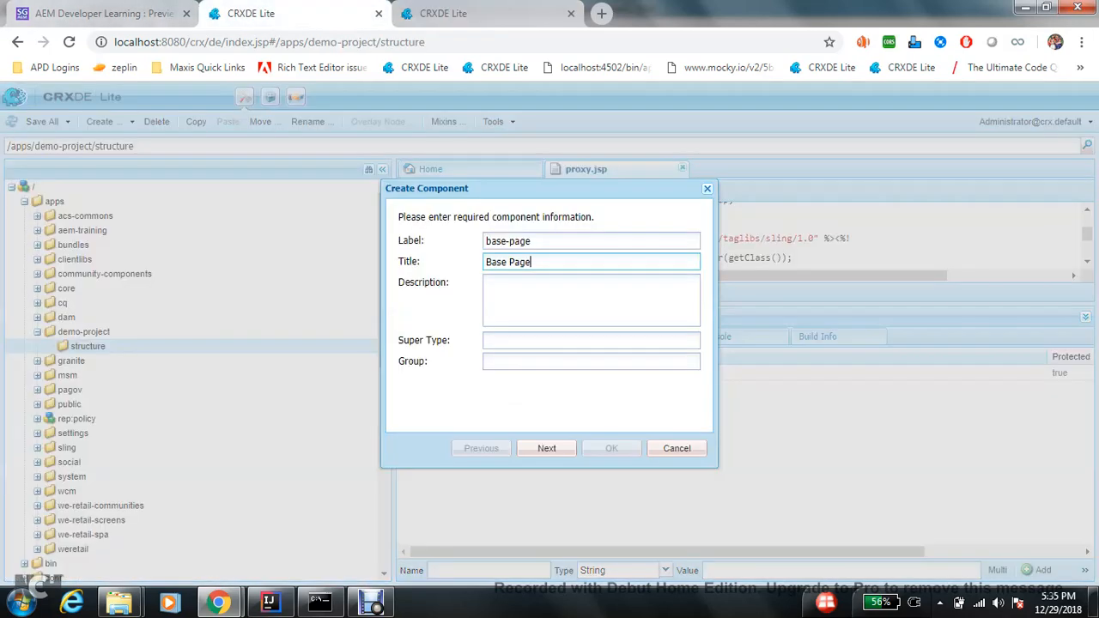
text(/apps/core/wcm/components/page/v2/page)
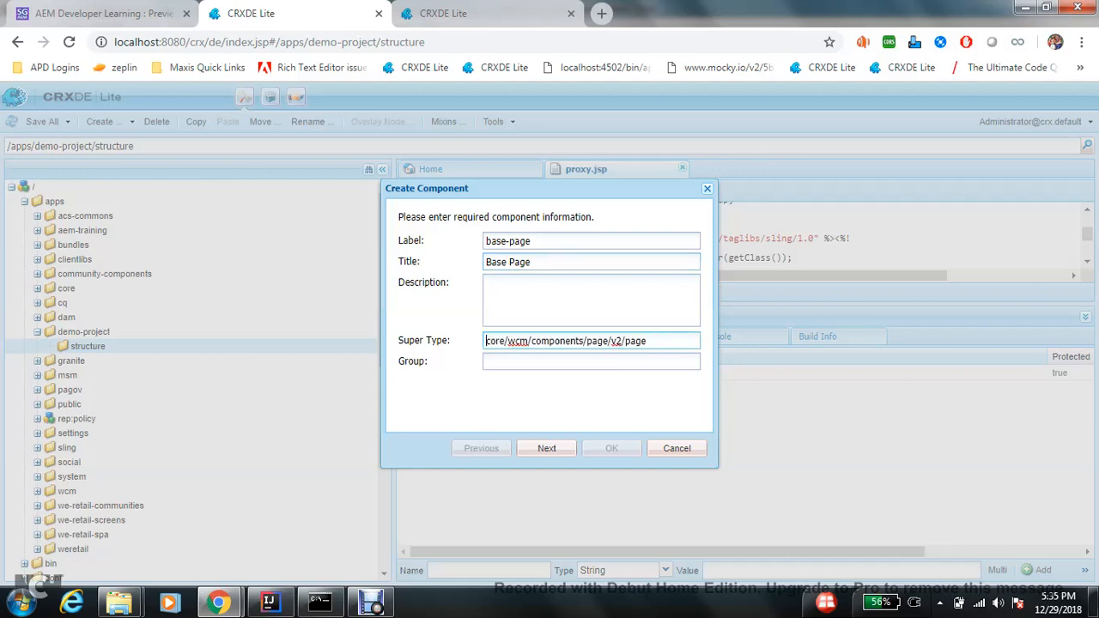
text(.hidden)
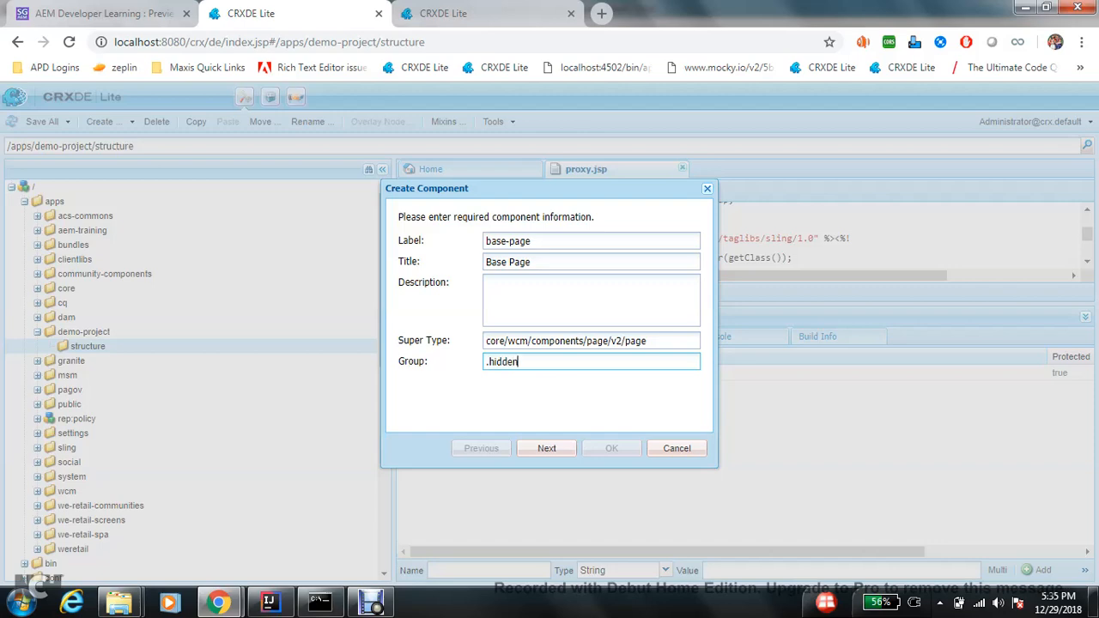
click(611, 447)
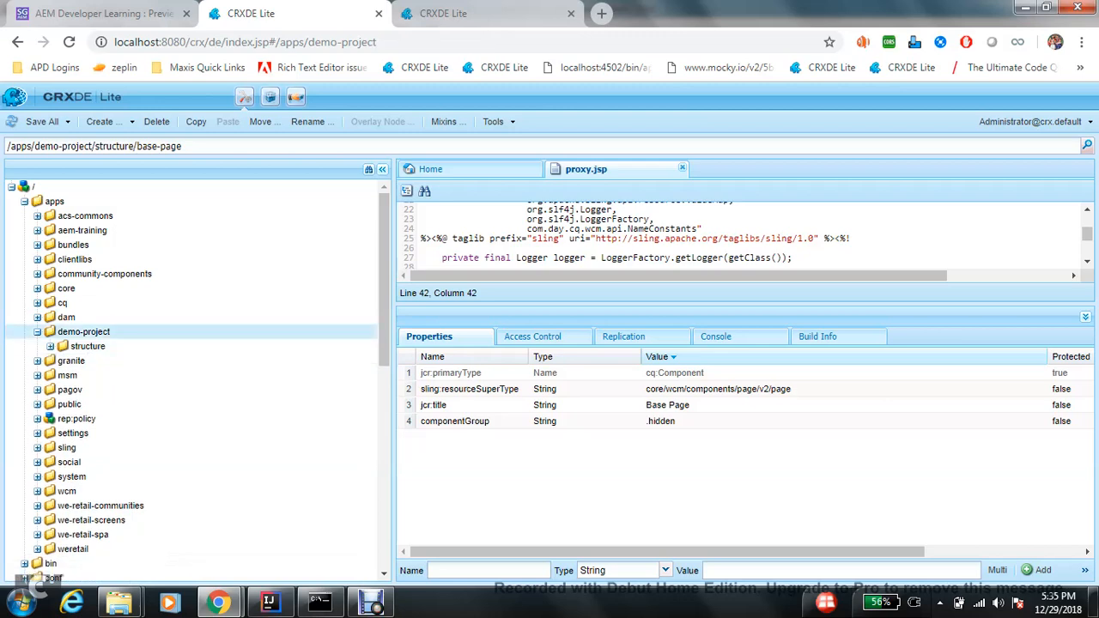
Step: Start a base-page template titled Base Page for SGAEM Demo with resource type /apps/demo-project/structure/base-page
right_click(82, 332)
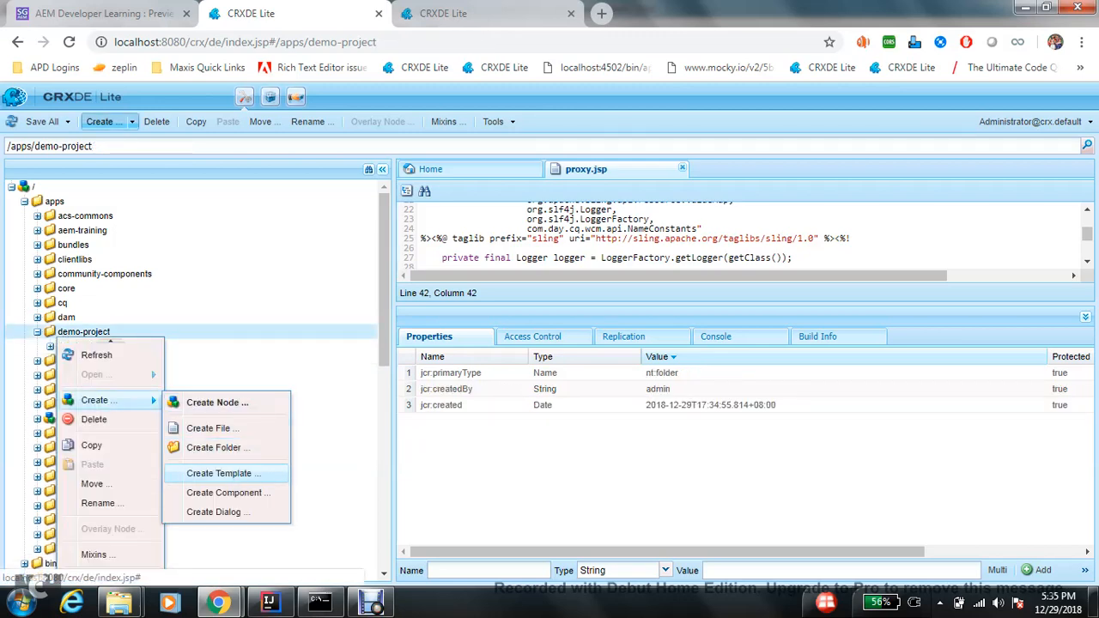
click(223, 474)
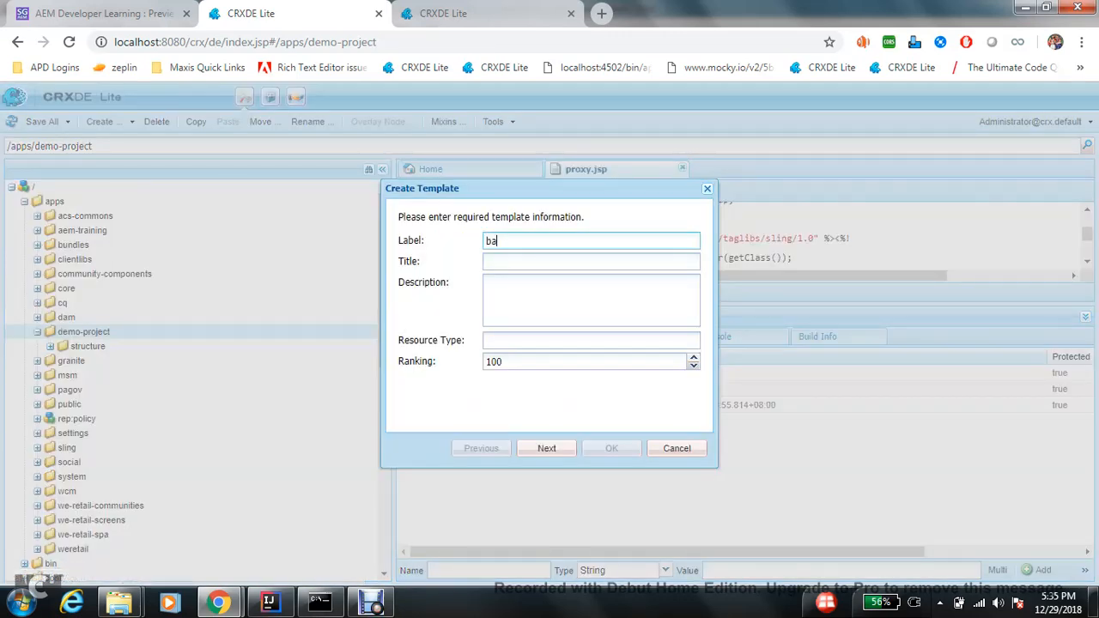
text(B)
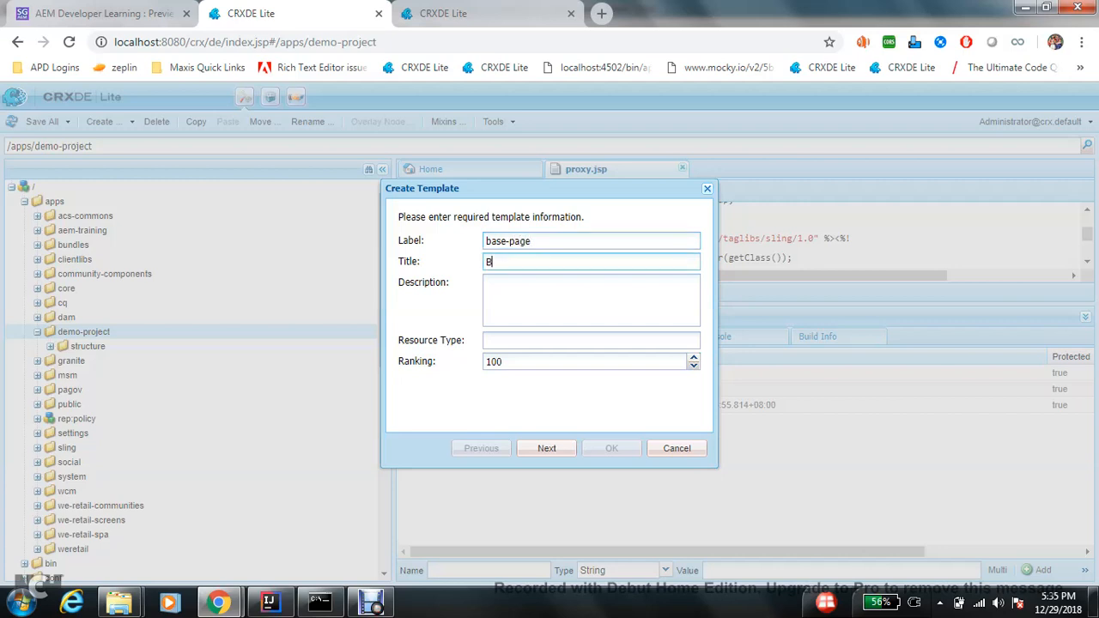
text(ase Page)
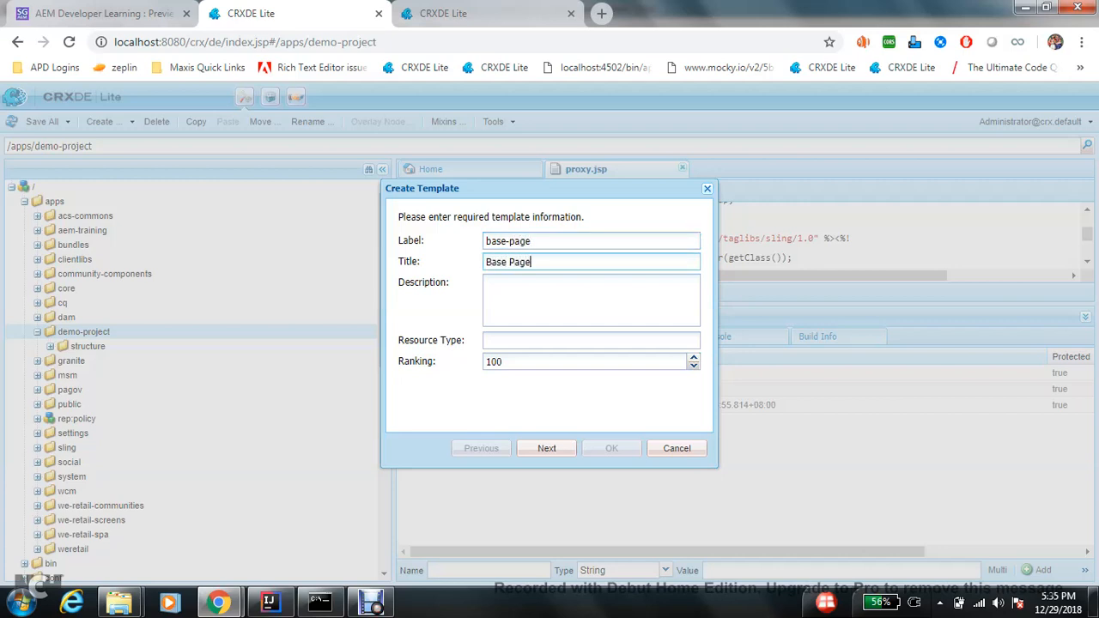
text(for SGAE)
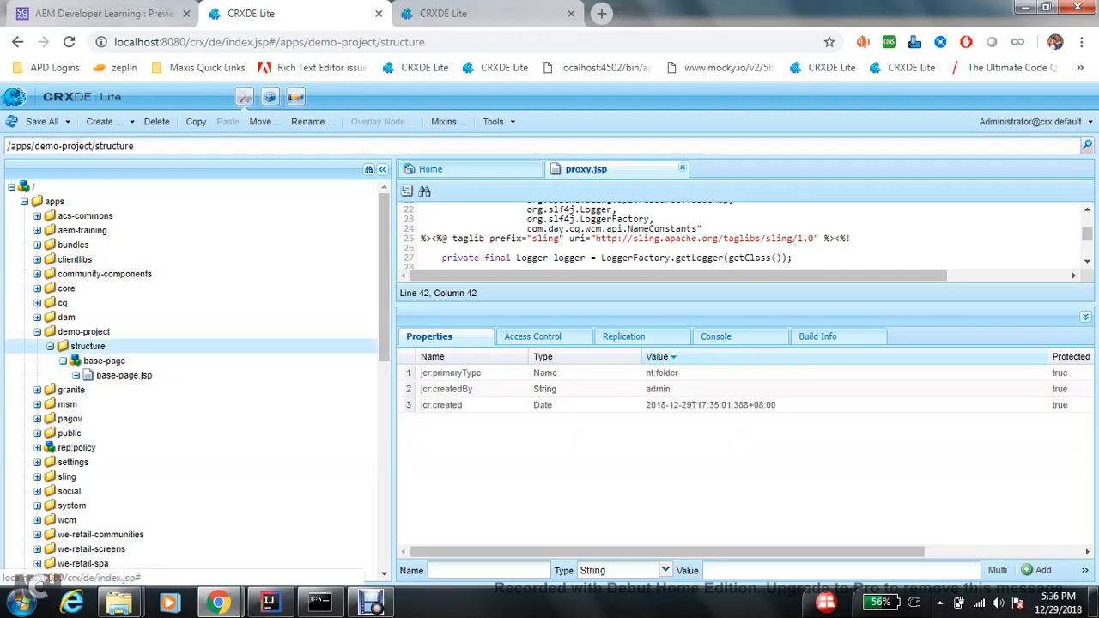
right_click(82, 332)
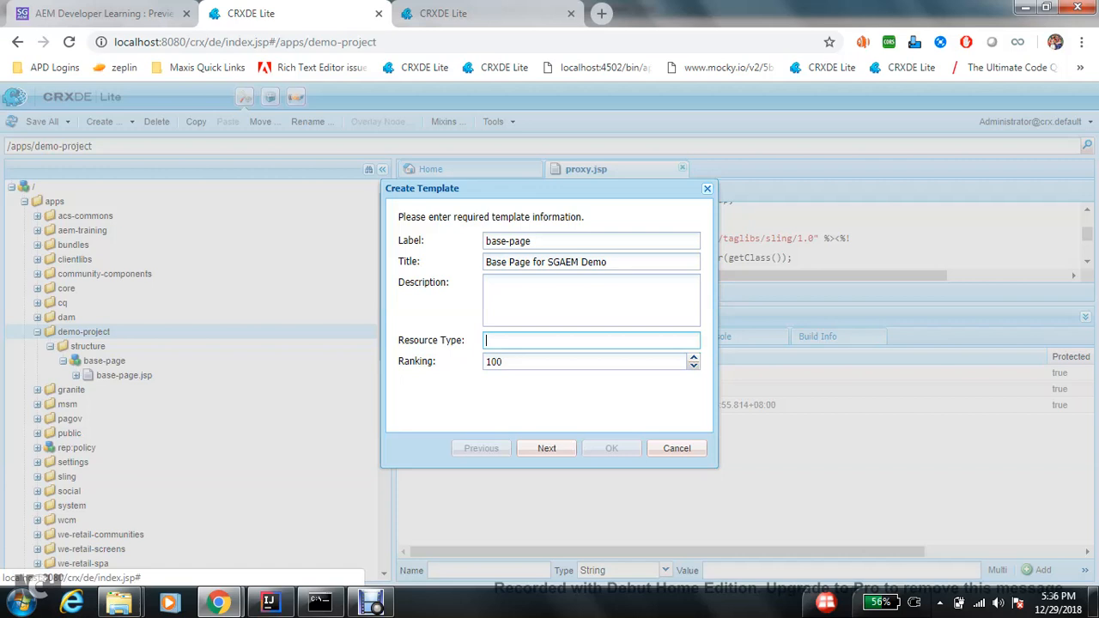
text(/apps/demo-project/structure/base-page)
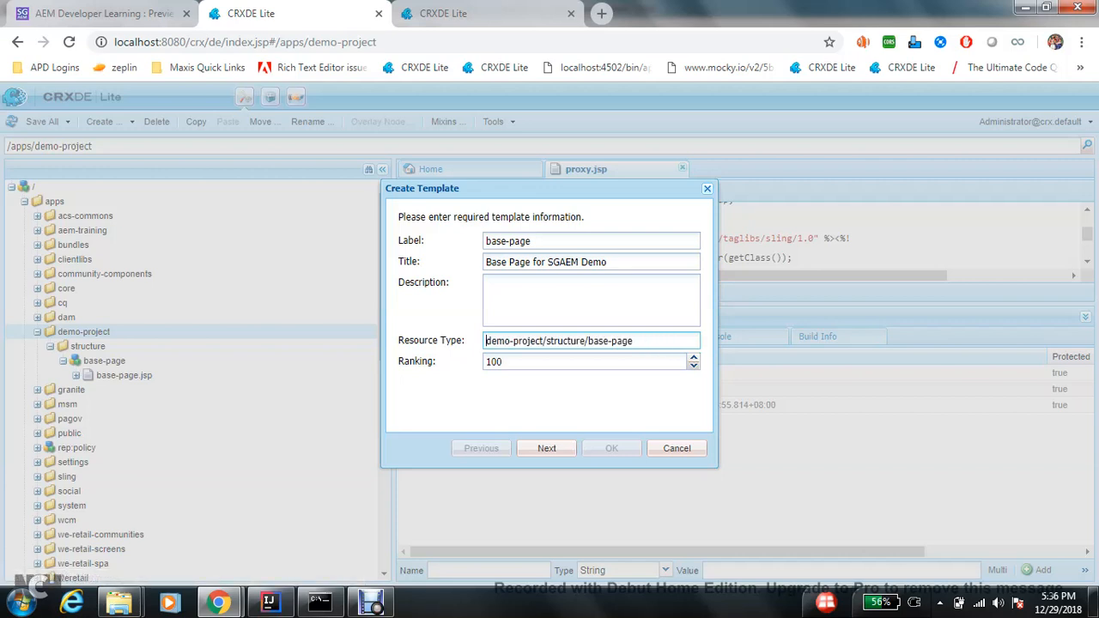
Step: Add allowed path /content(/.*)? and finish creating the template
click(546, 447)
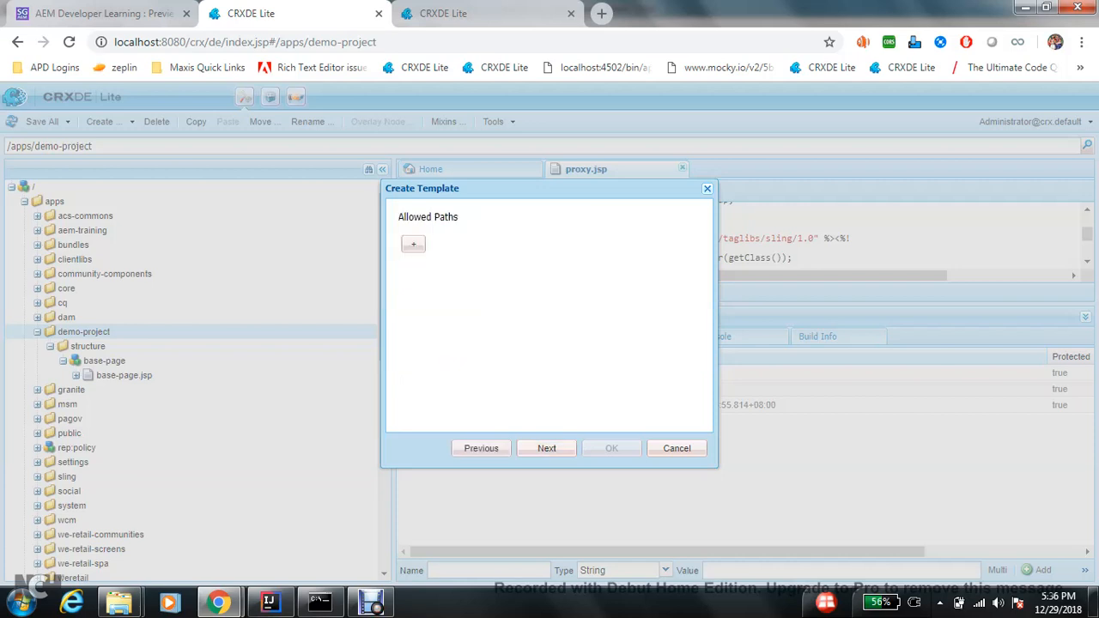
click(412, 244)
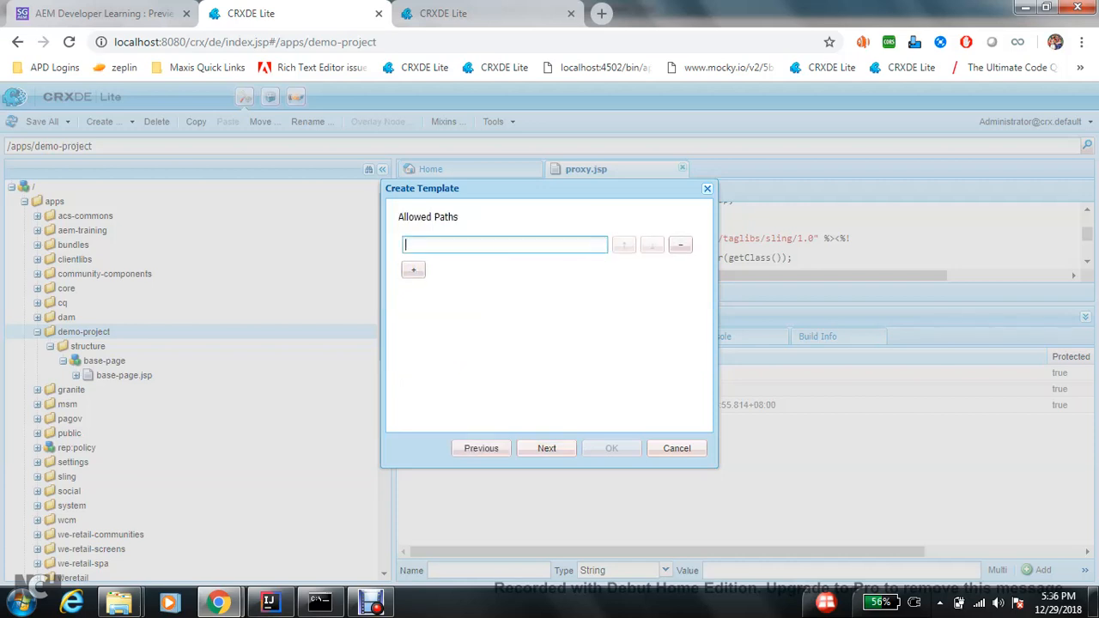
text(/content(./)
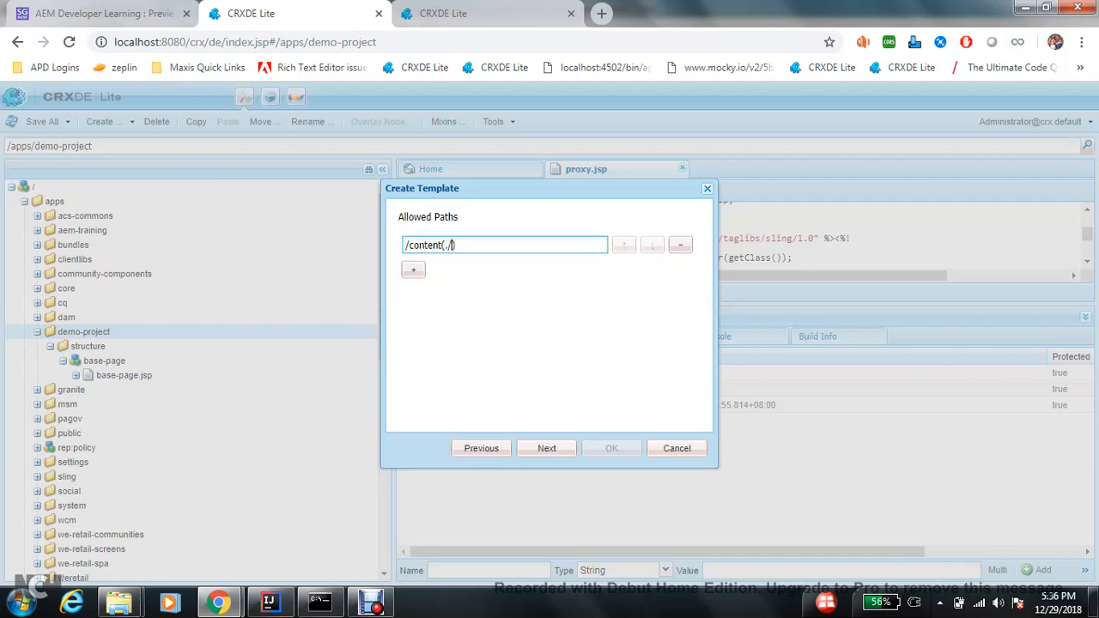
text(*)
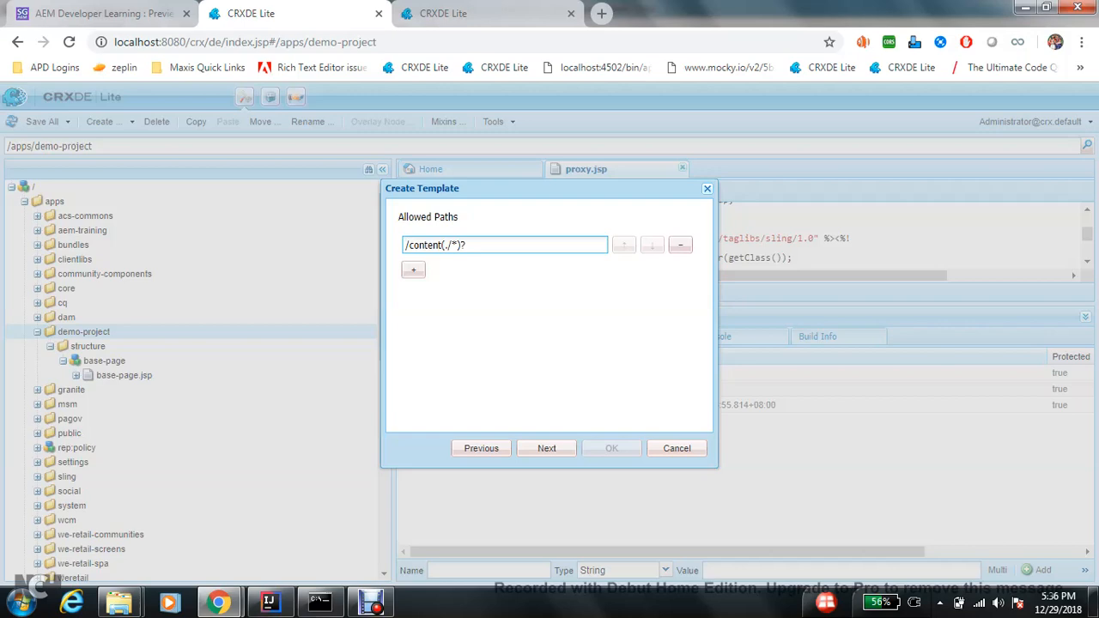
click(546, 447)
text(templa)
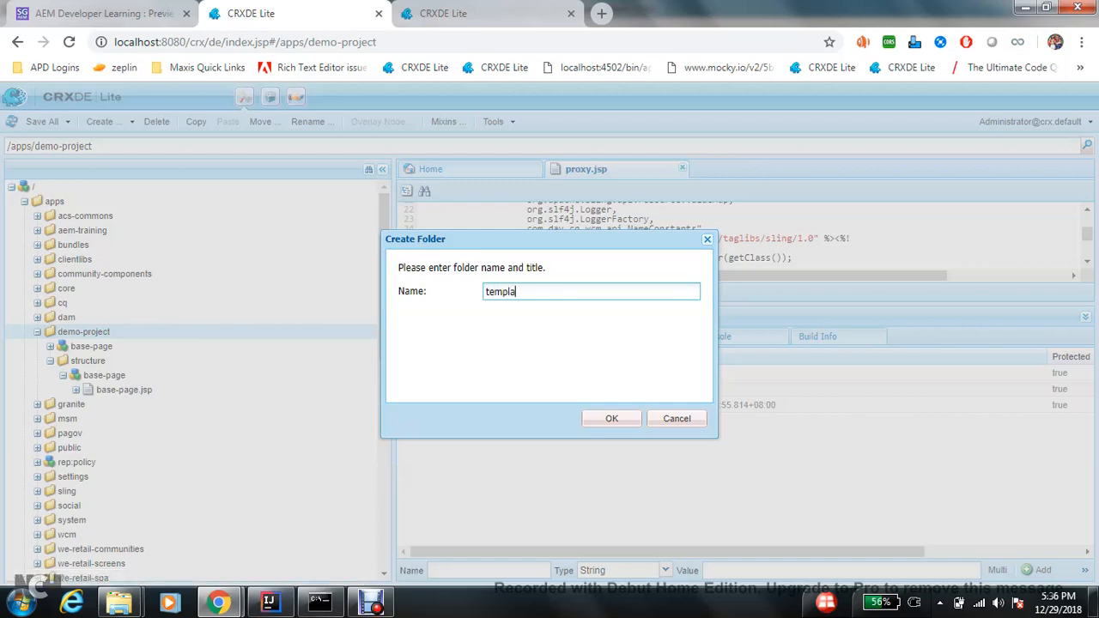
Step: Create the templates folder, then duplicate the CRXDE Lite browser tab
click(611, 419)
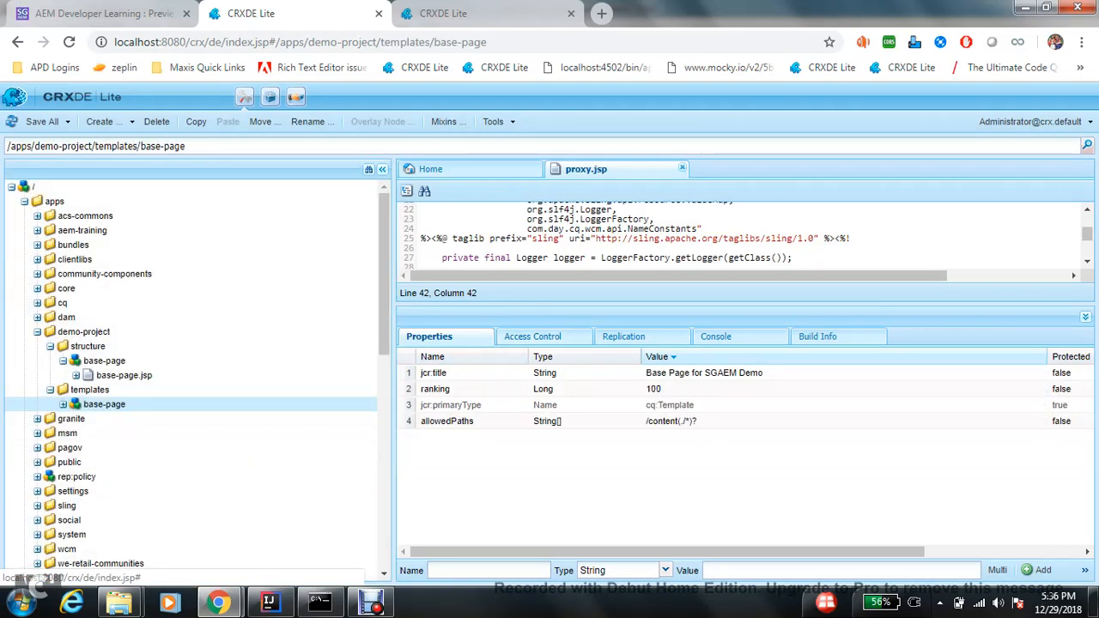
right_click(296, 14)
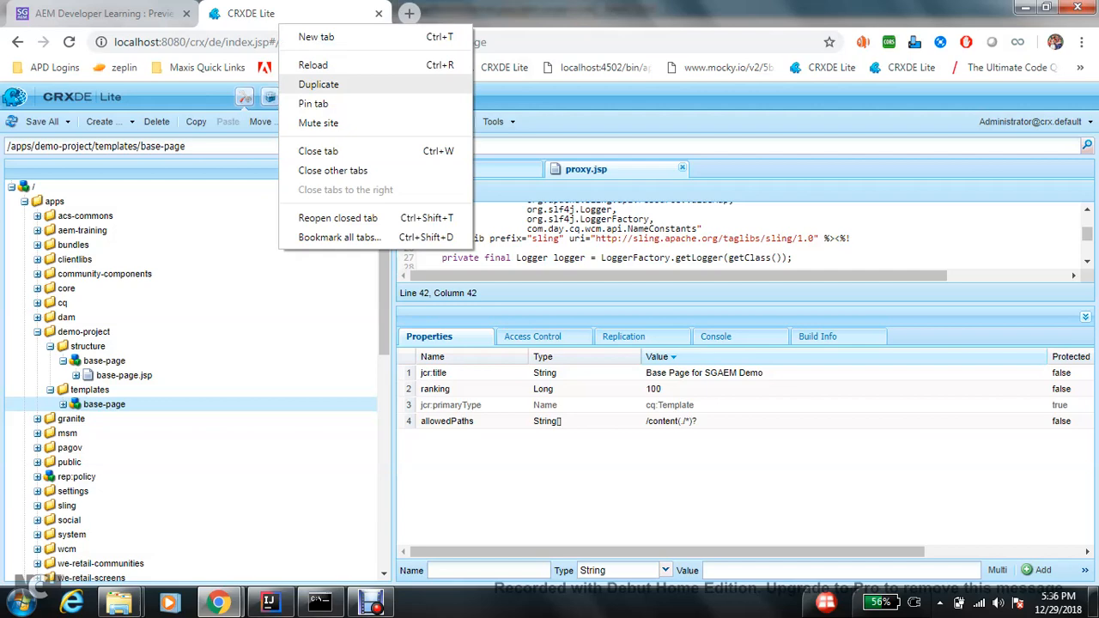
click(319, 84)
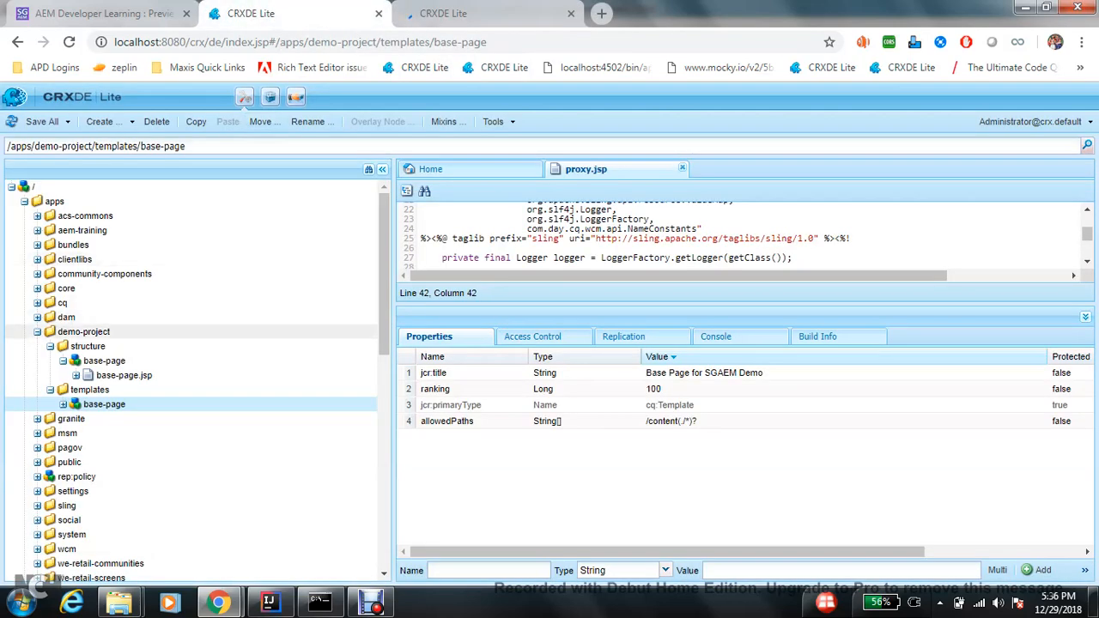
Step: Edit base-page.jsp to hold the message 'This ... Page for SGAEM Demo'
click(124, 375)
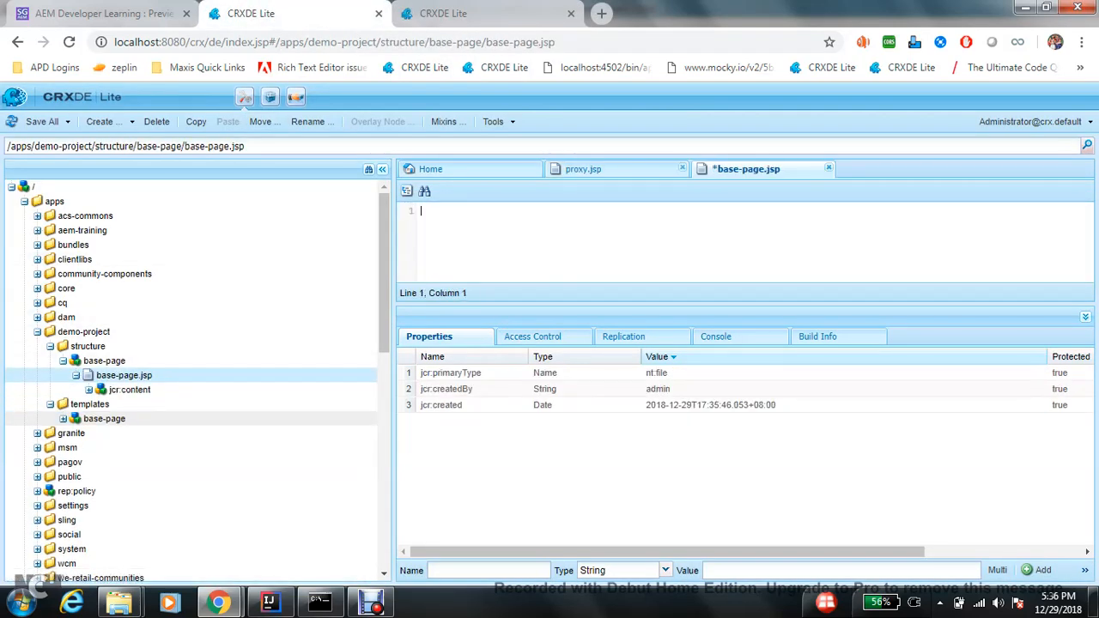
text(This is Base)
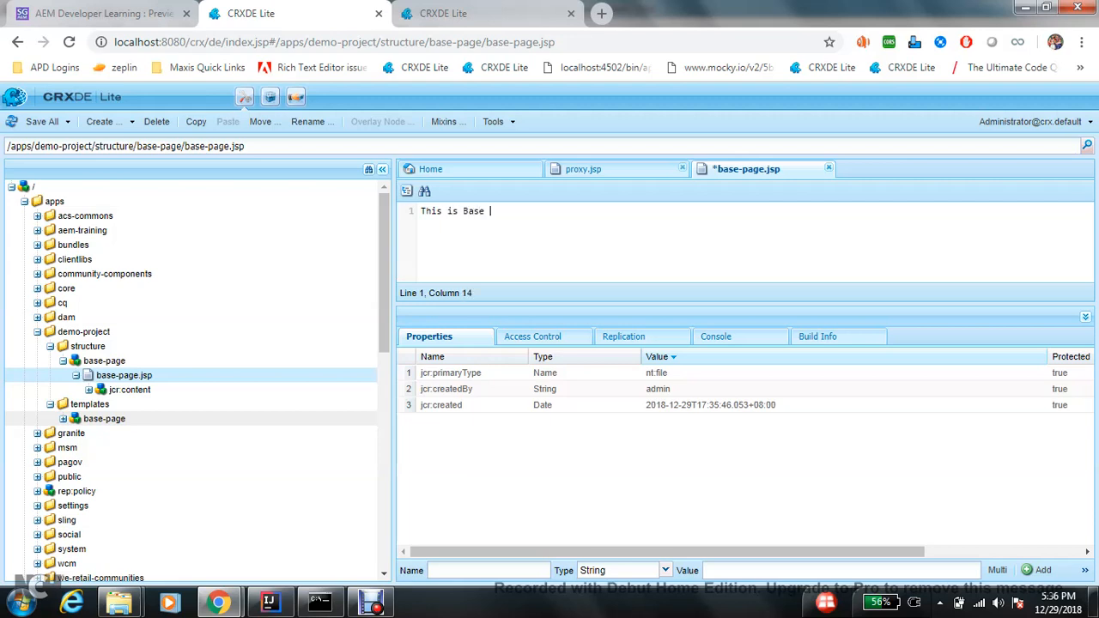
text(Page)
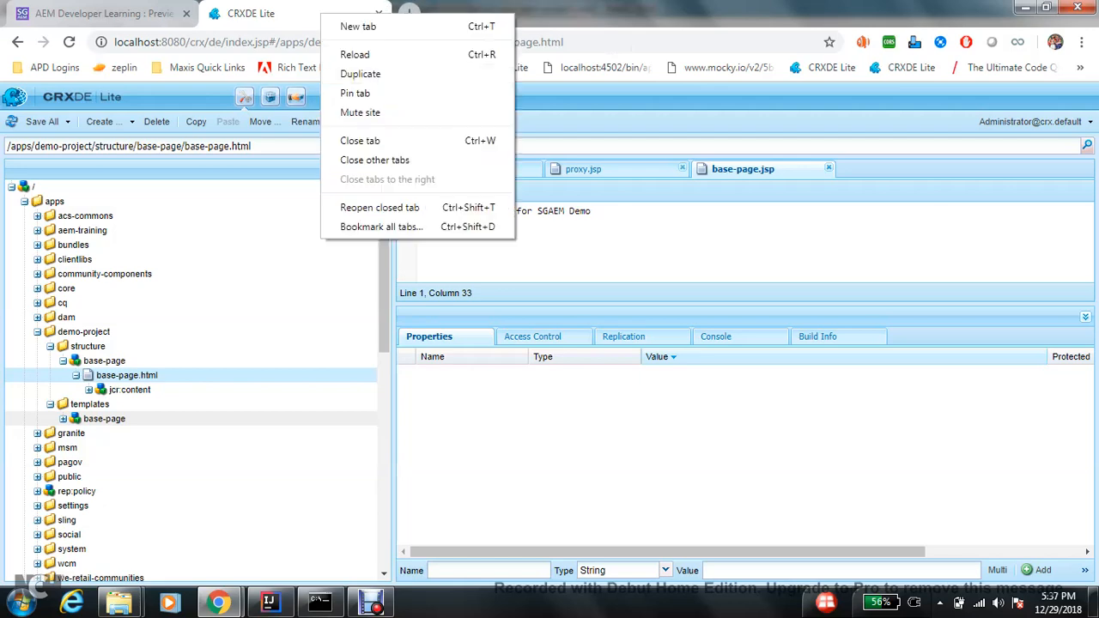
Step: In Sites, start a new page from the Base Page for SGAEM Demo template
click(361, 74)
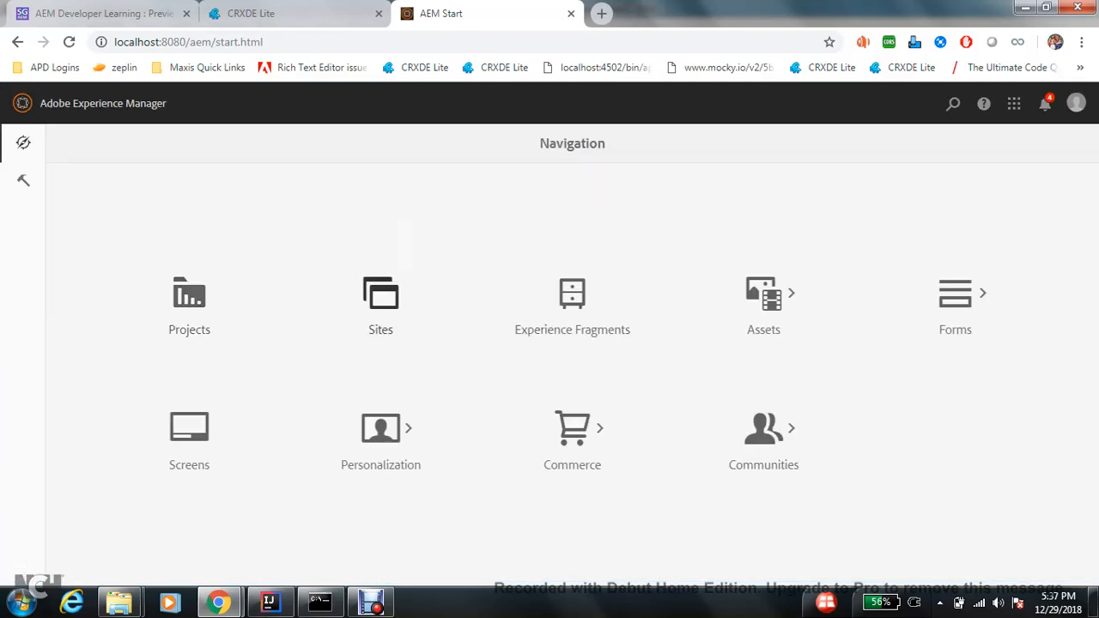
click(381, 305)
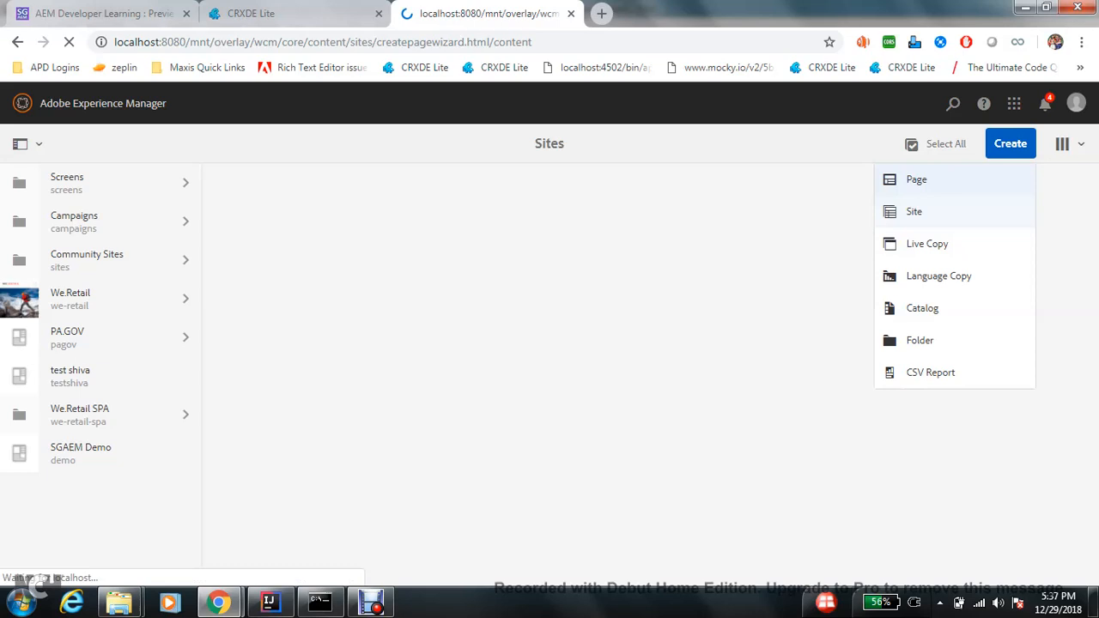
click(917, 178)
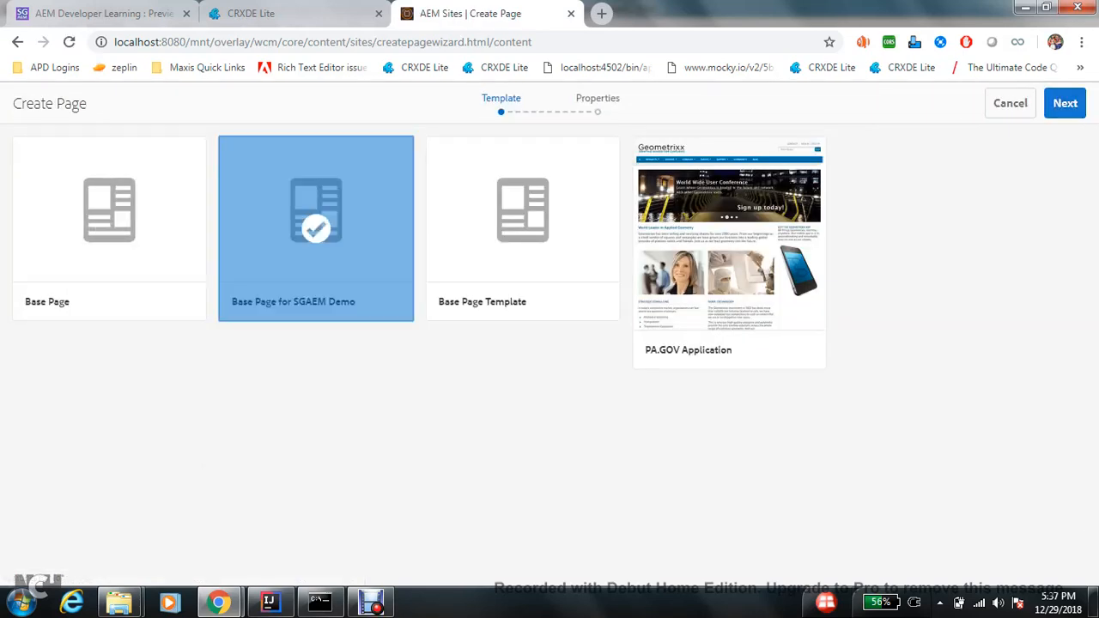
click(1064, 103)
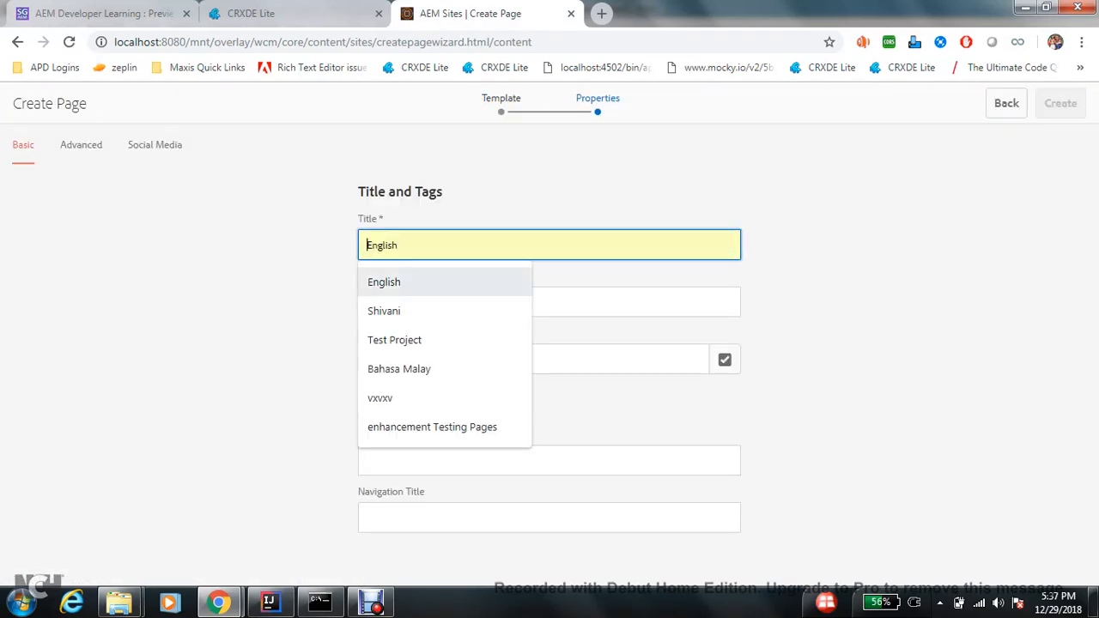
Step: Set title Demo and name demo-project, create the page and select it
click(395, 340)
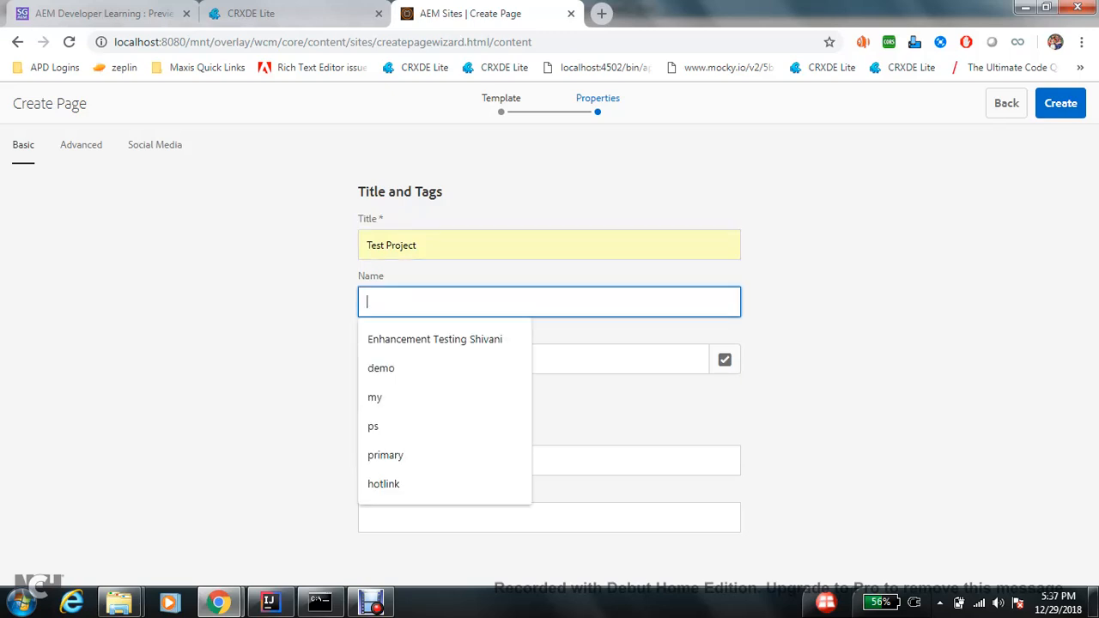
text(test-project)
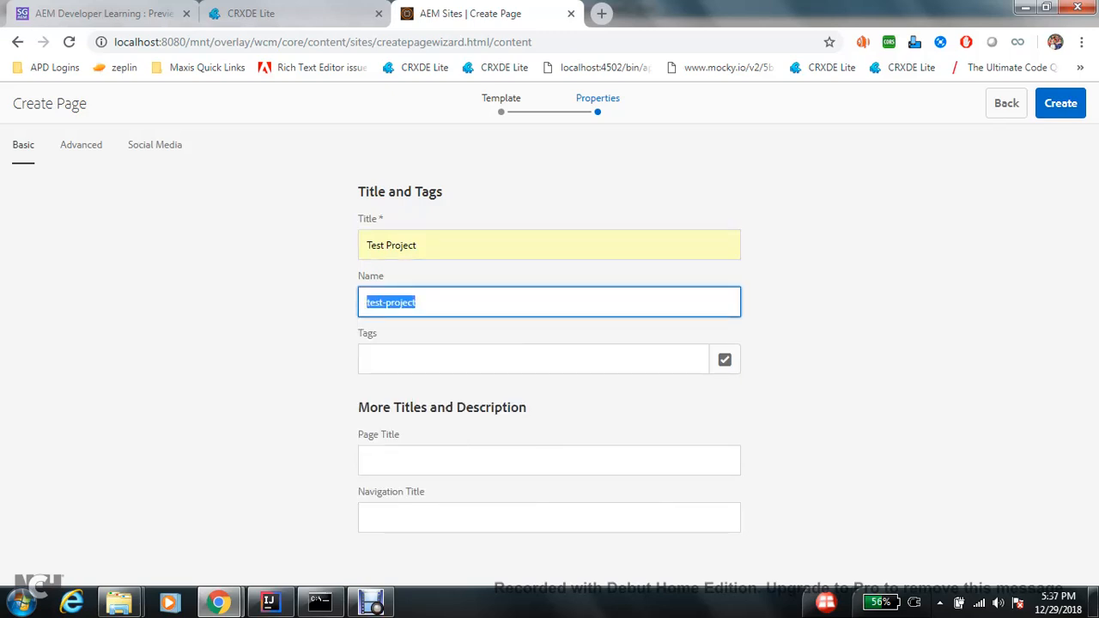
text(demo-pro)
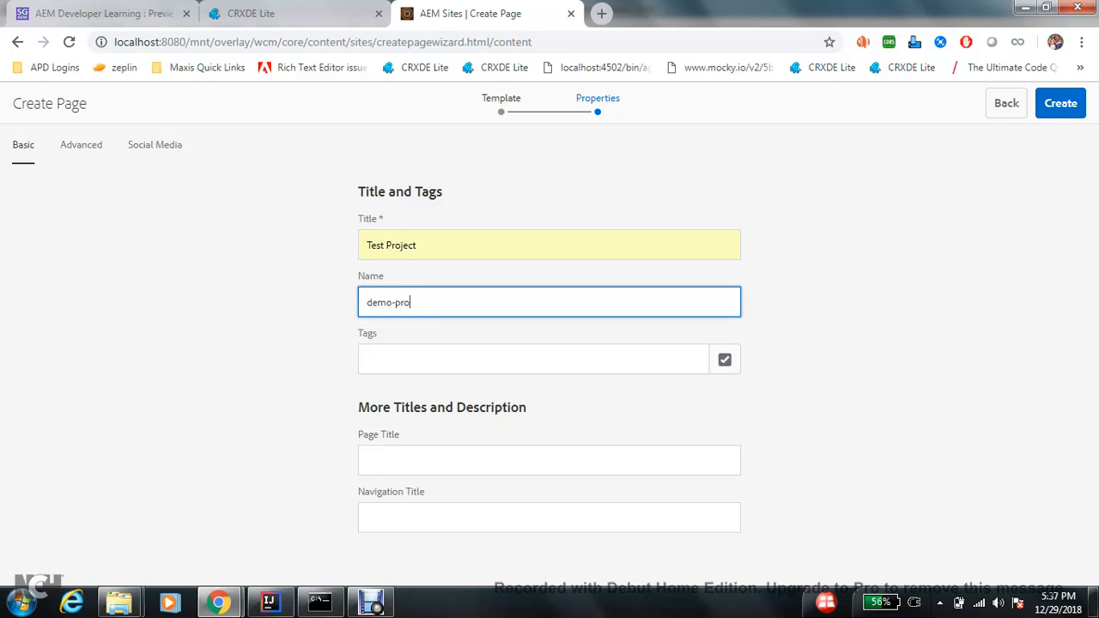
click(549, 244)
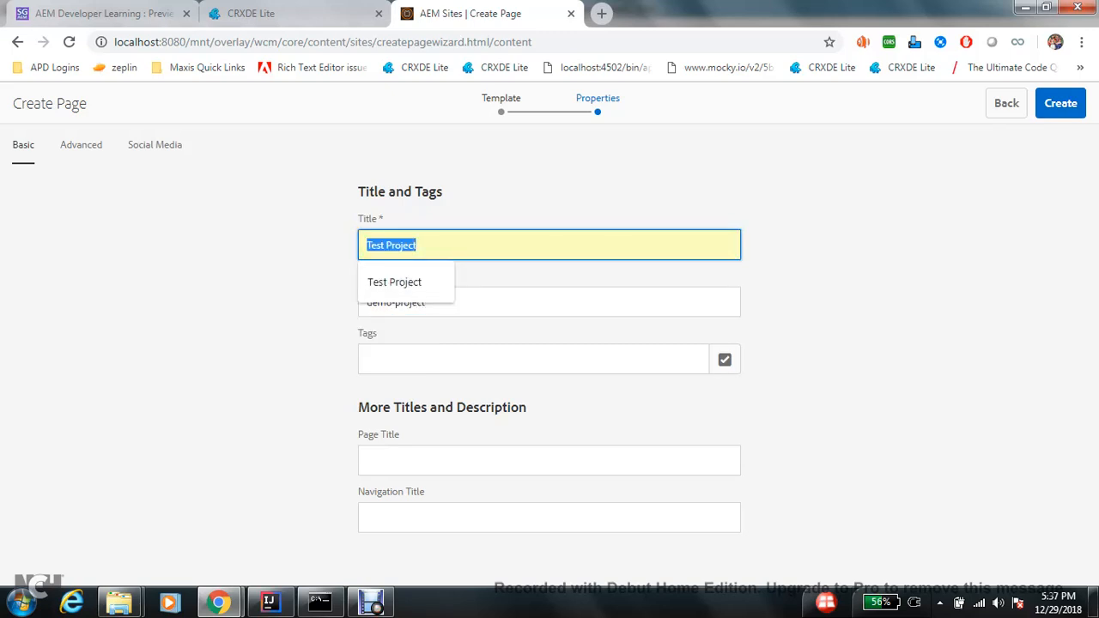
text(Demo)
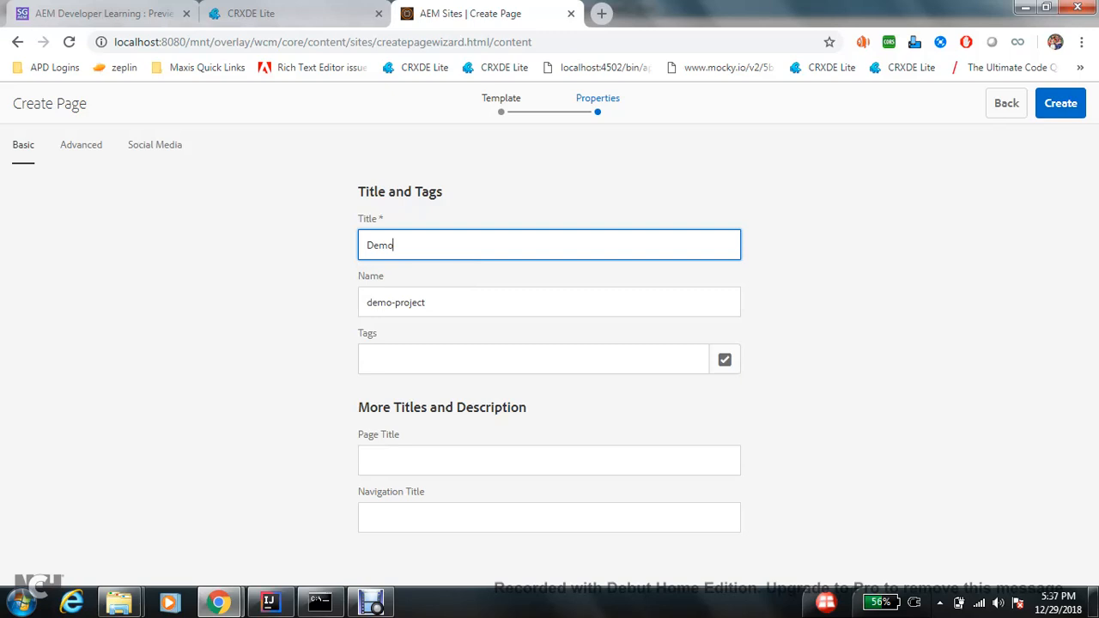
click(1061, 103)
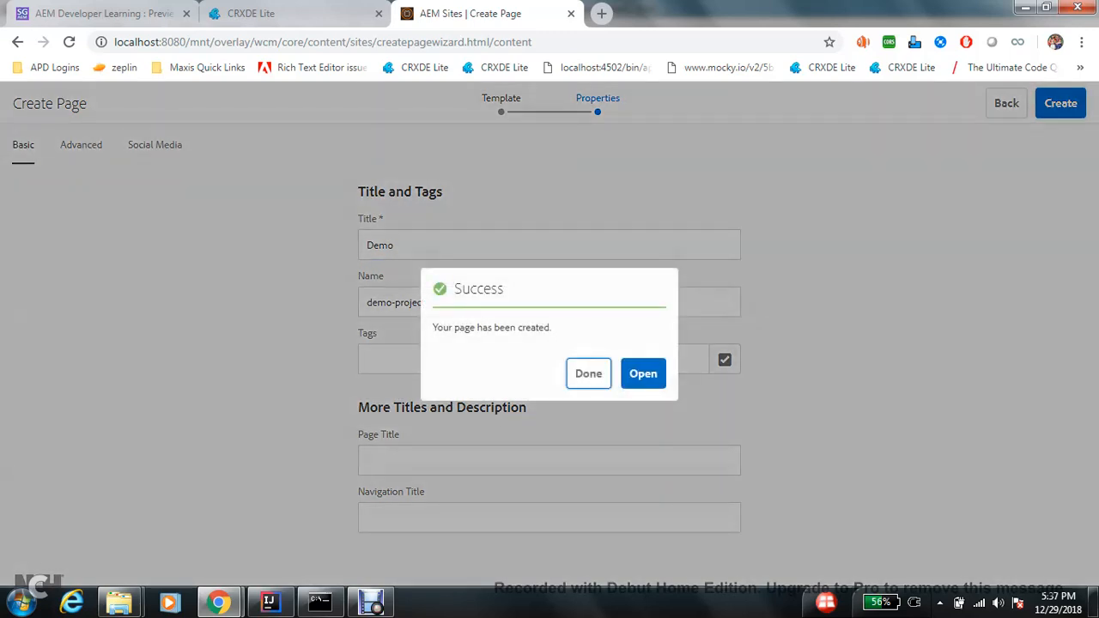
click(642, 373)
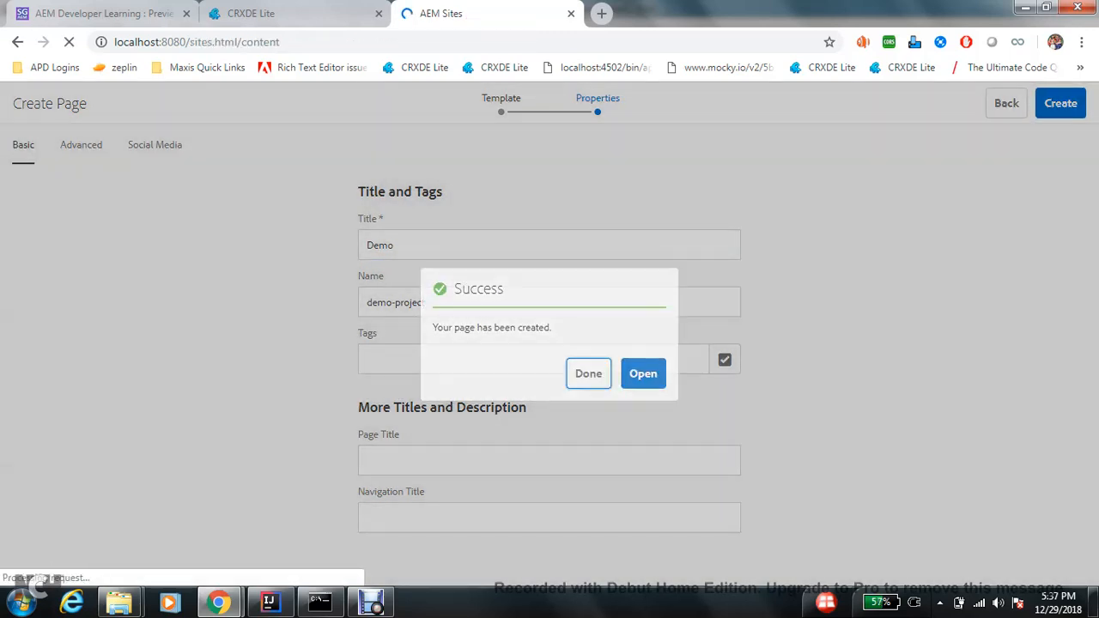
click(587, 373)
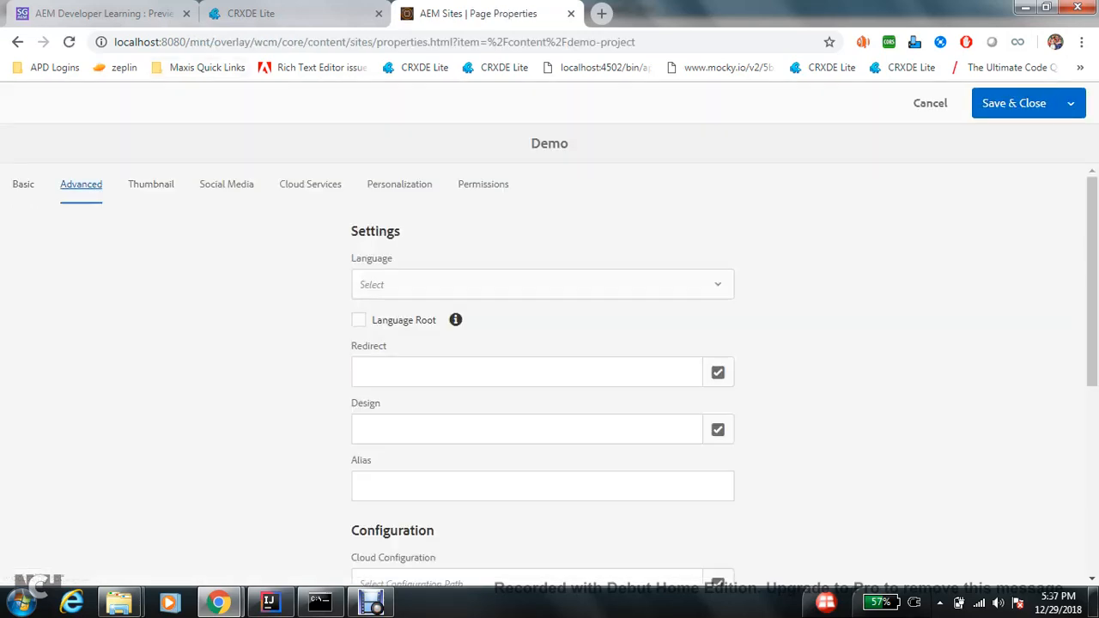
Step: Set the redirect target to /content/we-retail/language-masters/en/equipment and save the page properties
click(525, 371)
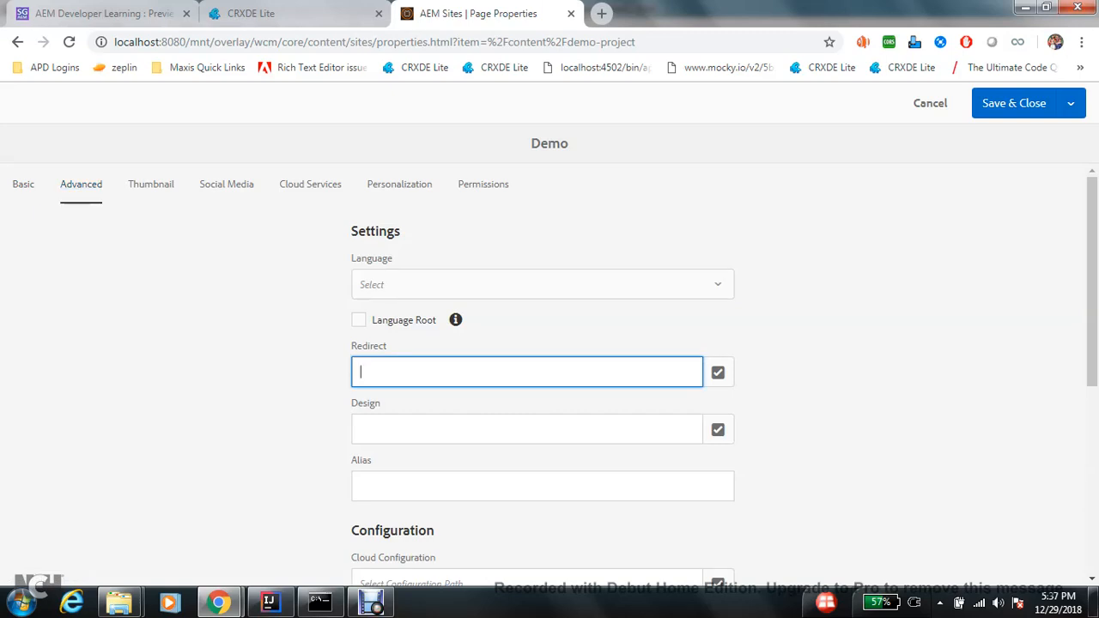
click(717, 371)
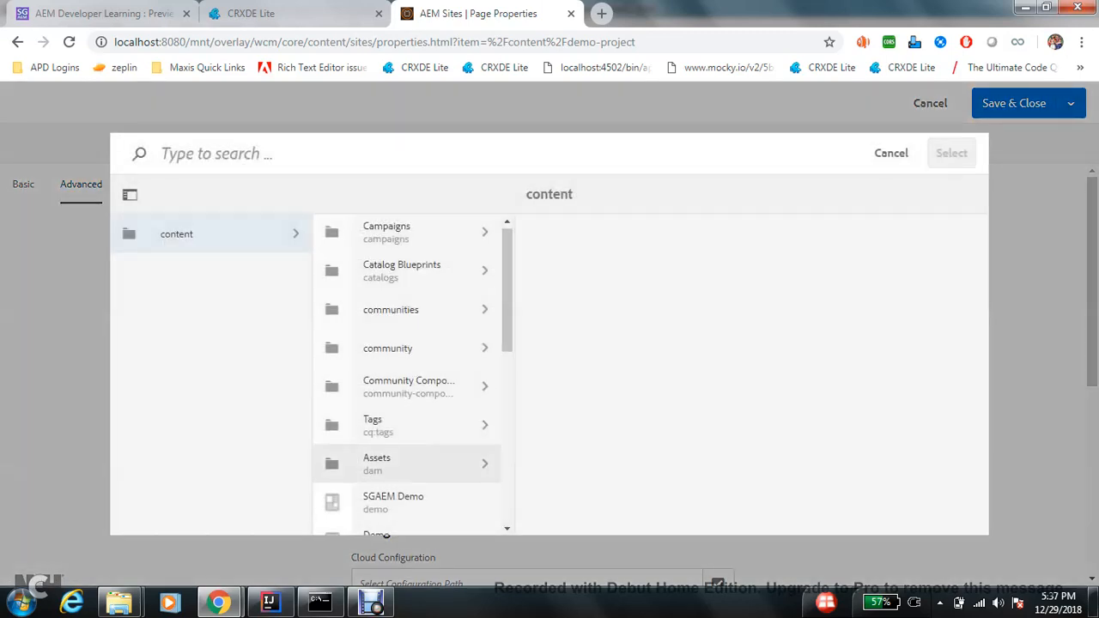
click(381, 477)
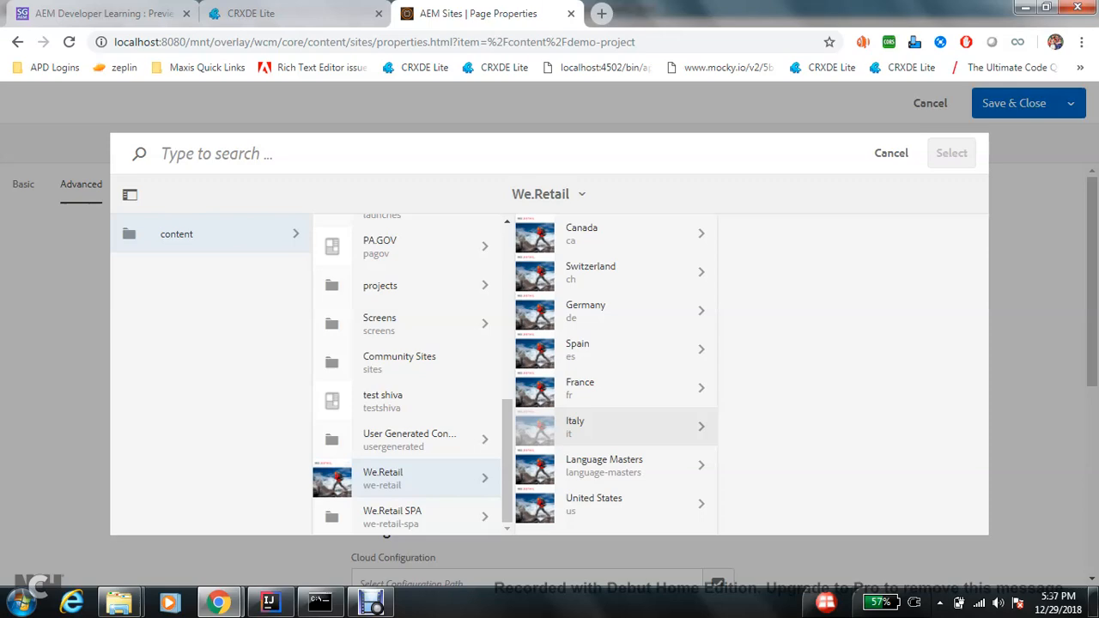
click(605, 465)
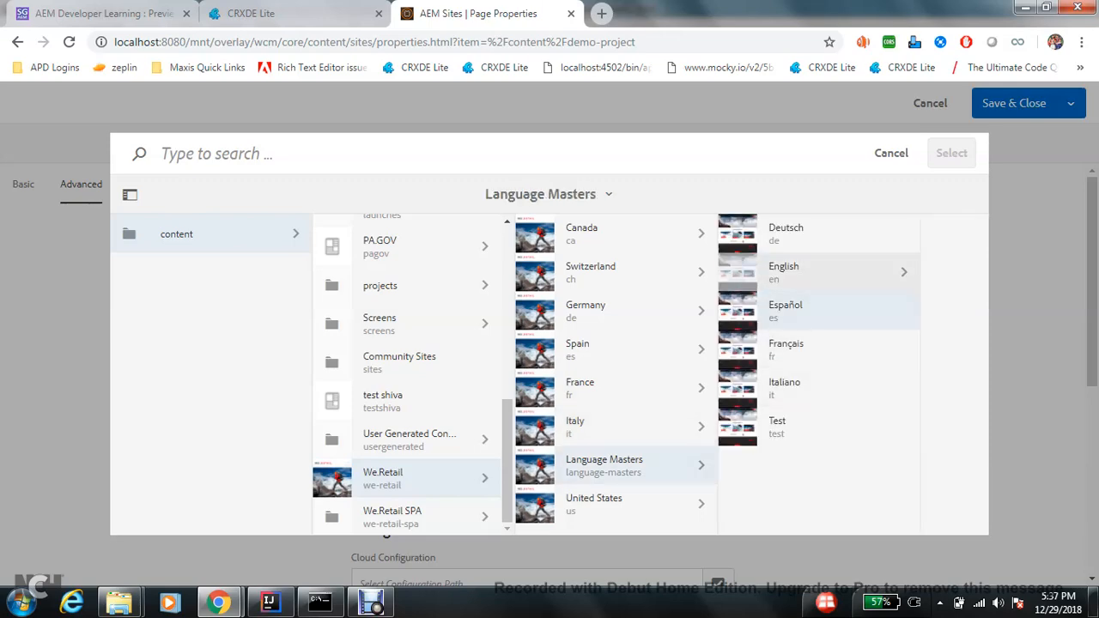
click(783, 272)
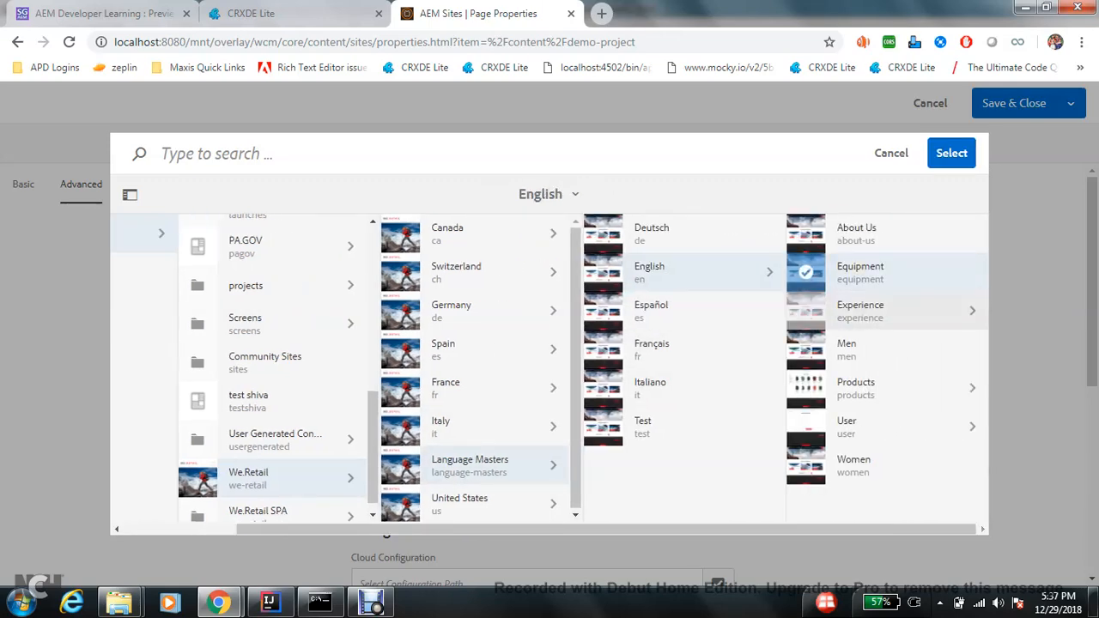
click(952, 153)
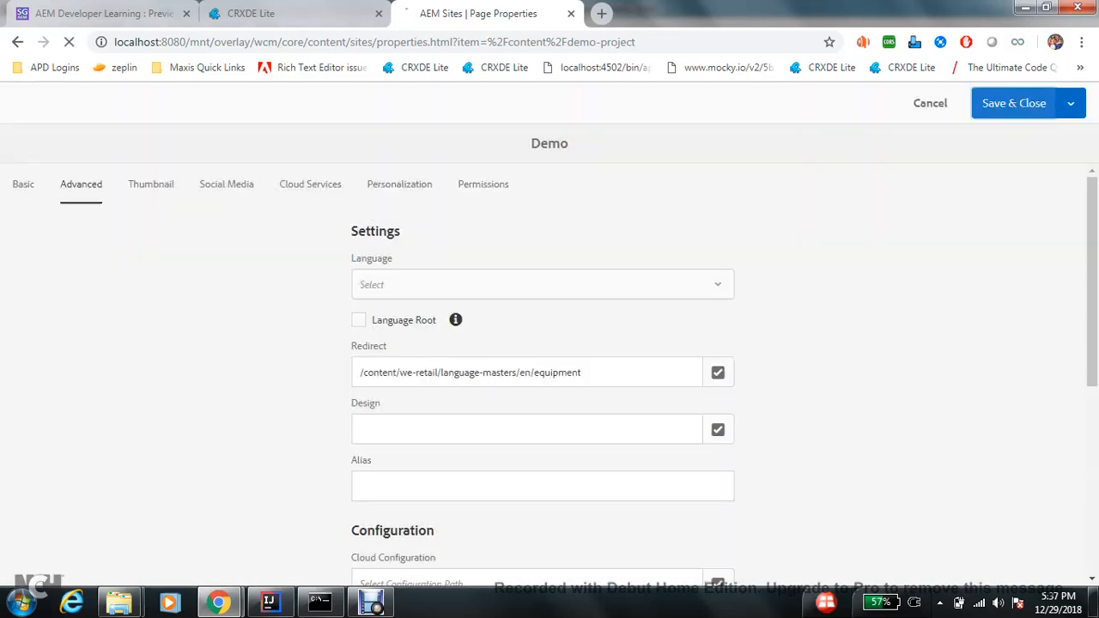
click(1013, 103)
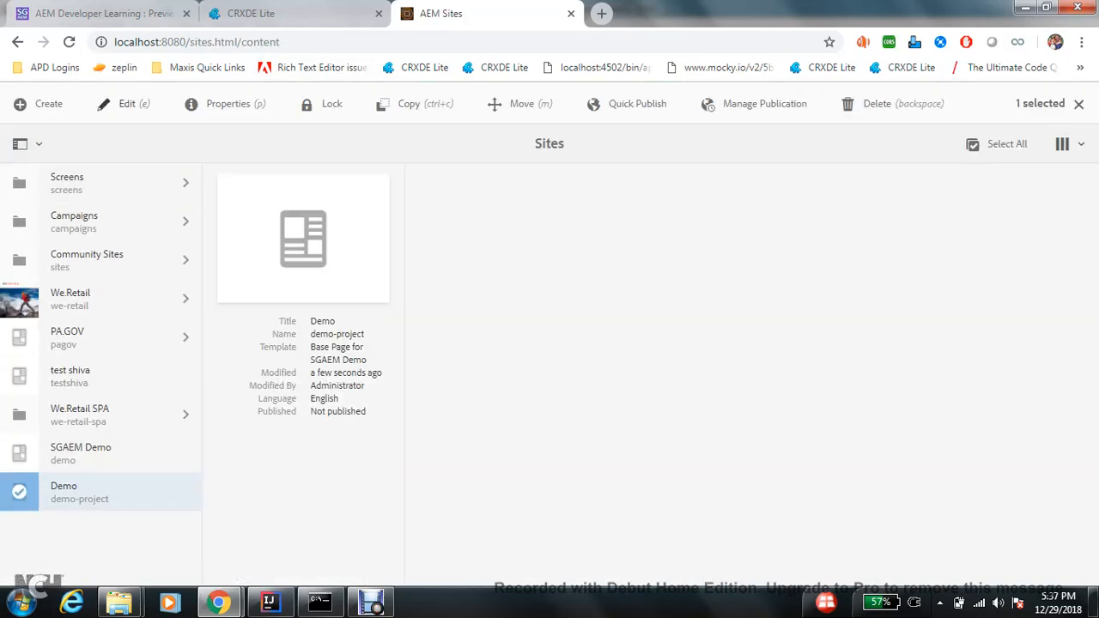
Step: Open the Demo page in the editor and view it as published
double_click(302, 238)
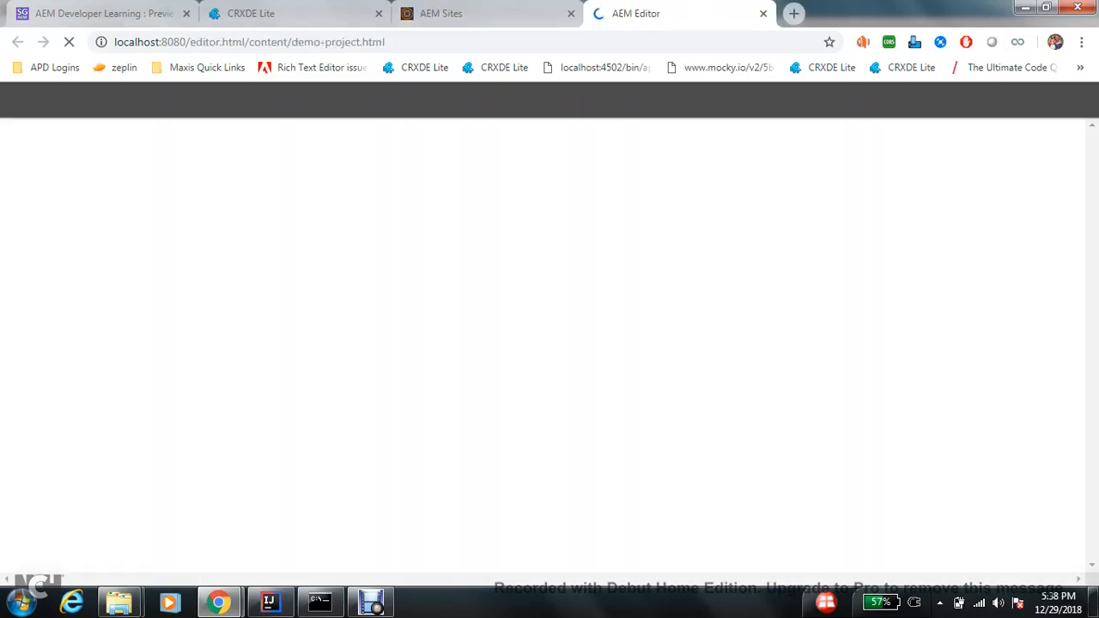
click(18, 100)
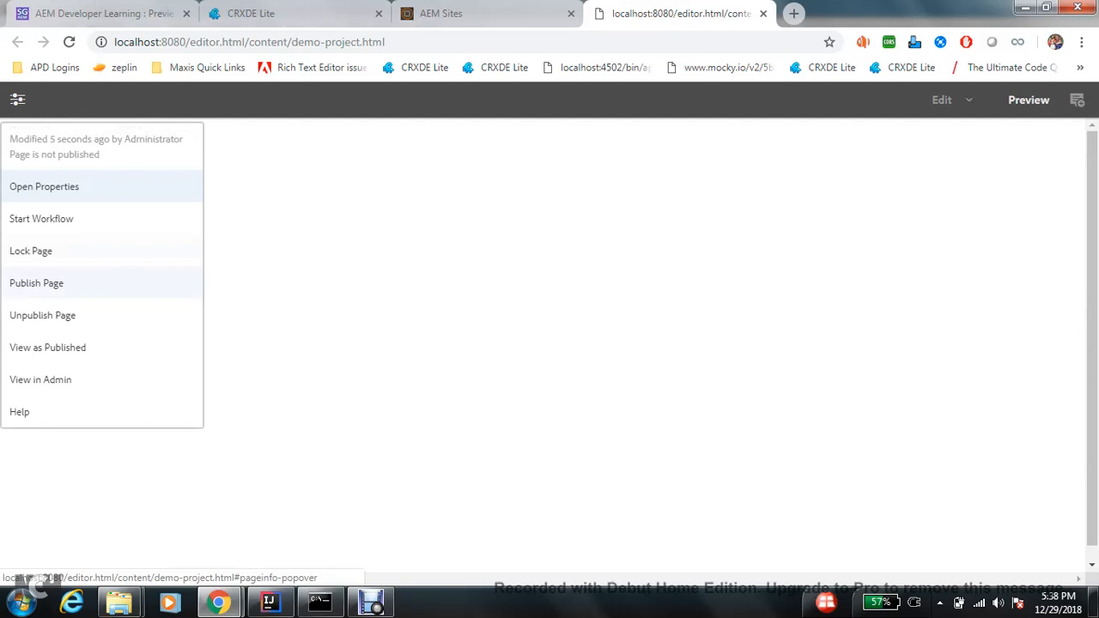
click(48, 347)
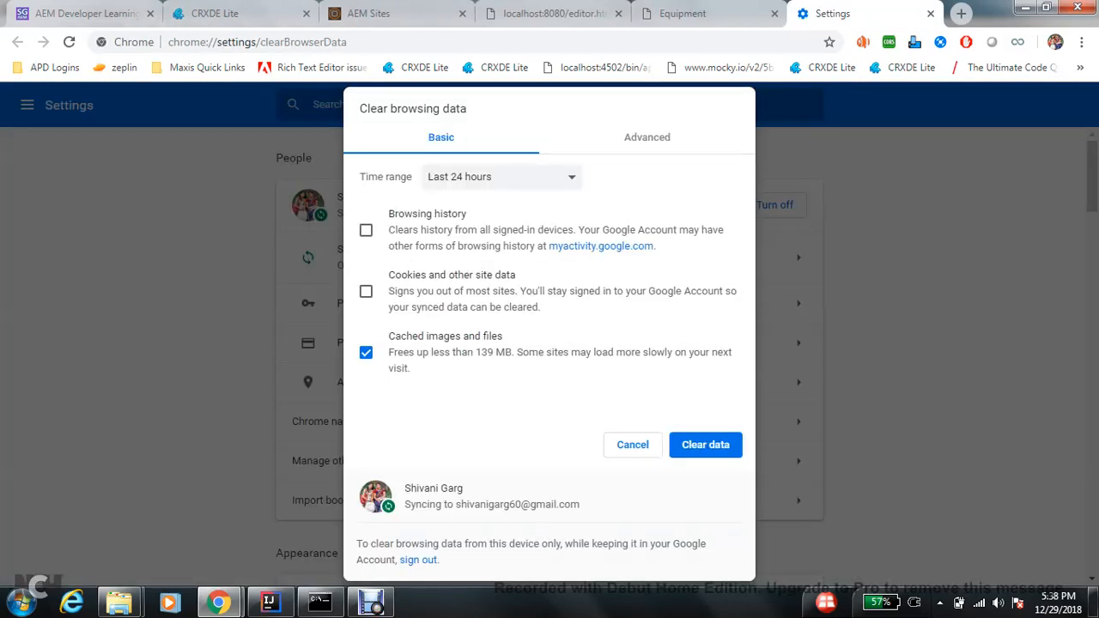
Step: Clear cached files, add ?wcmmode=disabled to the URL and reload with the Network panel recording
click(550, 14)
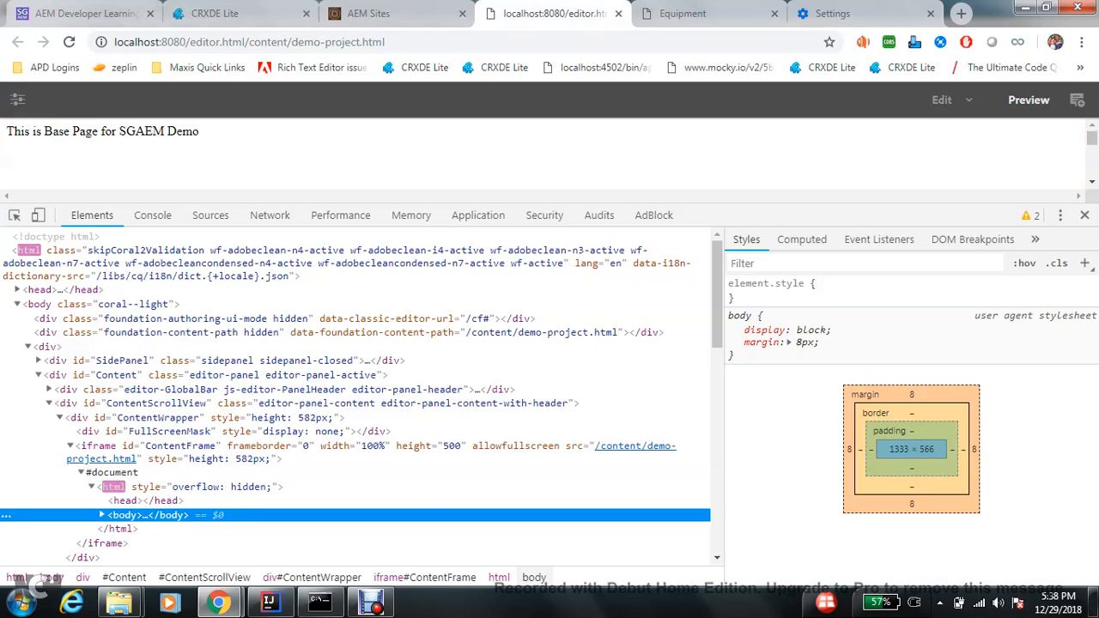
double_click(216, 41)
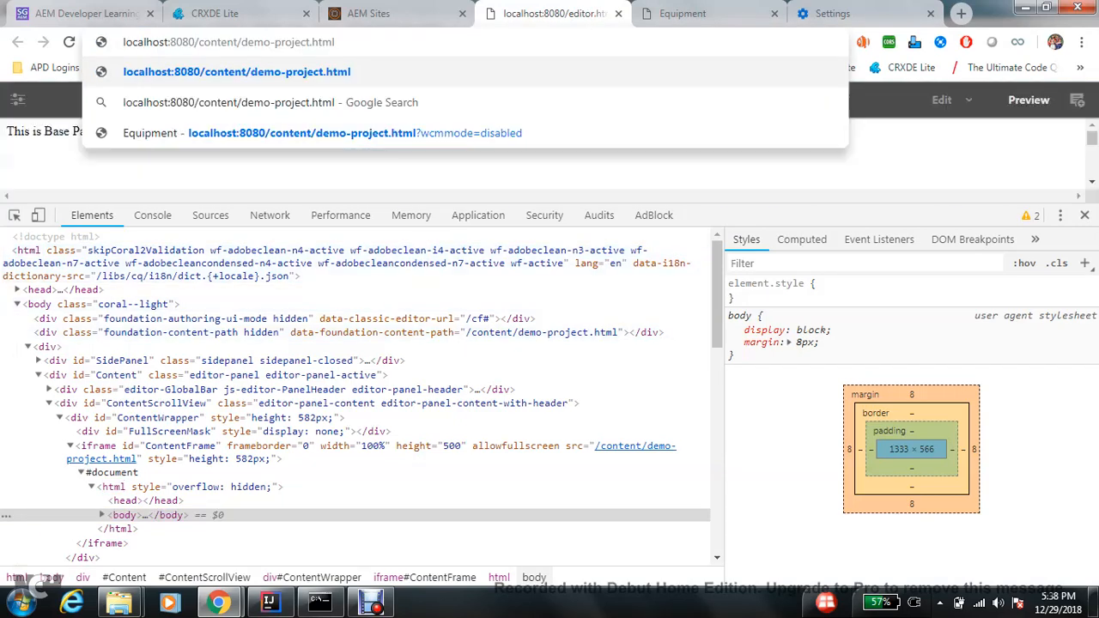
text(?wcmmode=disabled)
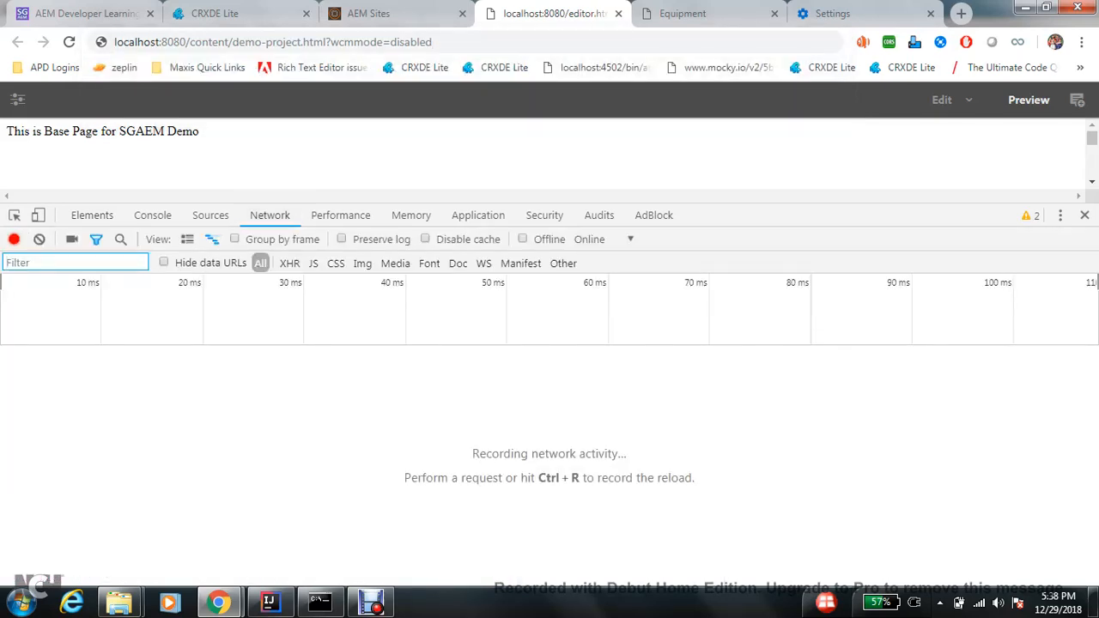
click(273, 41)
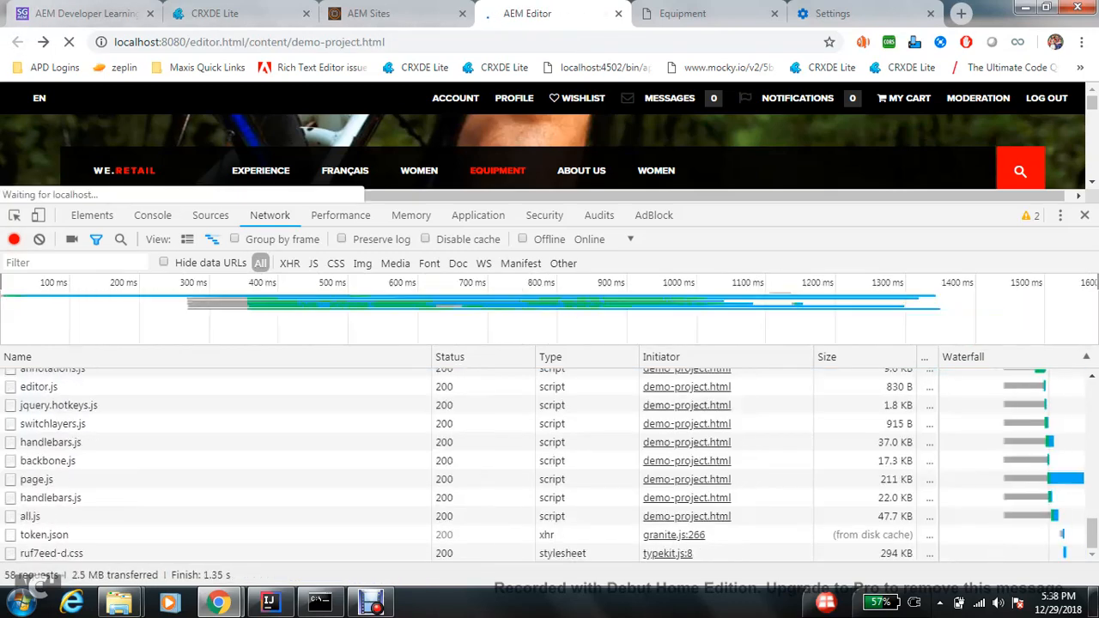
click(209, 215)
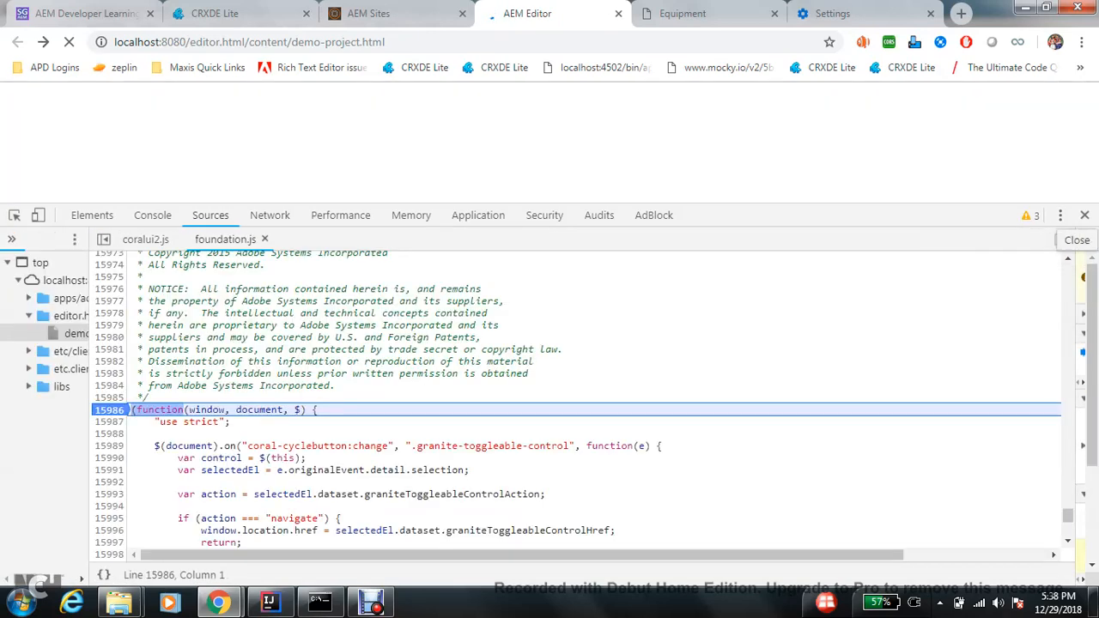
Step: Inspect the page and open the content frame's demo-project.html in Sources
right_click(467, 318)
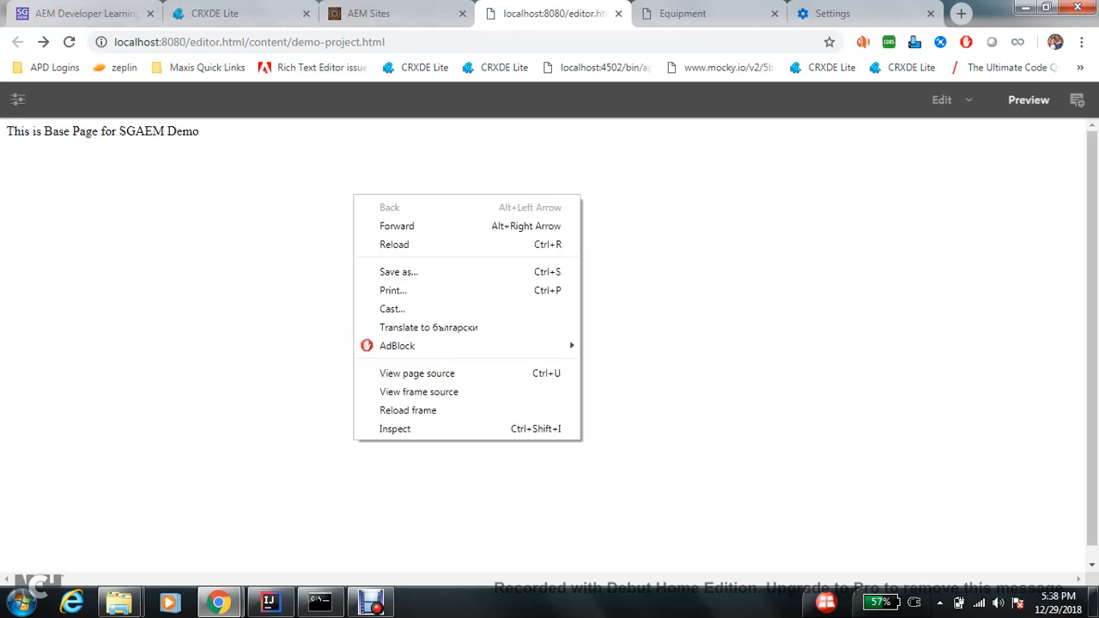
click(395, 429)
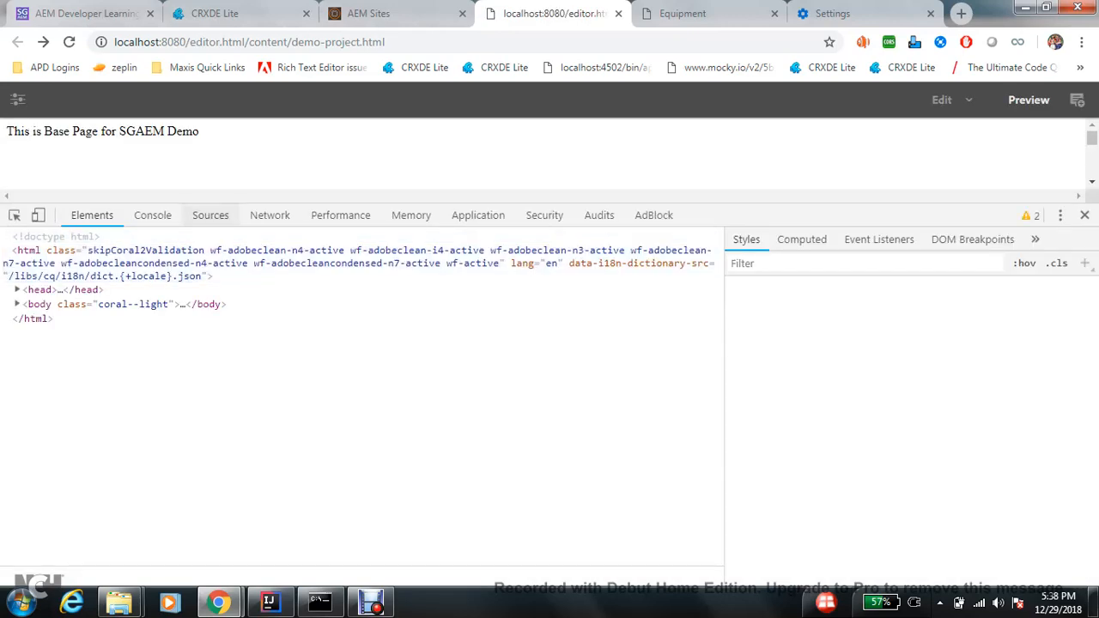
click(210, 214)
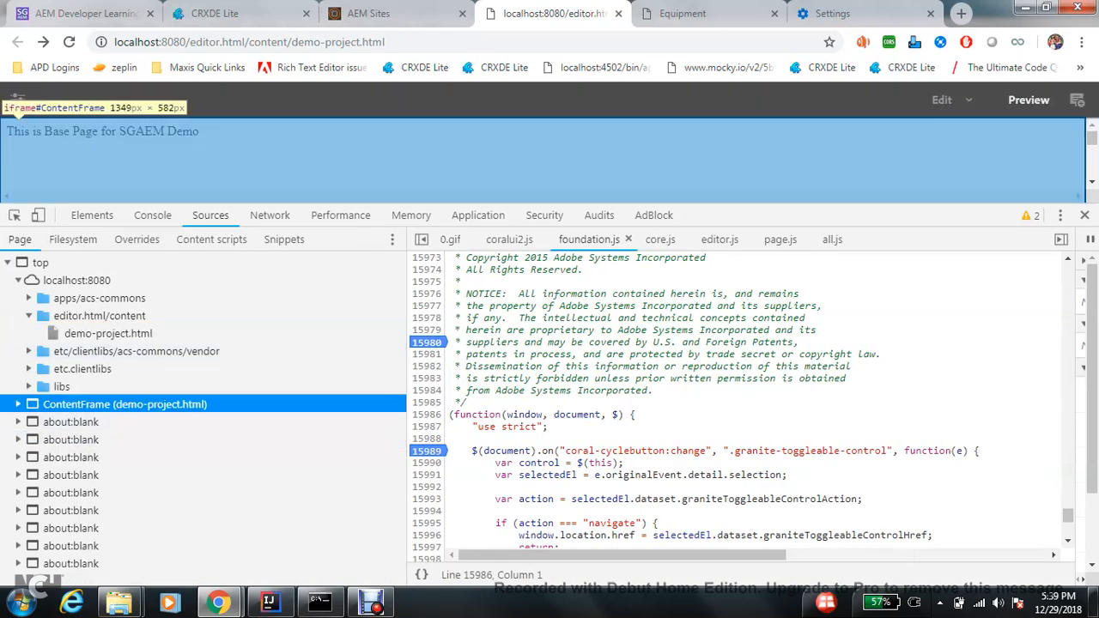
click(17, 404)
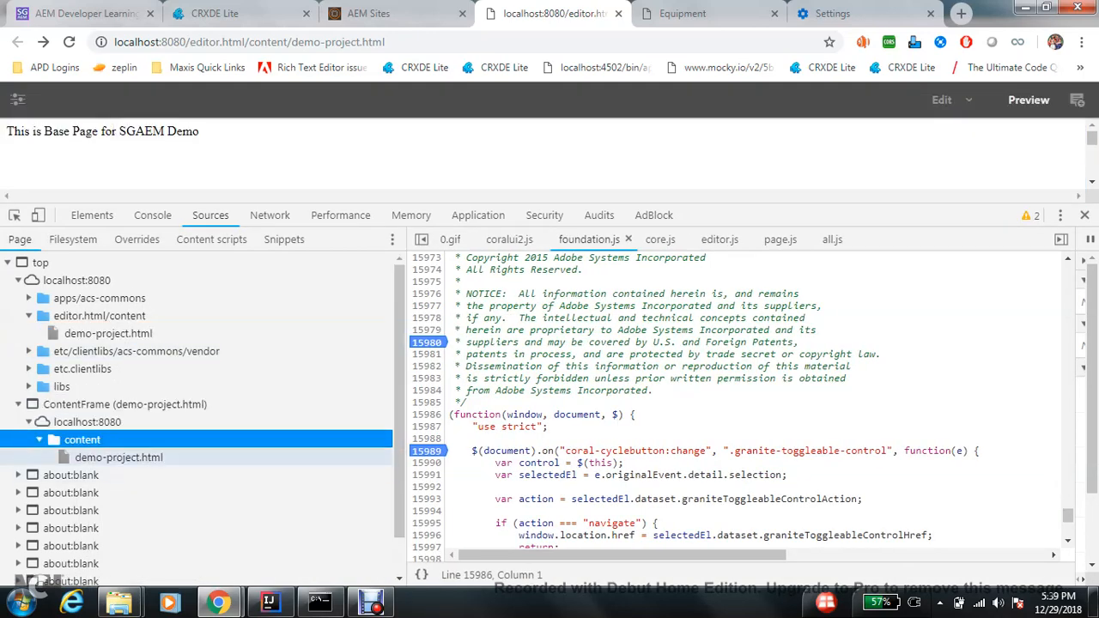
click(119, 457)
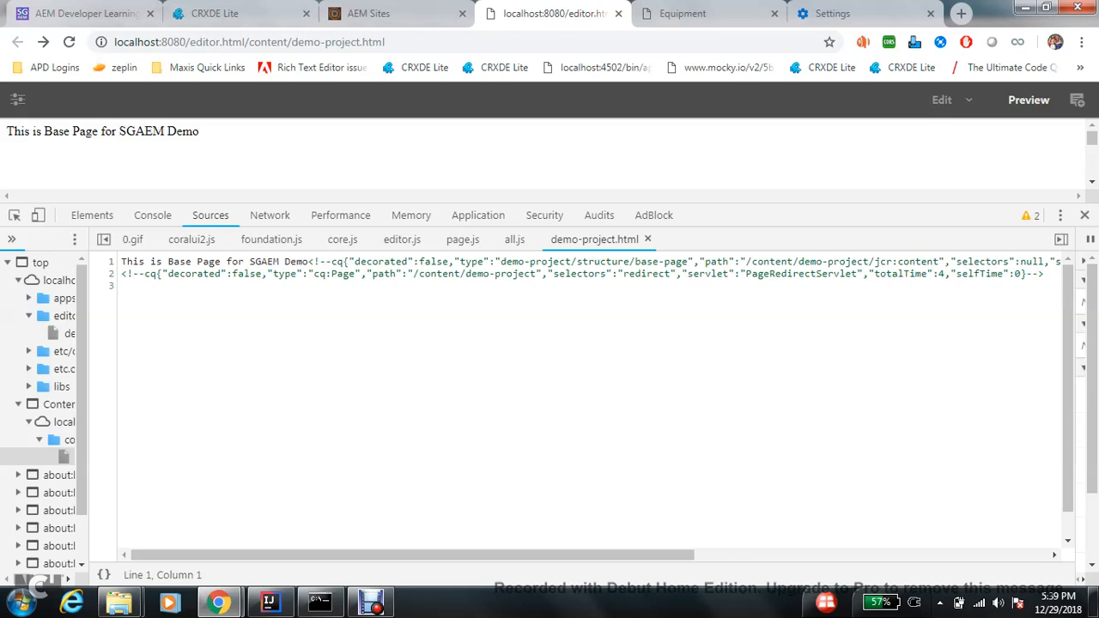
Step: Read the debug comment naming PageRedirectServlet for the redirect selector
drag(365, 273, 467, 273)
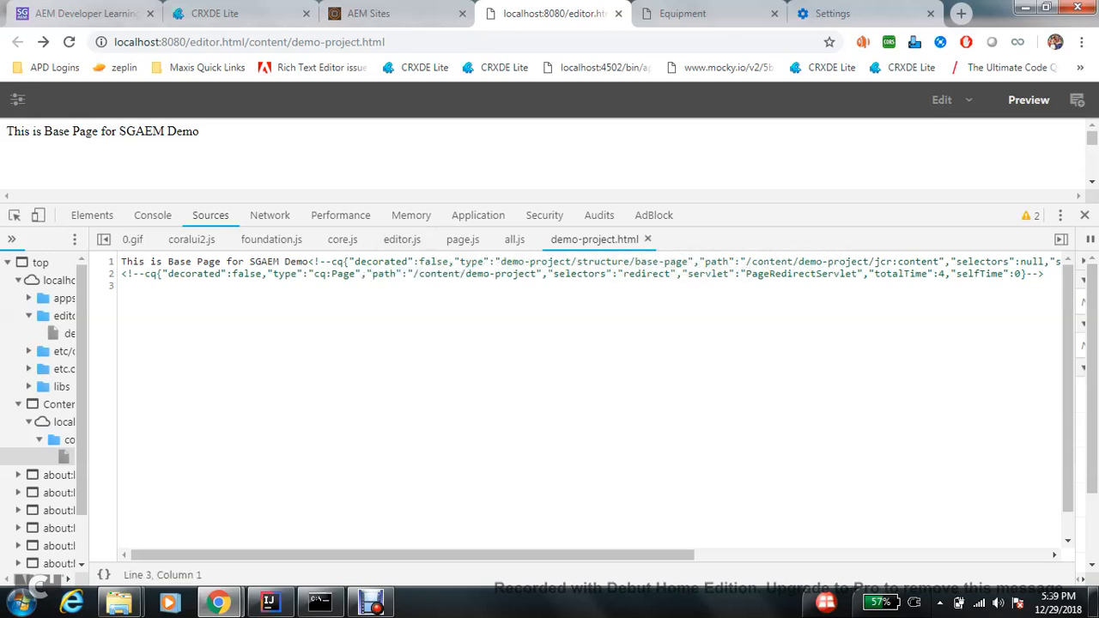
double_click(800, 273)
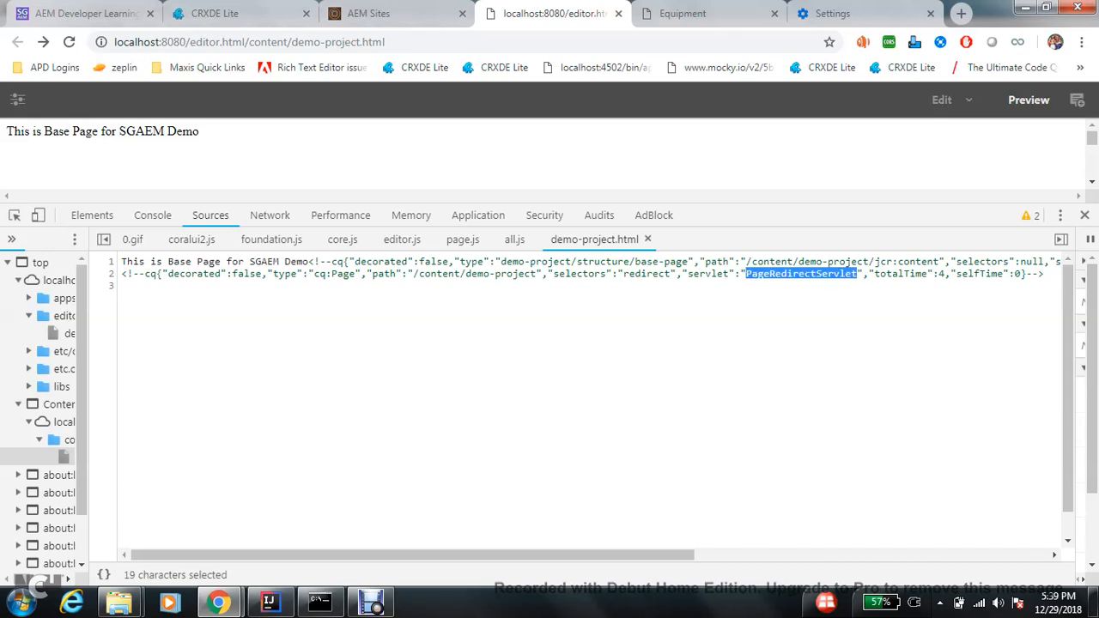
double_click(646, 273)
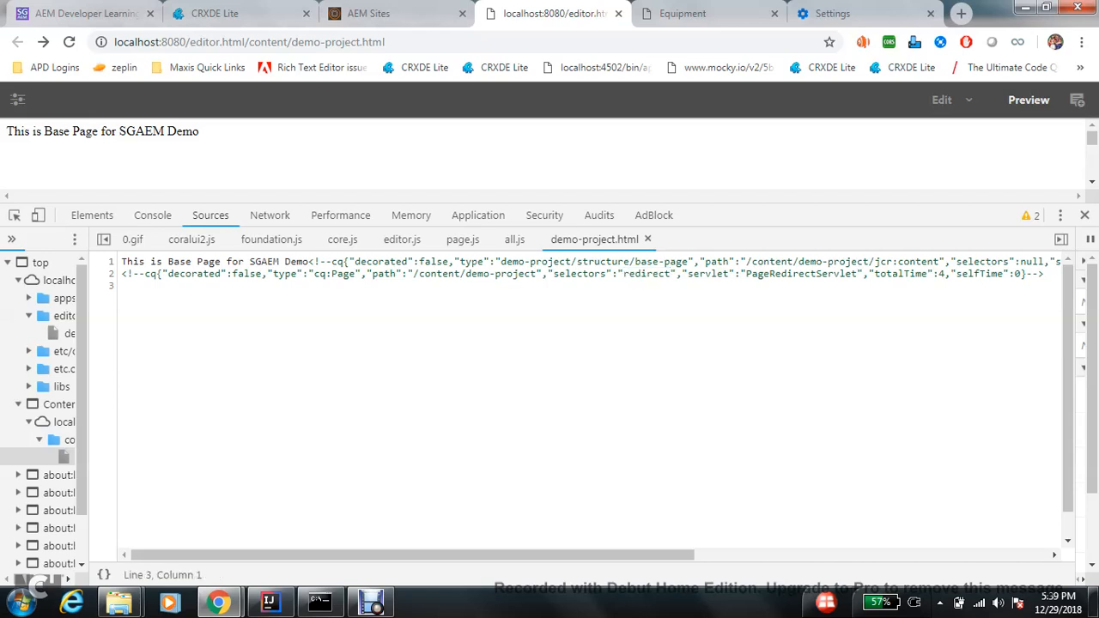
click(678, 273)
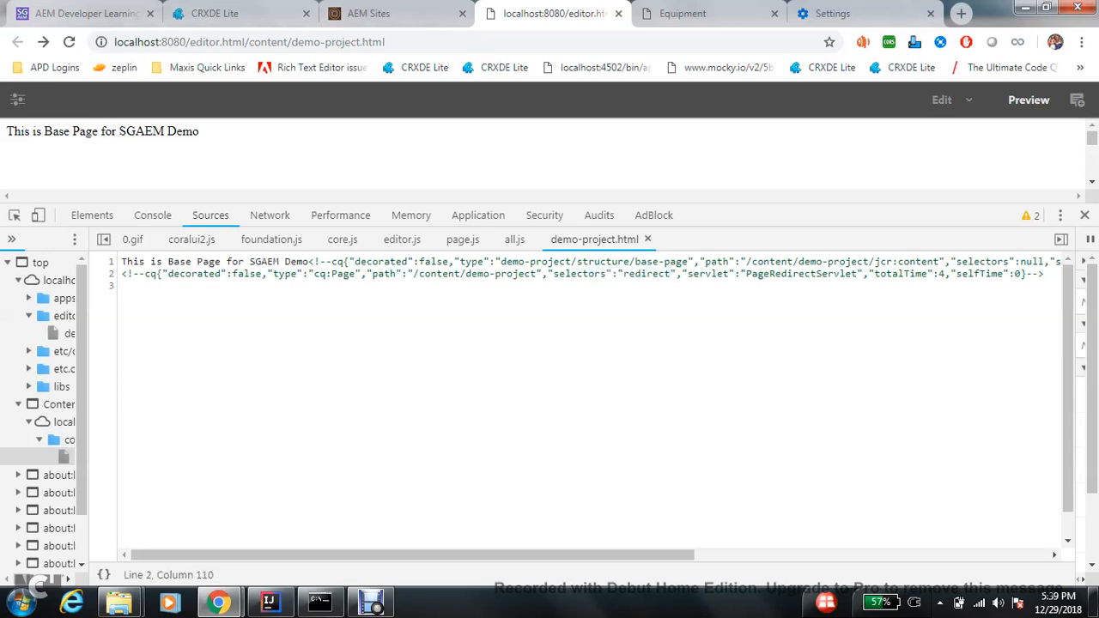
double_click(800, 273)
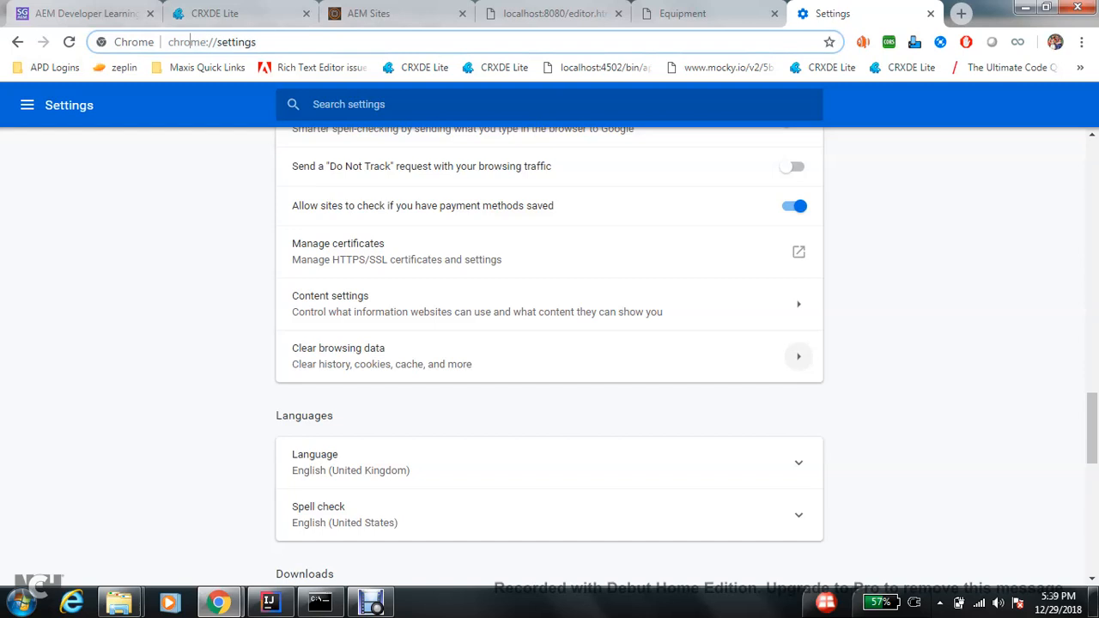
Step: Reach the Web Console's Sling Servlet Resolver and select the /content/demo-project path from demo-project.html
text(localhost:4502/projects.html/content/project)
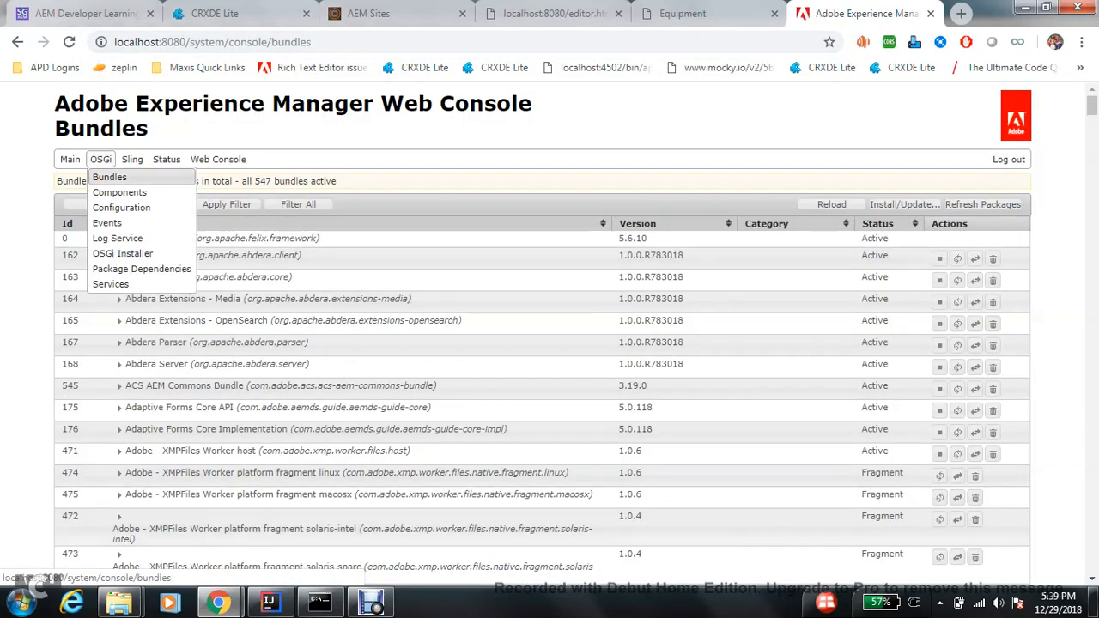
click(132, 158)
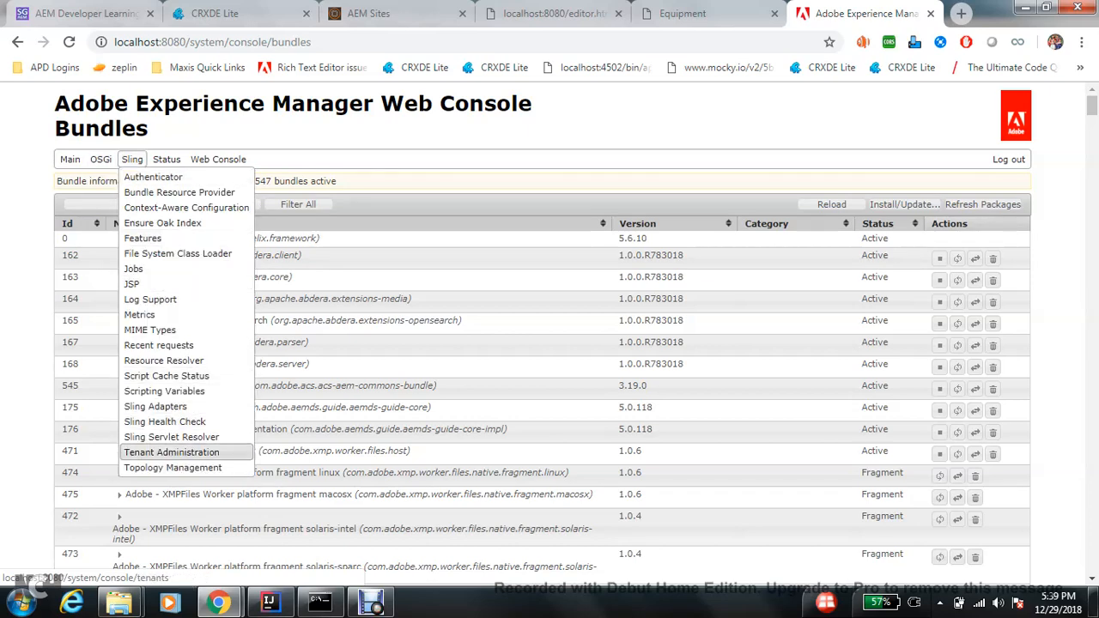
click(172, 438)
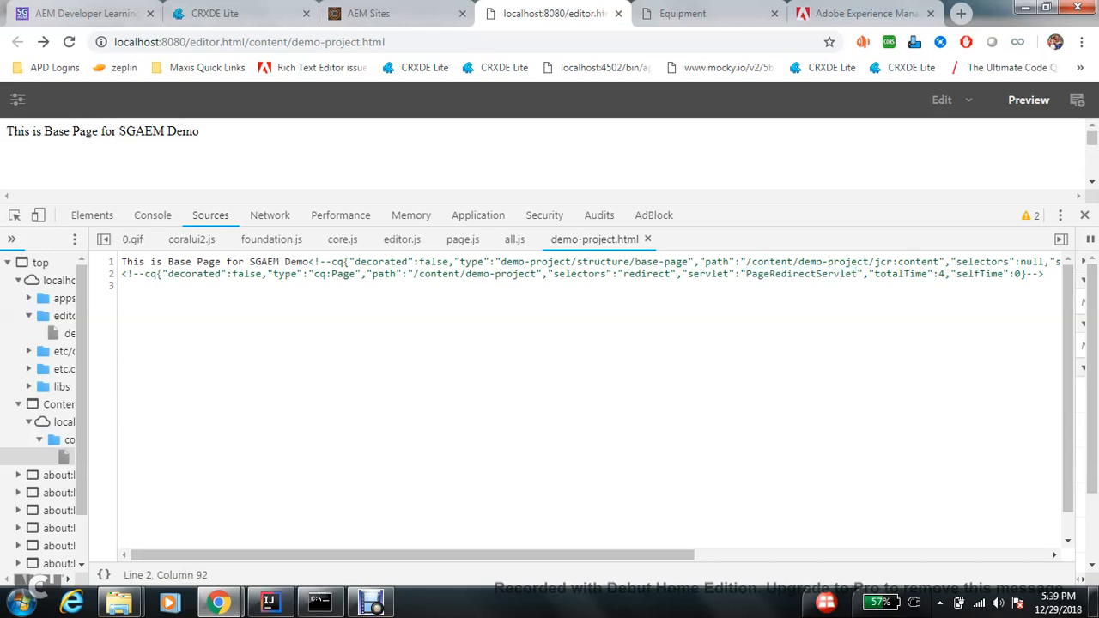
double_click(646, 273)
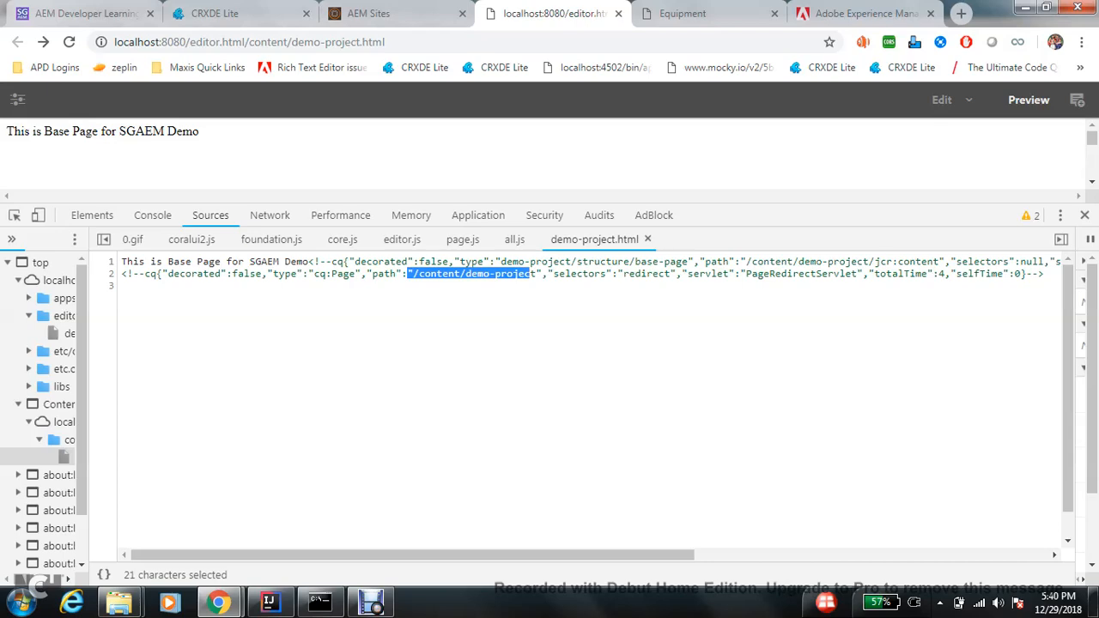
Step: Resolve /content/demo-project.redirect.html, confirming PageRedirectServlet as the first candidate servlet
click(862, 14)
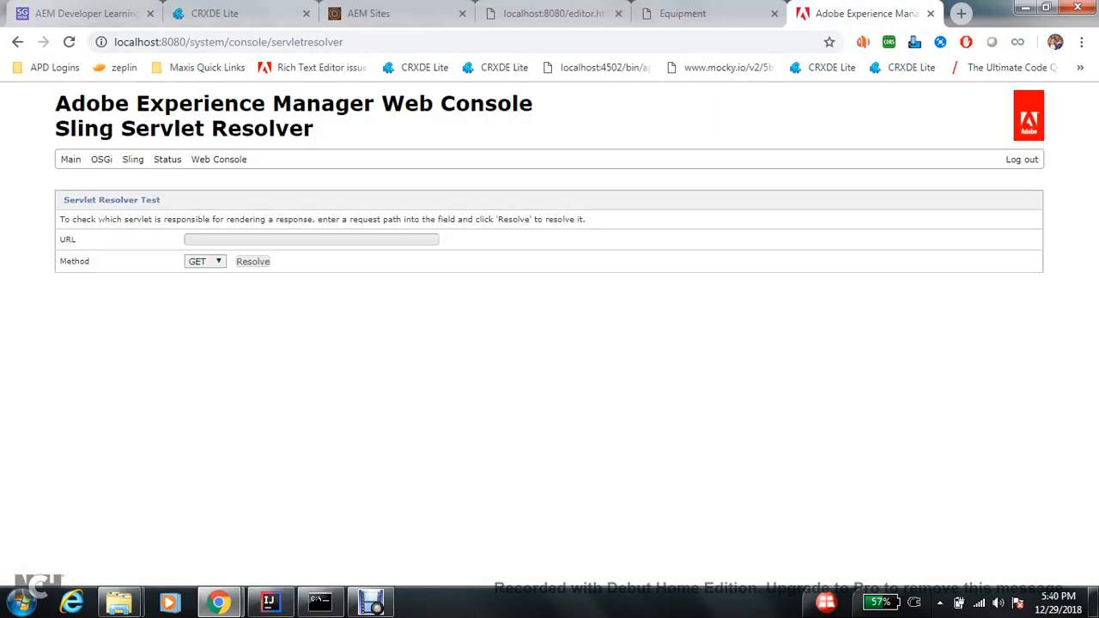
text(/content/demo-project.redirec)
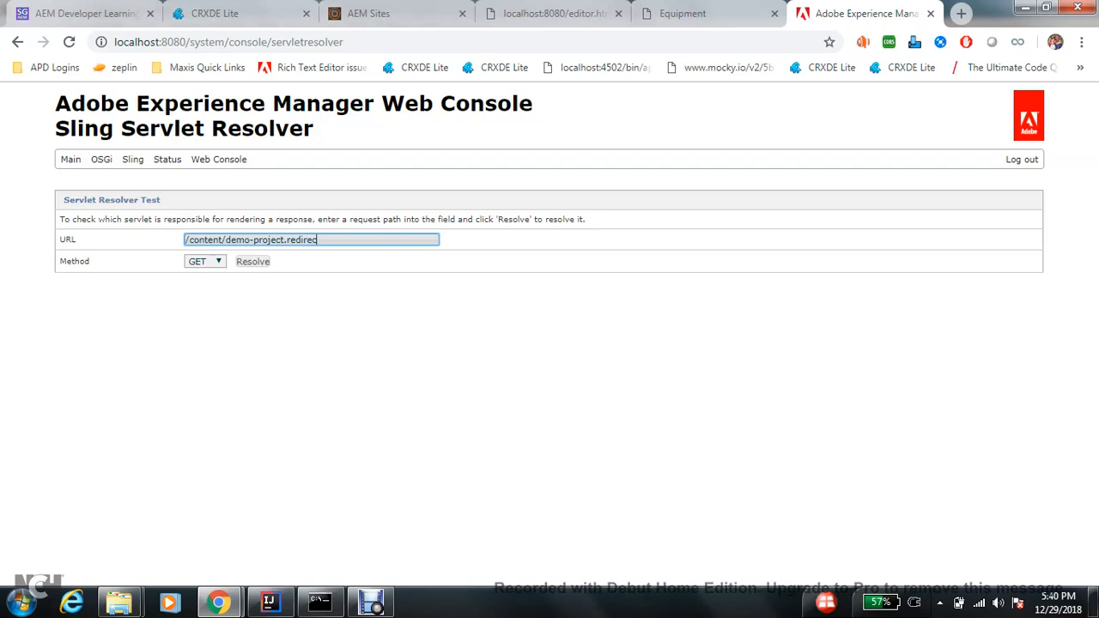
text(.html)
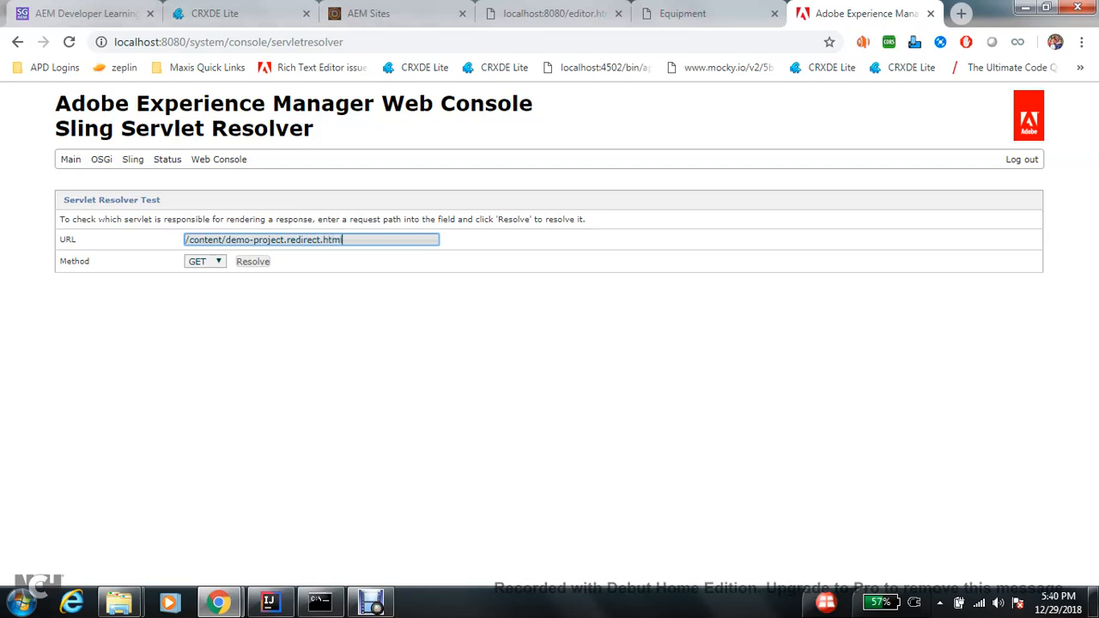
click(252, 261)
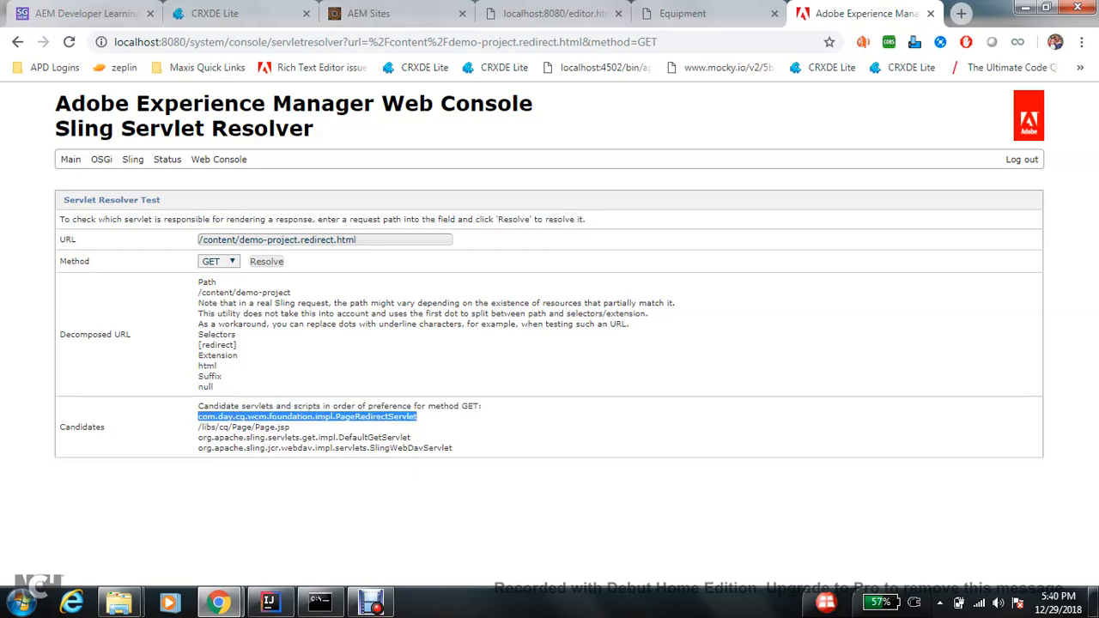
right_click(858, 14)
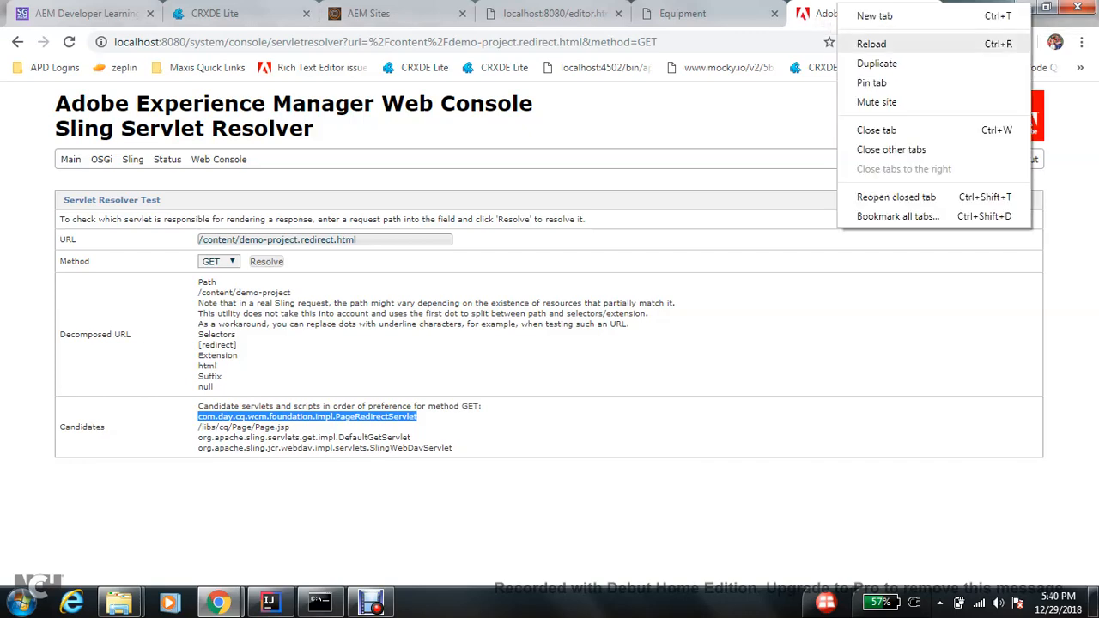
Step: In Package Dependencies, find com.day.cq.wcm.foundation 5.21.0 exported by cq-wcm-foundation (bundle 437)
click(876, 62)
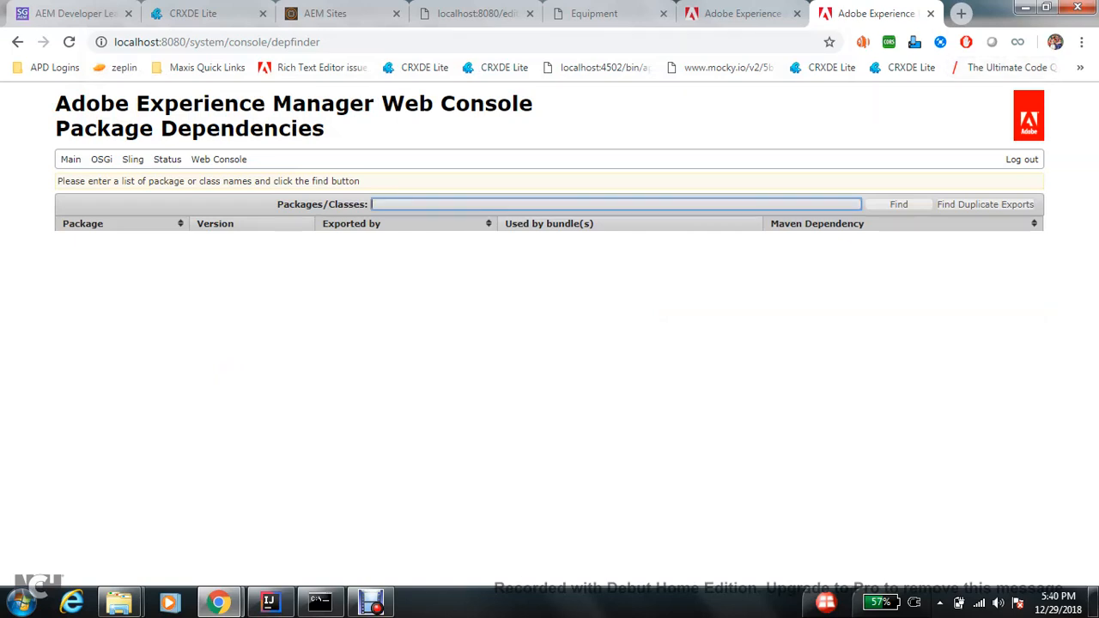
text(com.day.cq.wcm.foundation.impl.)
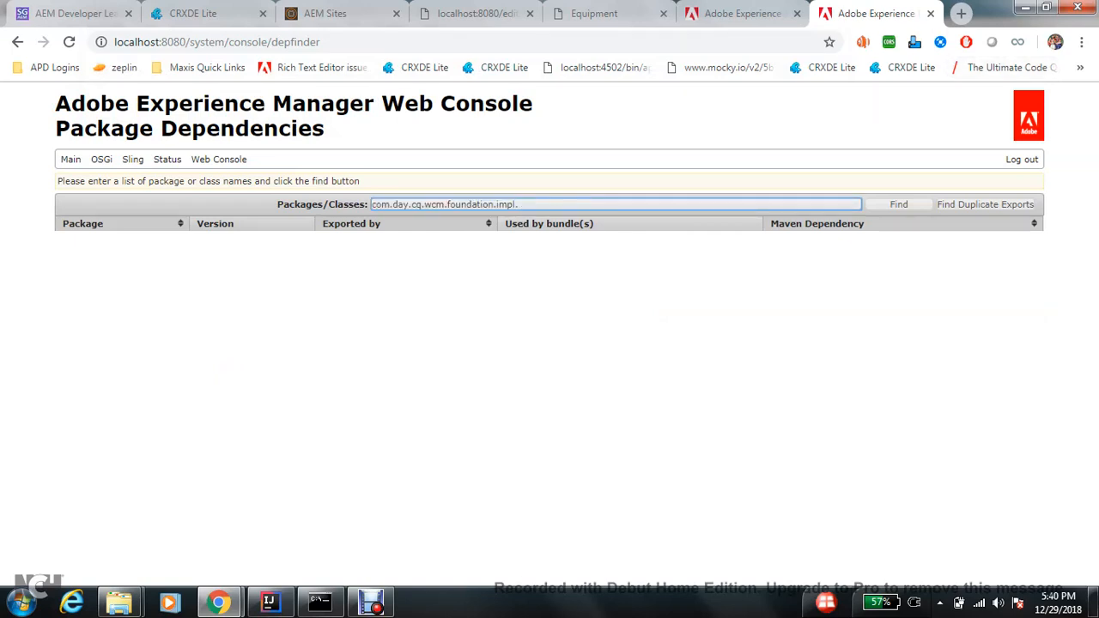
click(898, 205)
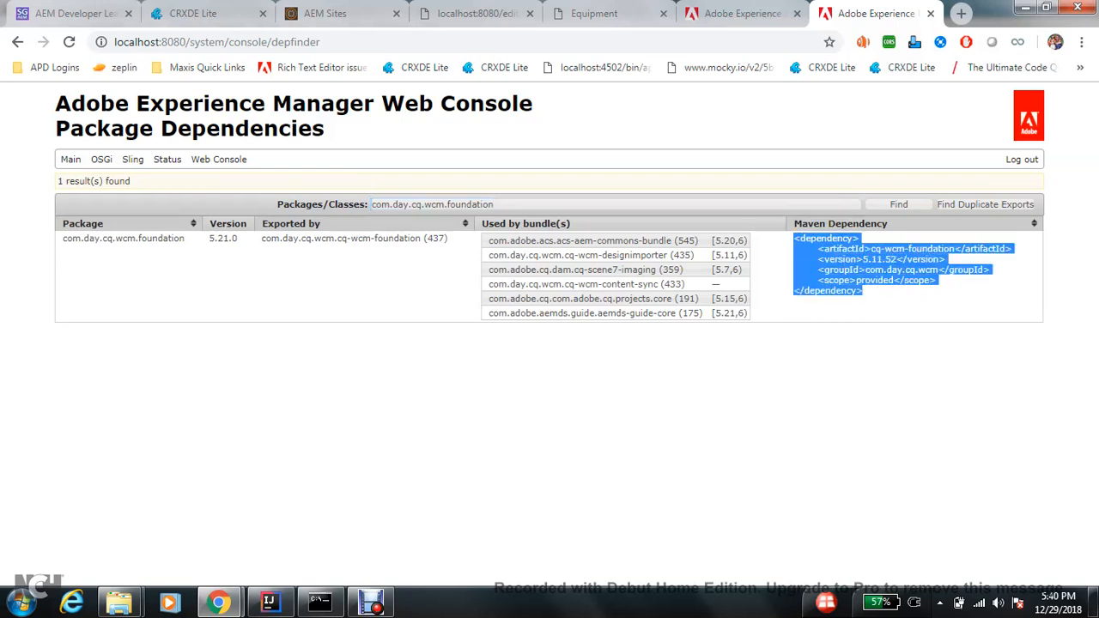
click(601, 205)
text(.impl.PageRedirectServlet)
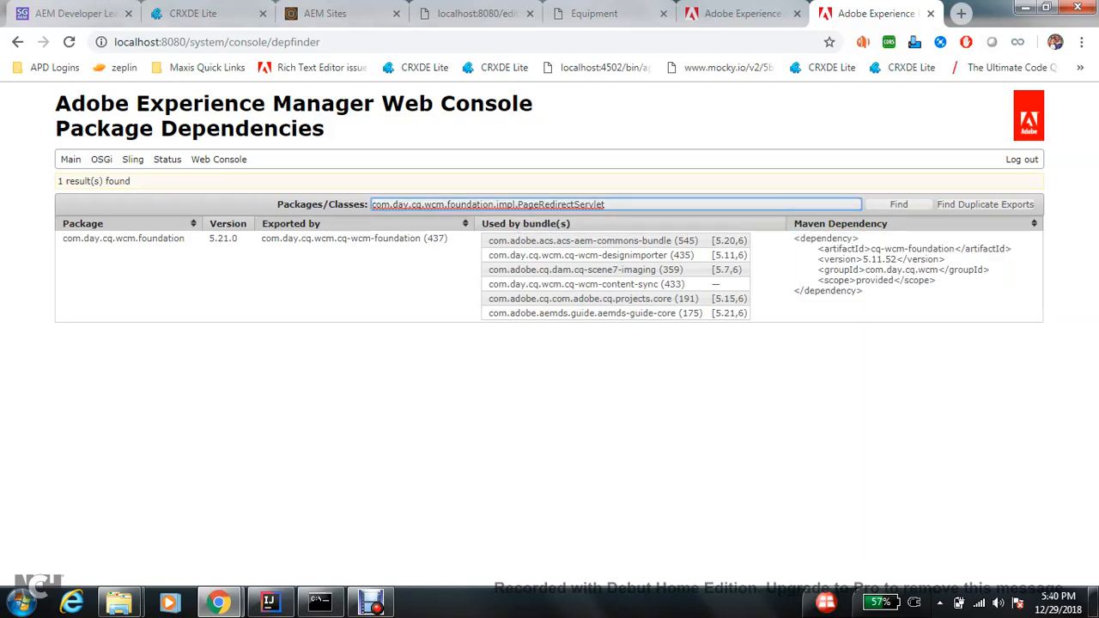
click(898, 204)
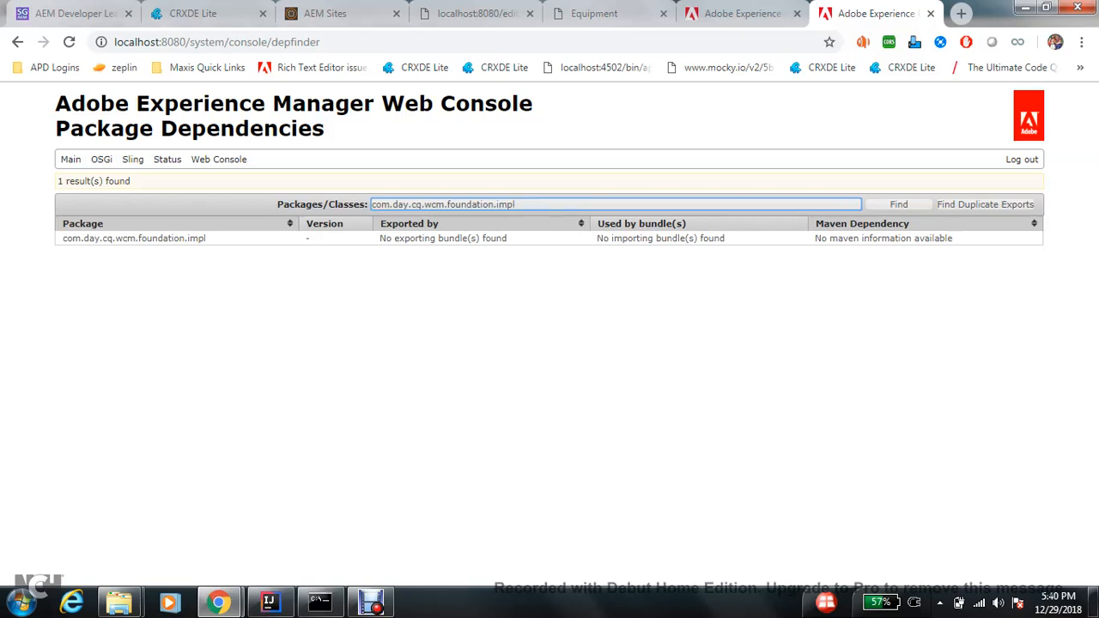
key(Backspace)
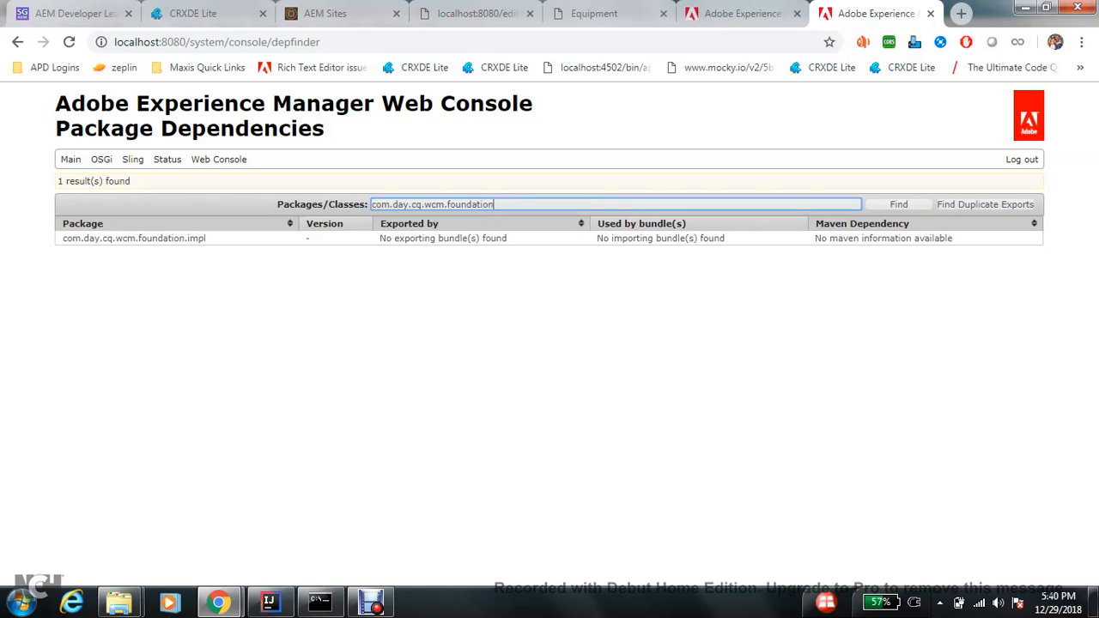
click(898, 205)
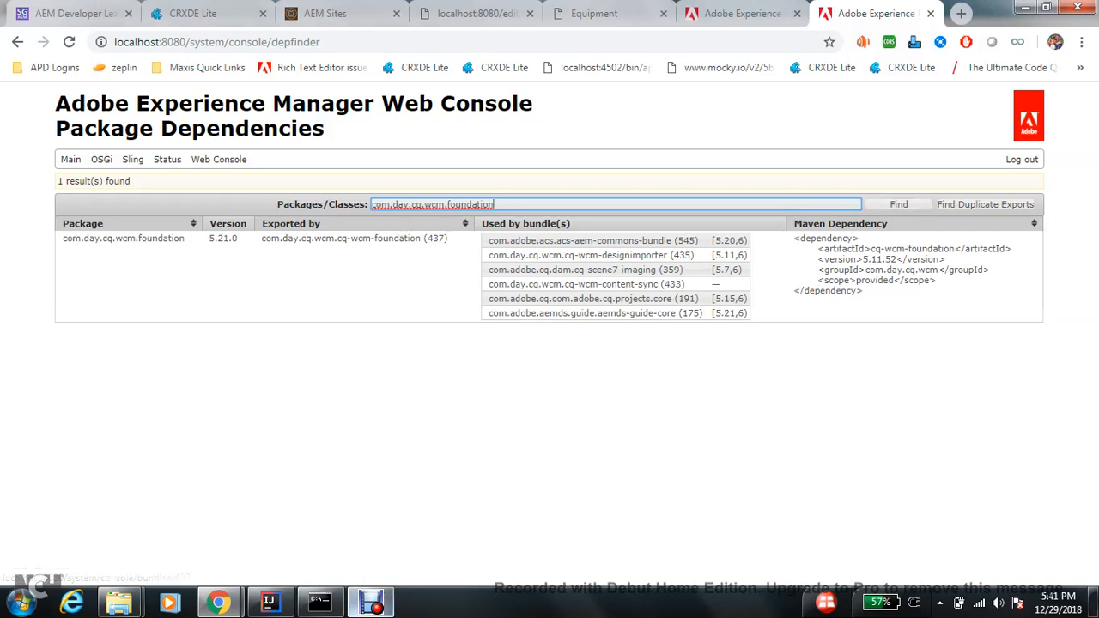
click(14, 602)
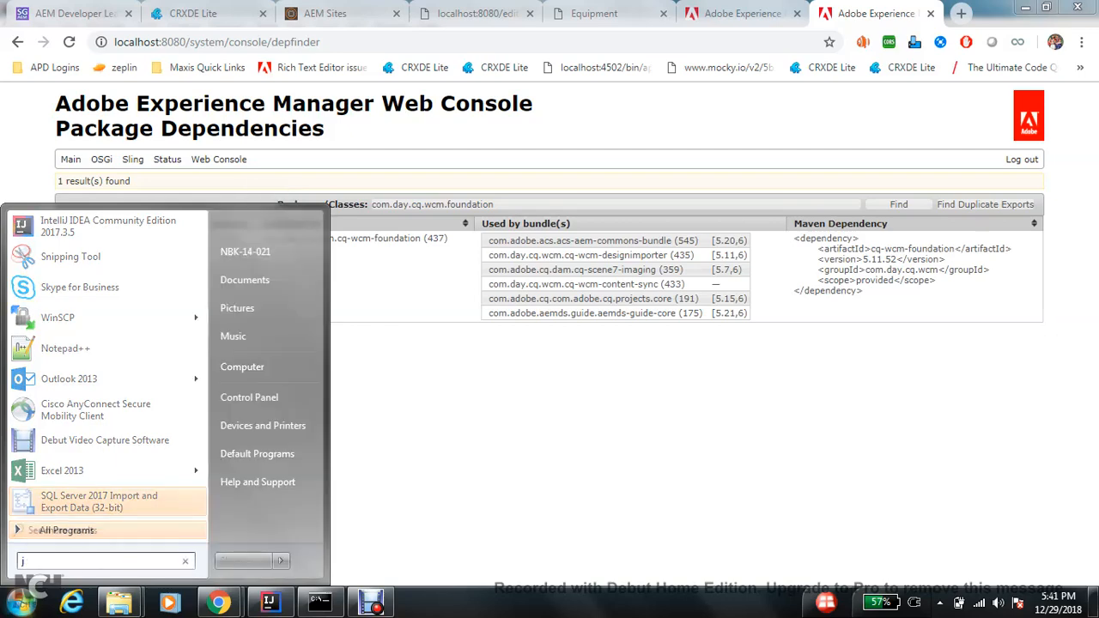
Step: Launch Java Decompiler and load bundle.jar from felix bundle437/version0.1
text(d gui)
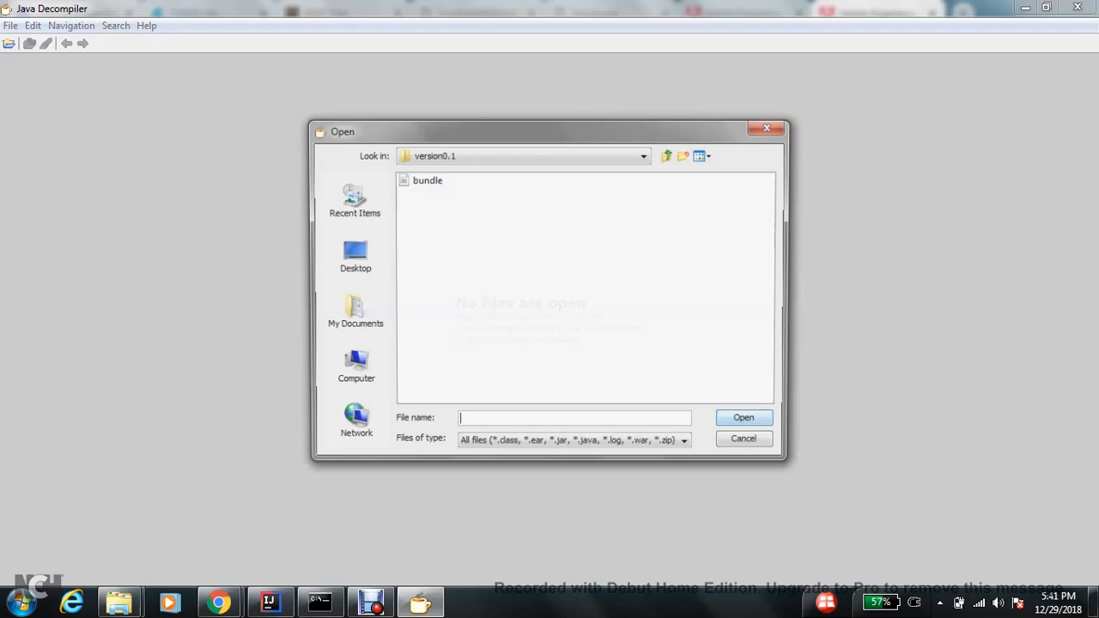
double_click(426, 180)
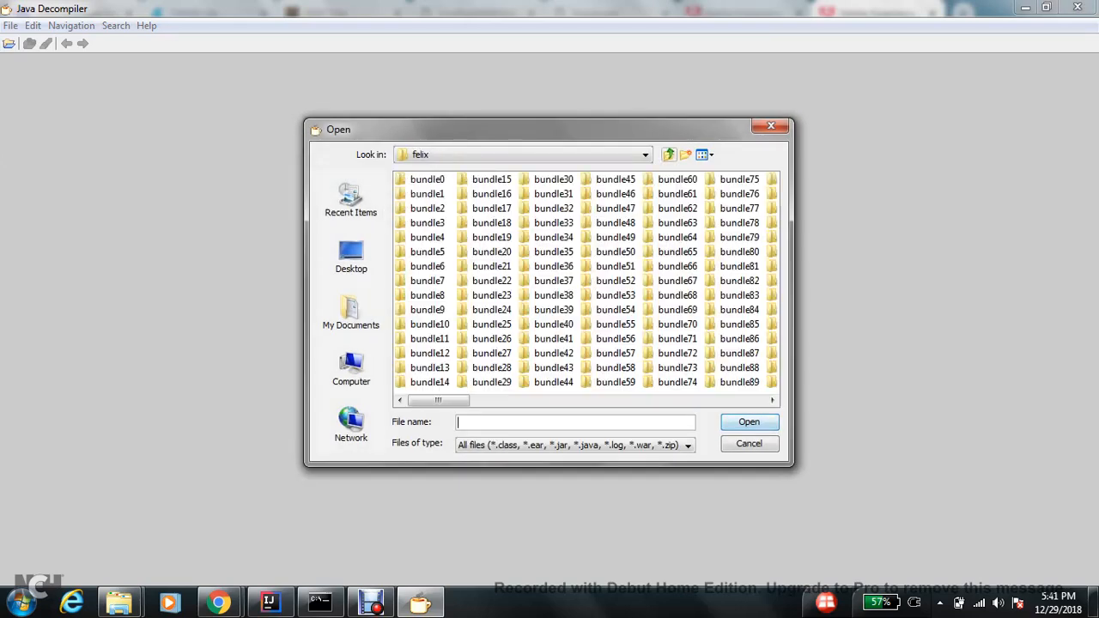
click(670, 155)
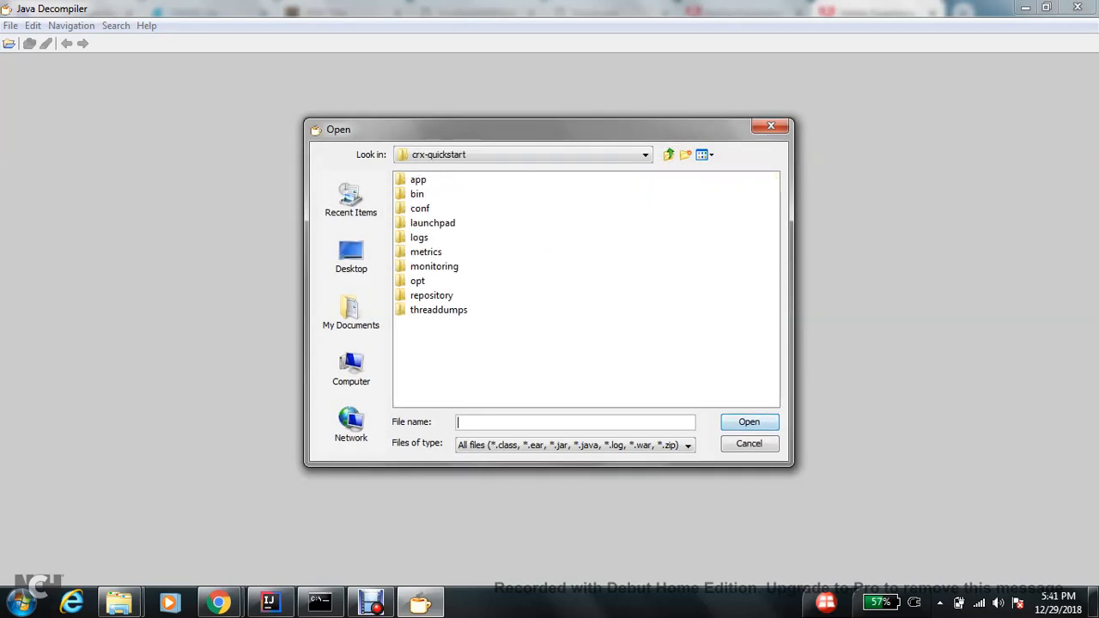
double_click(433, 223)
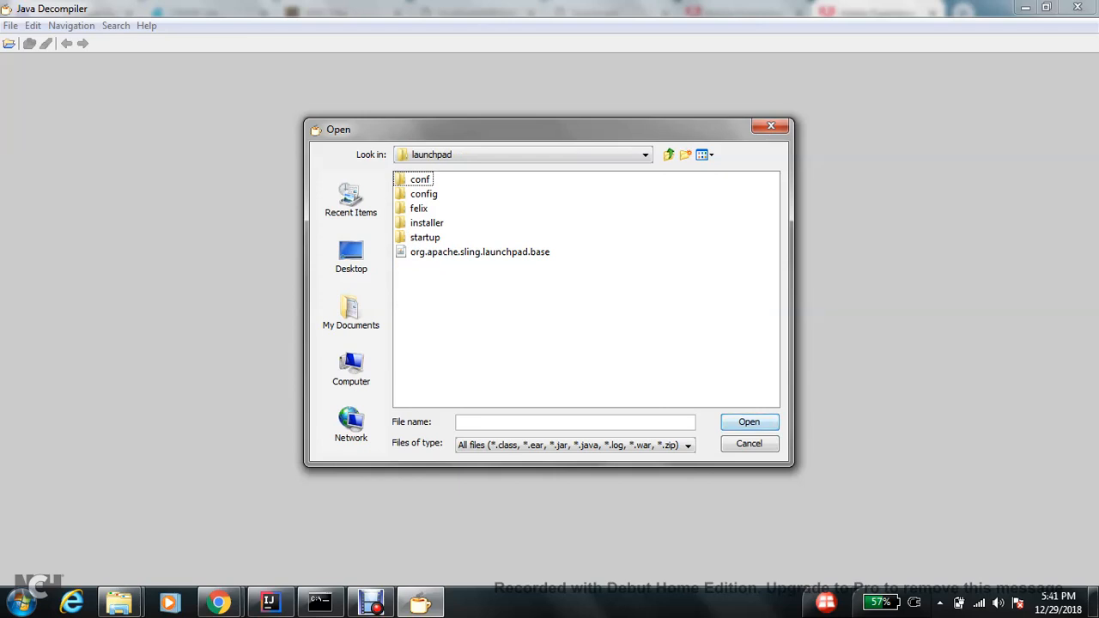
double_click(419, 208)
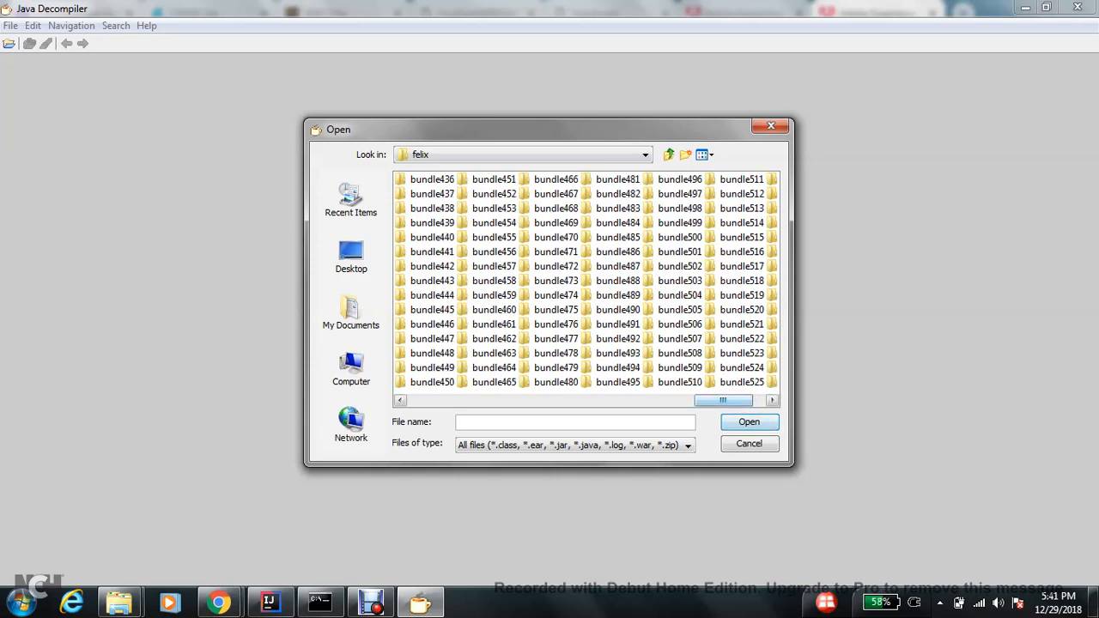
double_click(433, 178)
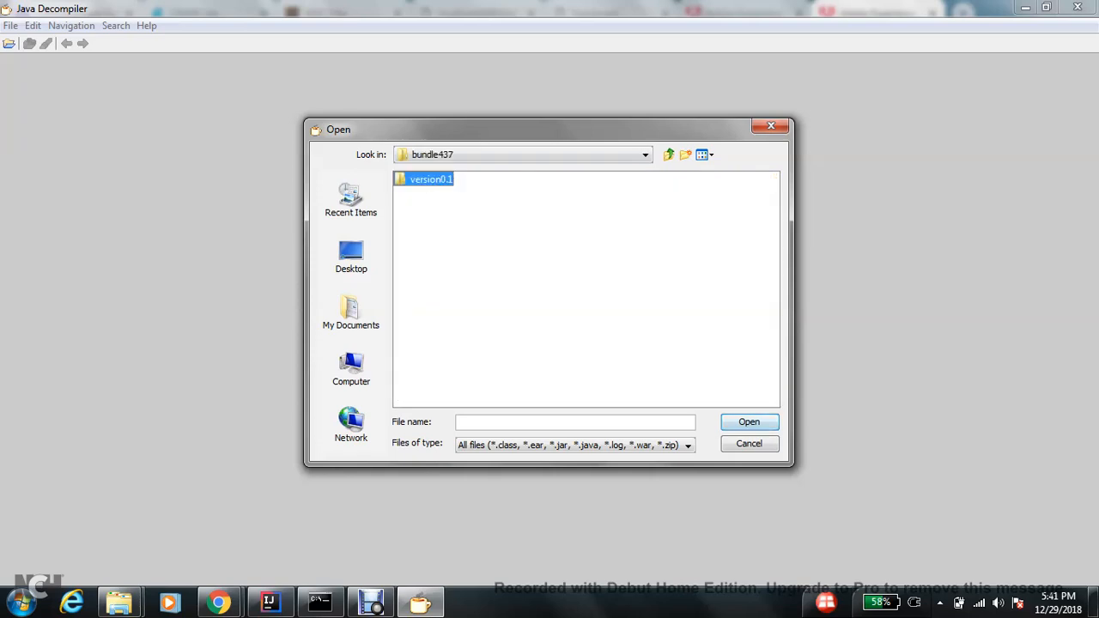
click(749, 423)
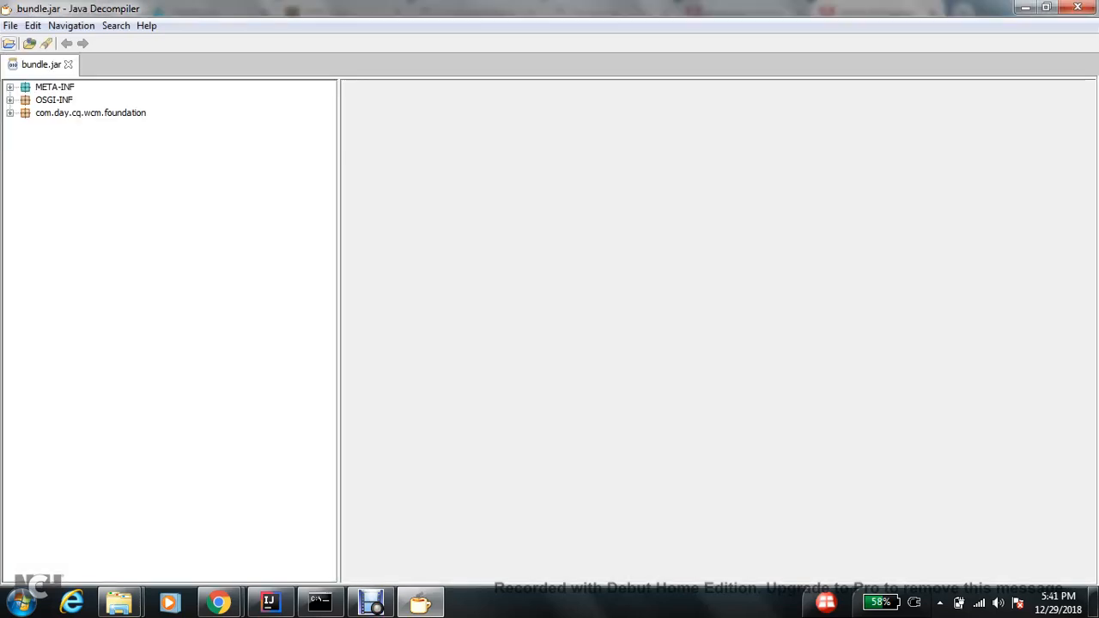
Step: Decompile PageRedirectServlet.class from com.day.cq.wcm.foundation.impl, then return to the browser
click(10, 100)
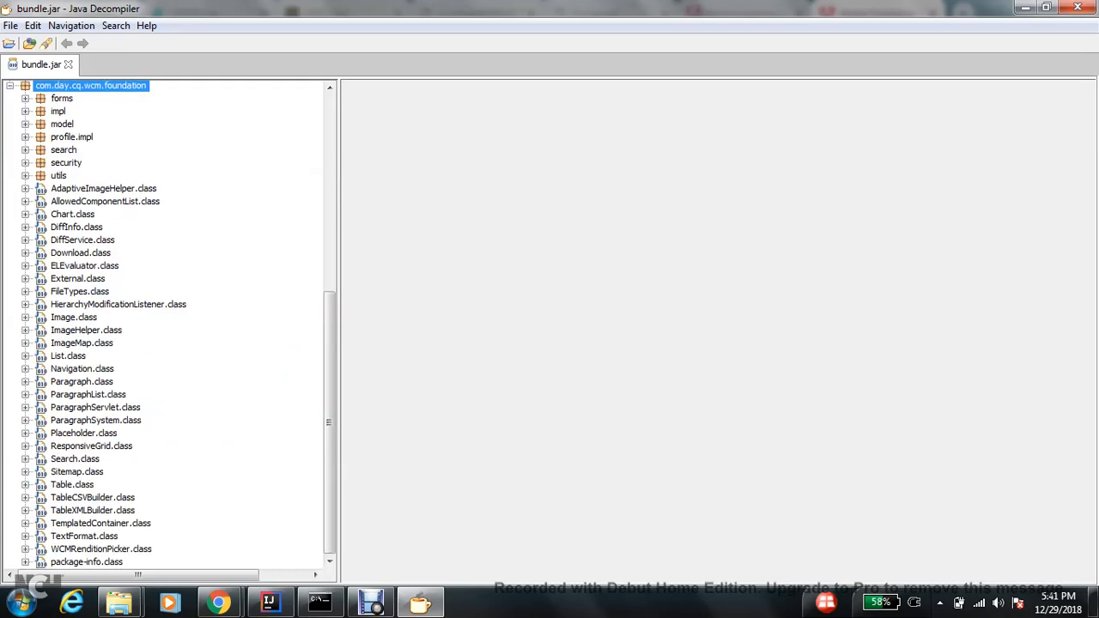
click(25, 110)
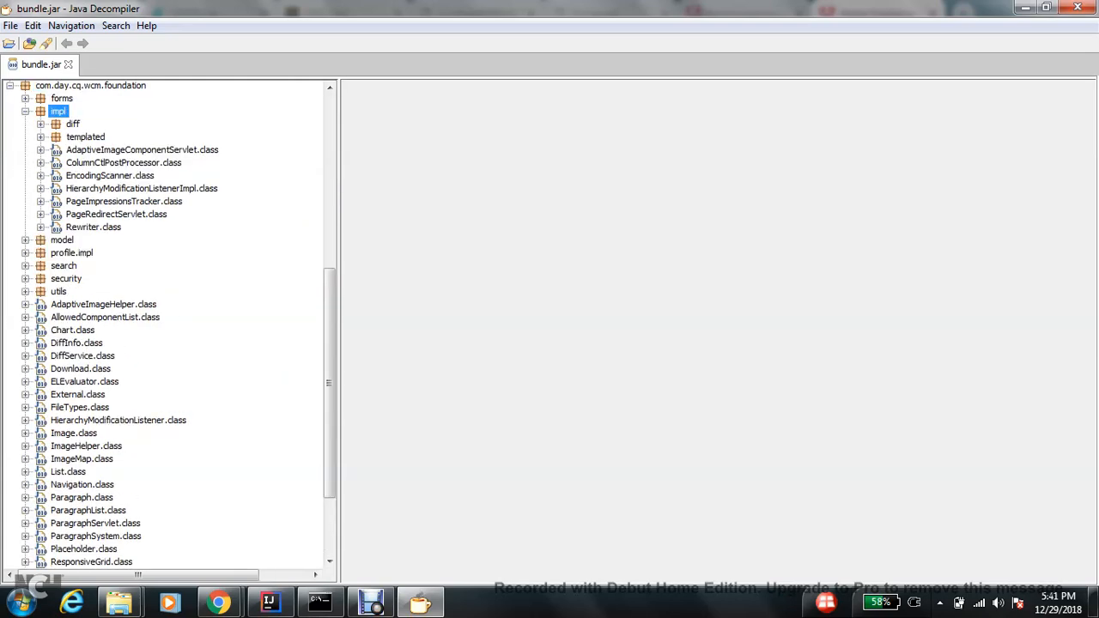
double_click(124, 201)
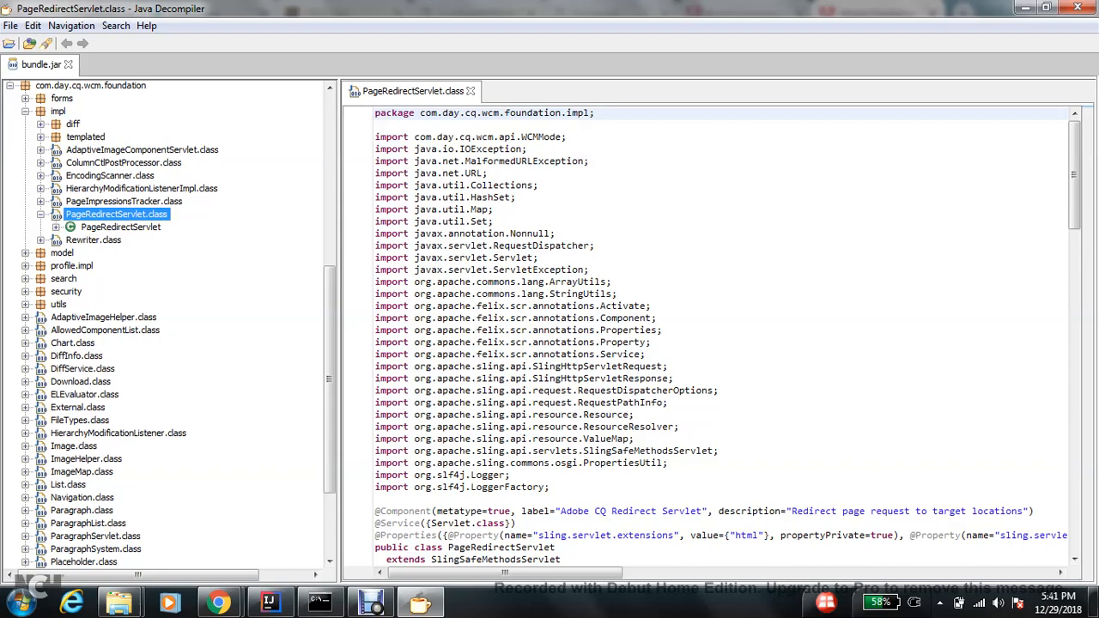
scroll(down, 3)
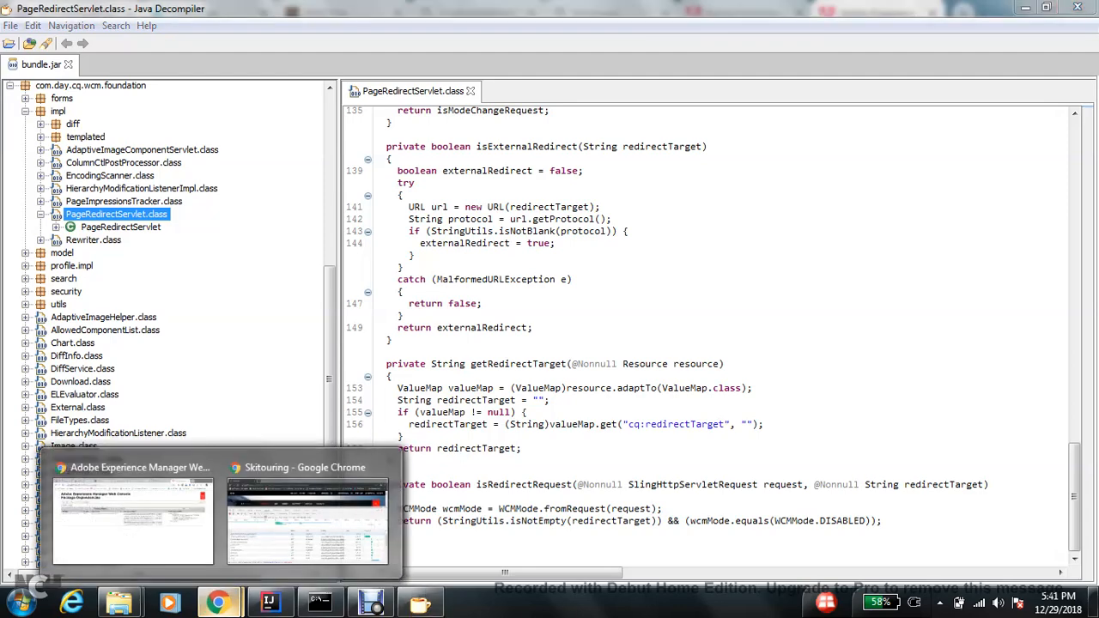
click(130, 519)
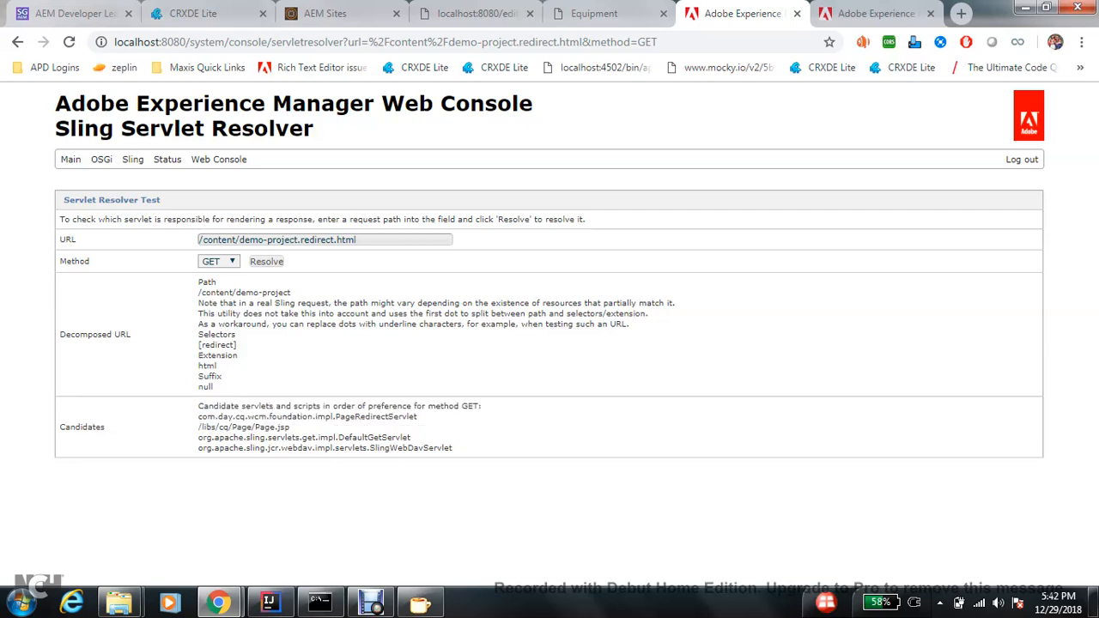
Step: View /libs/cq/Page/Page.jsp and the proxy.jsp it includes
double_click(244, 425)
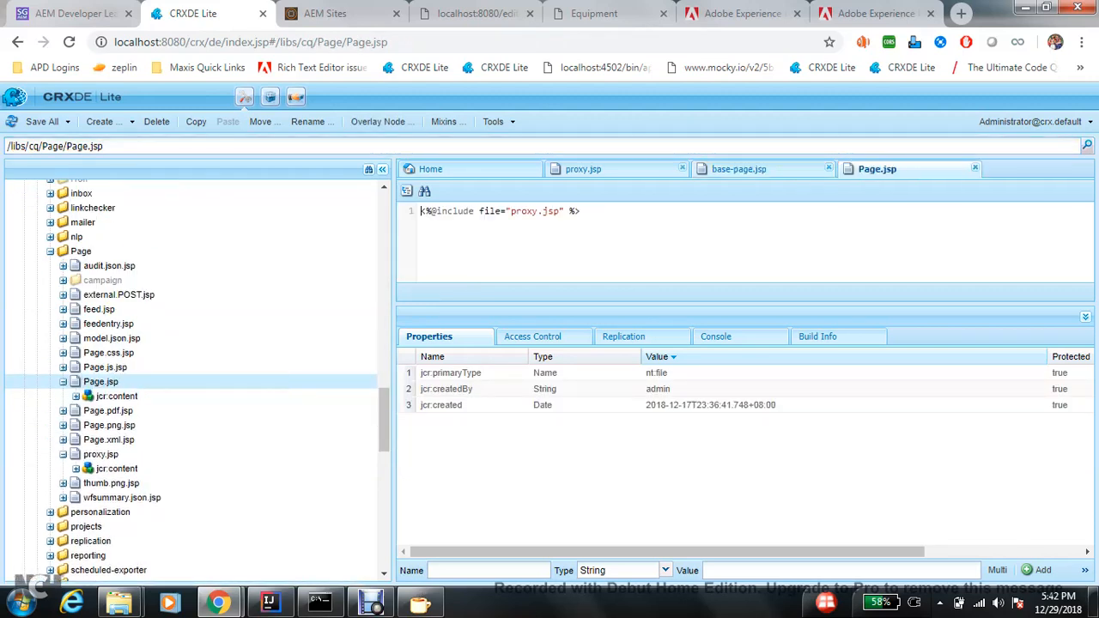
click(498, 210)
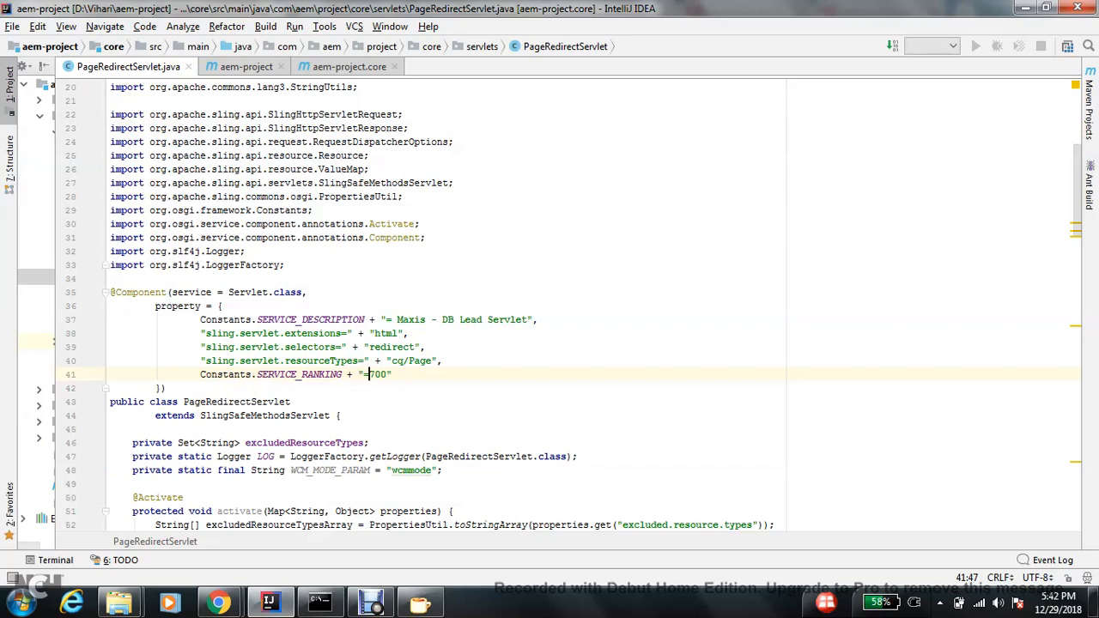
scroll(down, 3)
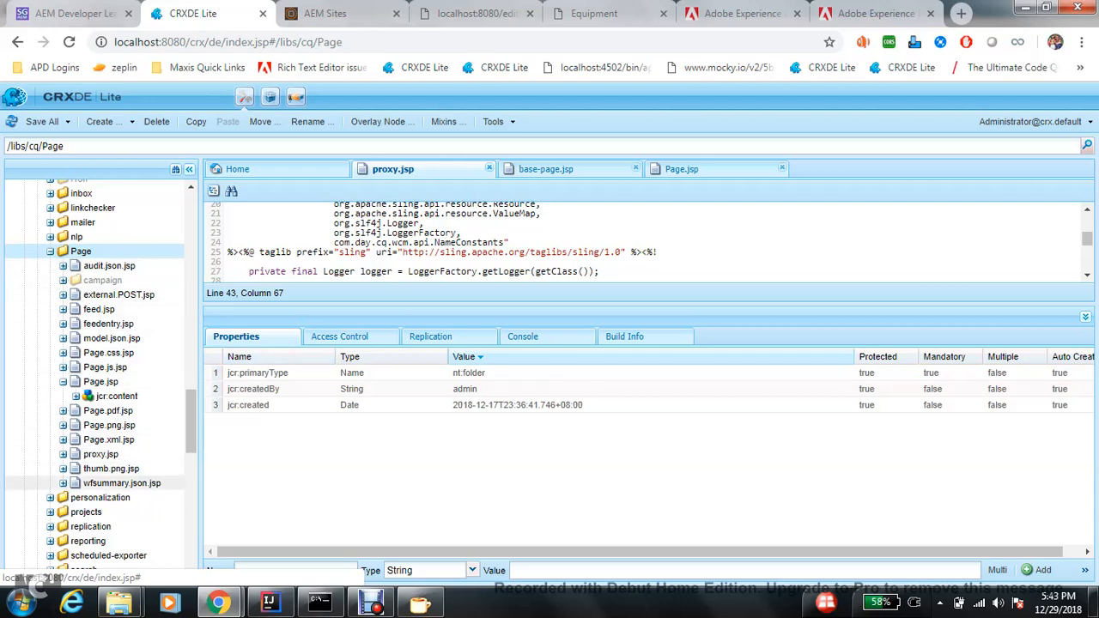
mouse_move(110, 265)
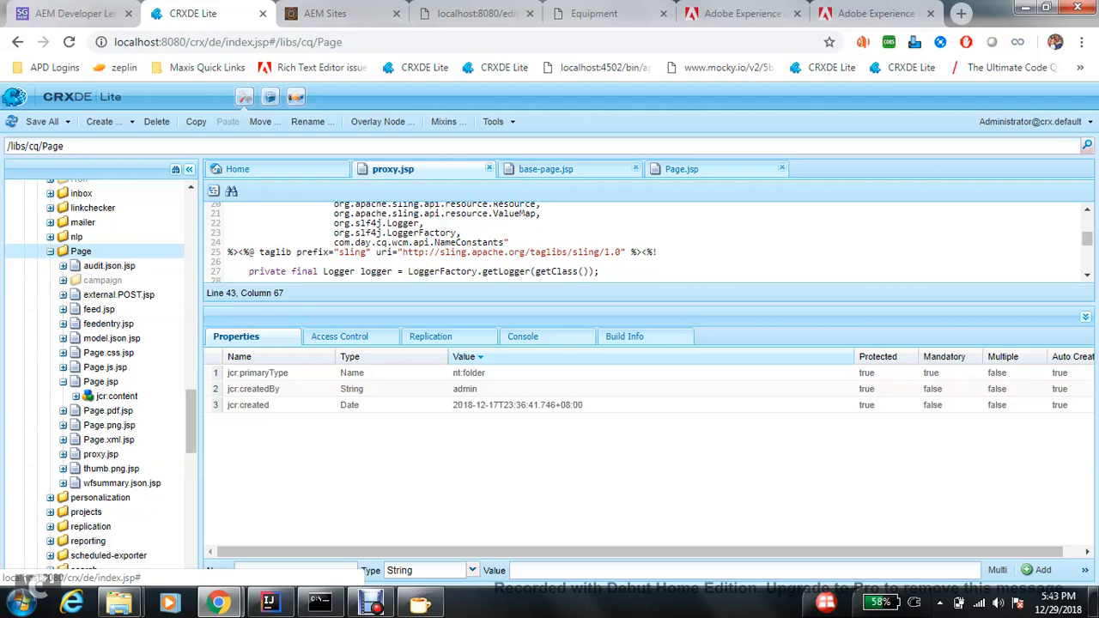
Step: Switch from proxy.jsp in CRXDE Lite back to the servlet source in IntelliJ
click(267, 601)
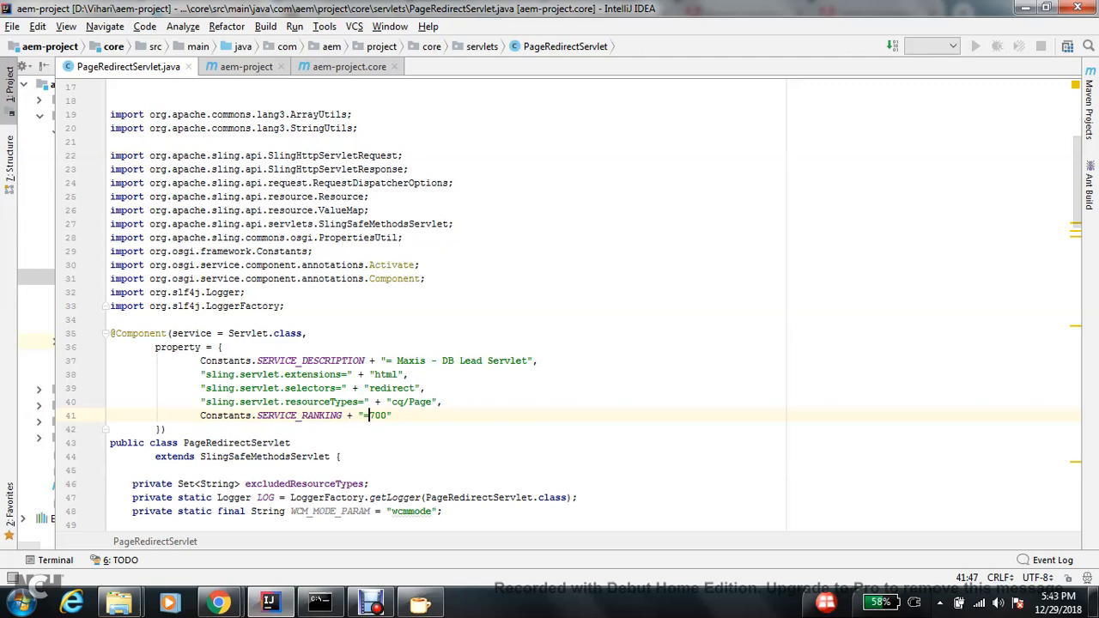
Step: Scroll the PageRedirectServlet imports and annotations
scroll(down, 3)
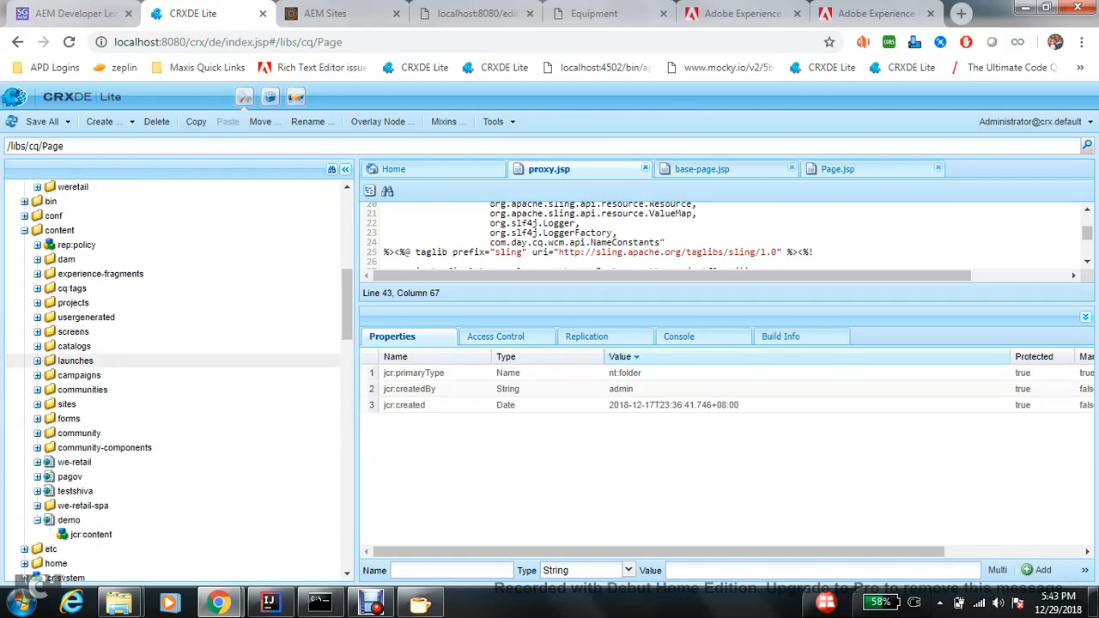
Step: Browse weretail structure components to demo-project's base-page node, then switch to the Demo page's properties
scroll(down, 3)
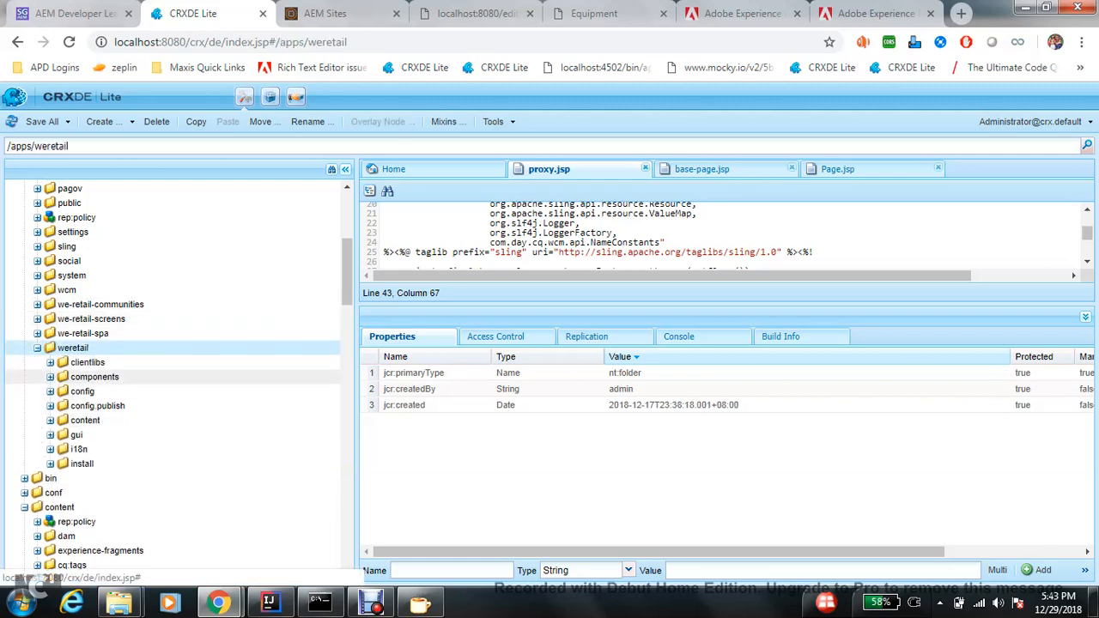
click(49, 377)
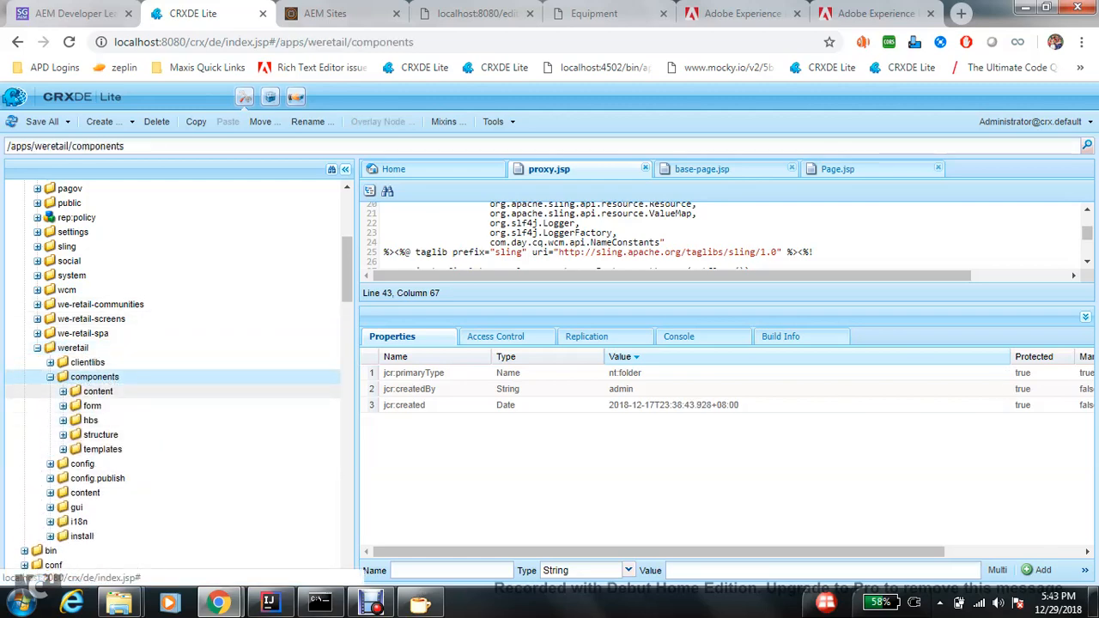
click(99, 435)
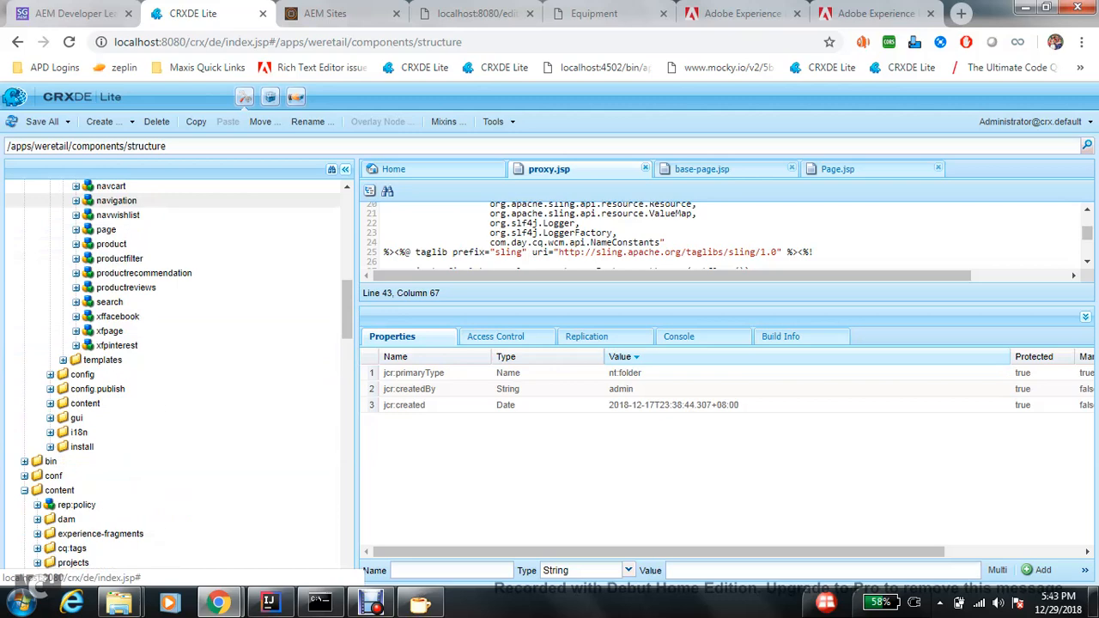
click(117, 289)
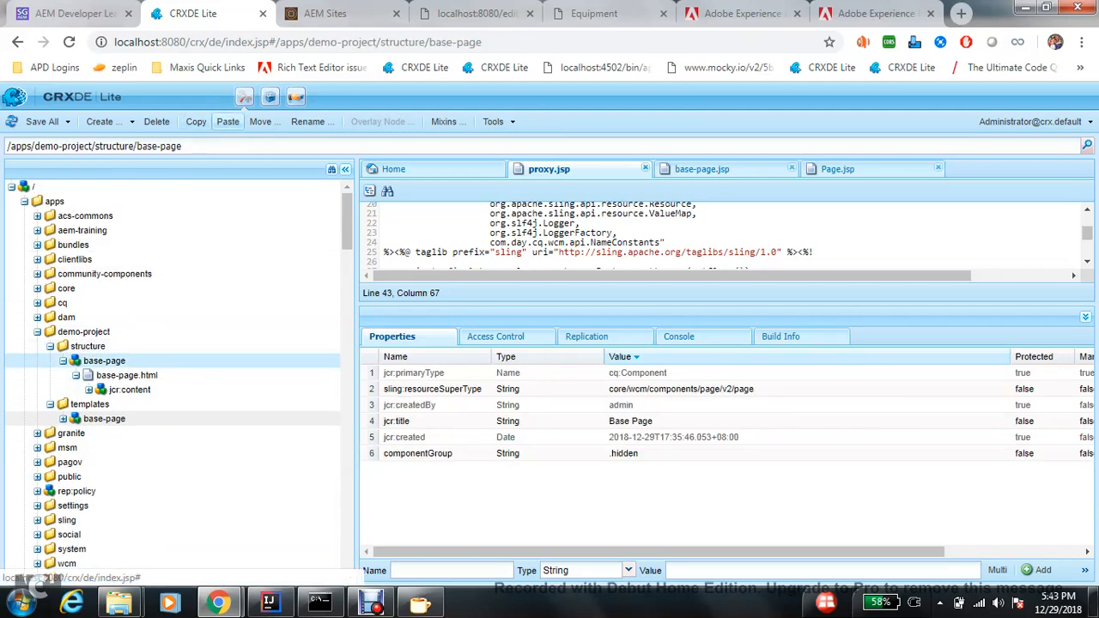
click(472, 14)
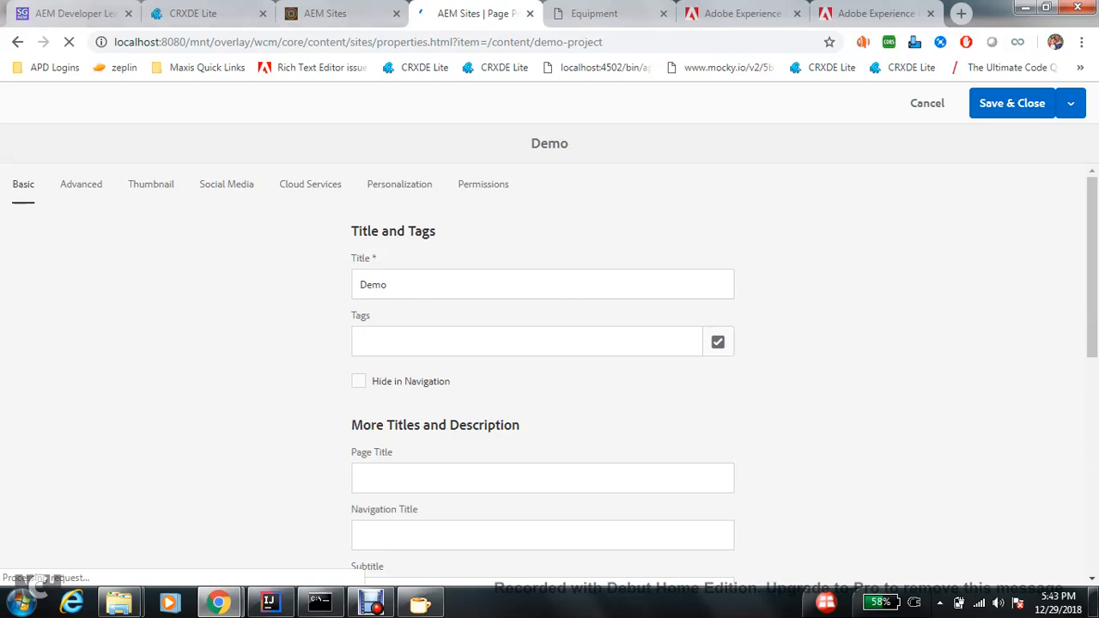
Step: View the Demo page's redirect options (301/302), then return to the base-page dialog in CRXDE Lite
click(81, 184)
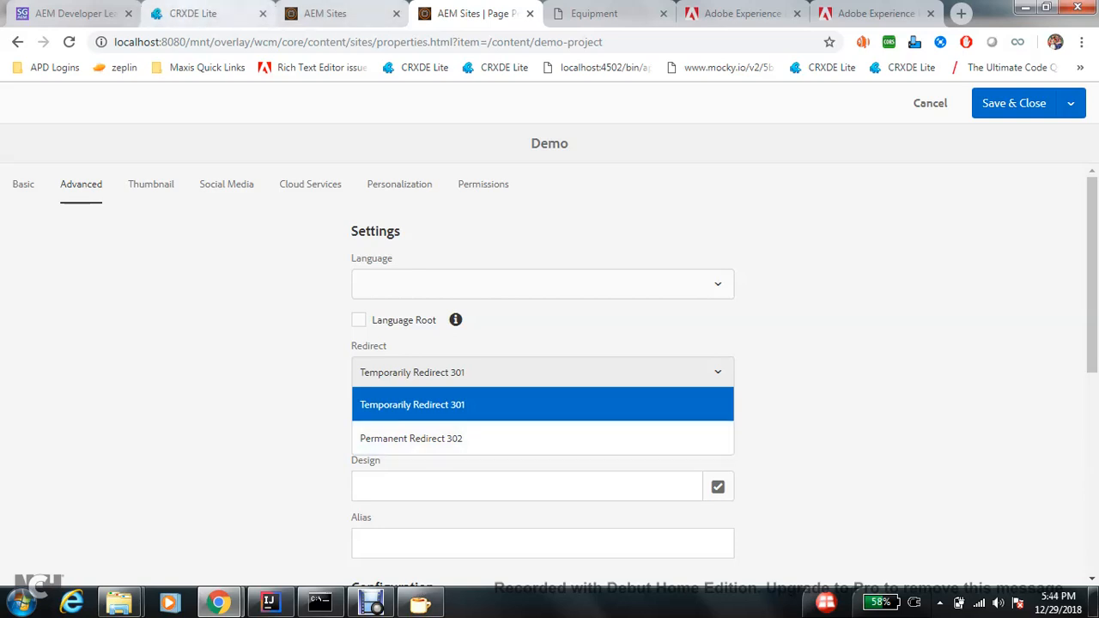
click(192, 14)
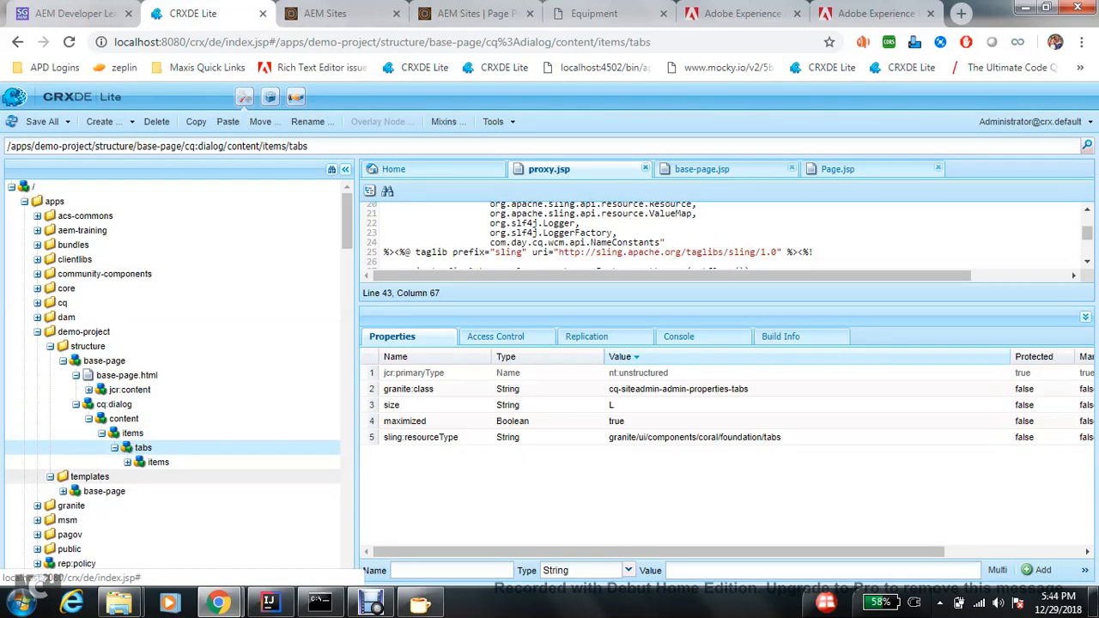
Step: Label the base-page dialog's redirectType field 'Redirect Type' under advanced/column/section1
click(178, 329)
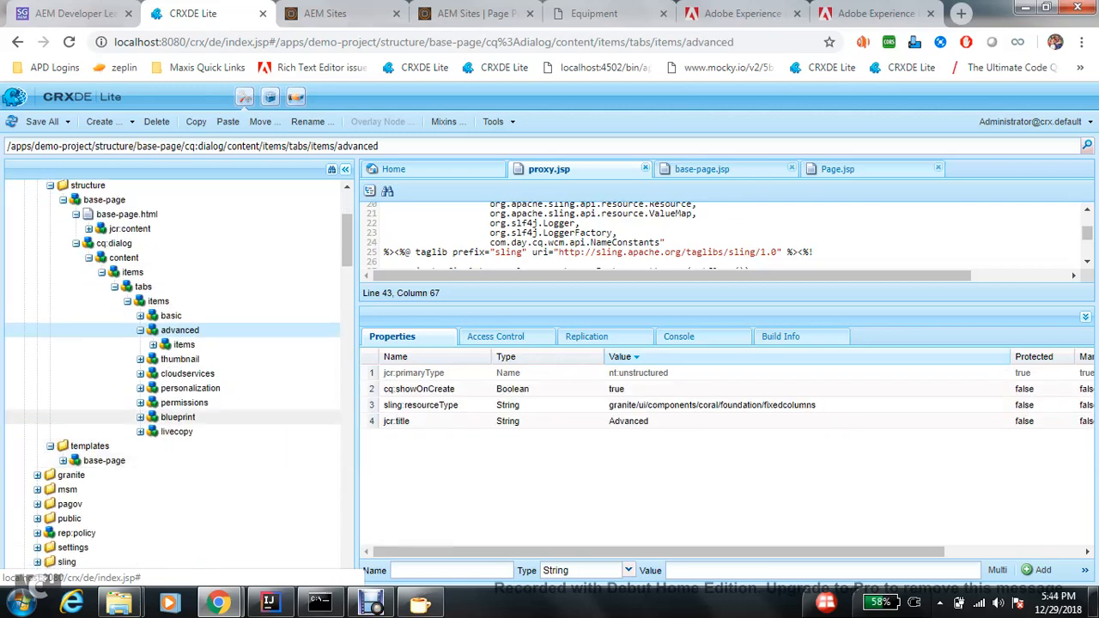
click(193, 343)
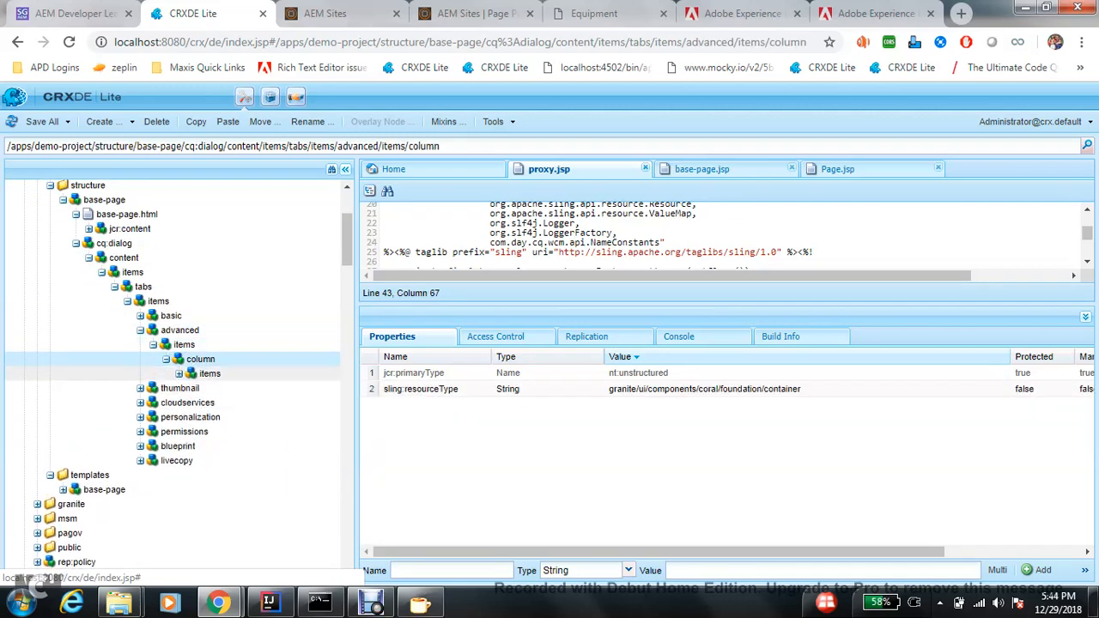
click(179, 373)
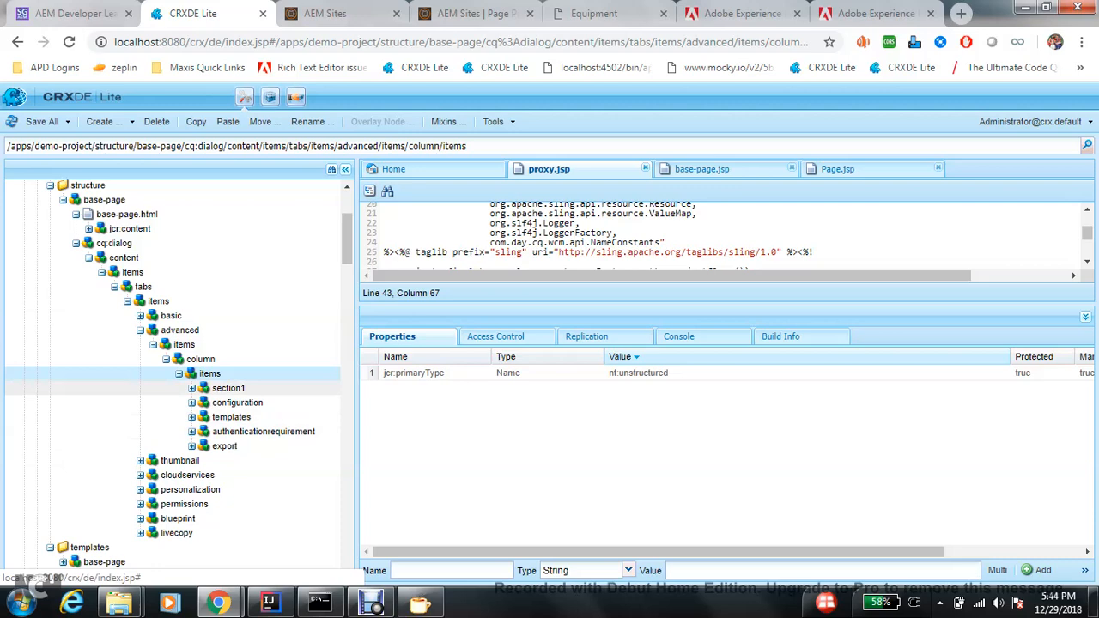
click(192, 388)
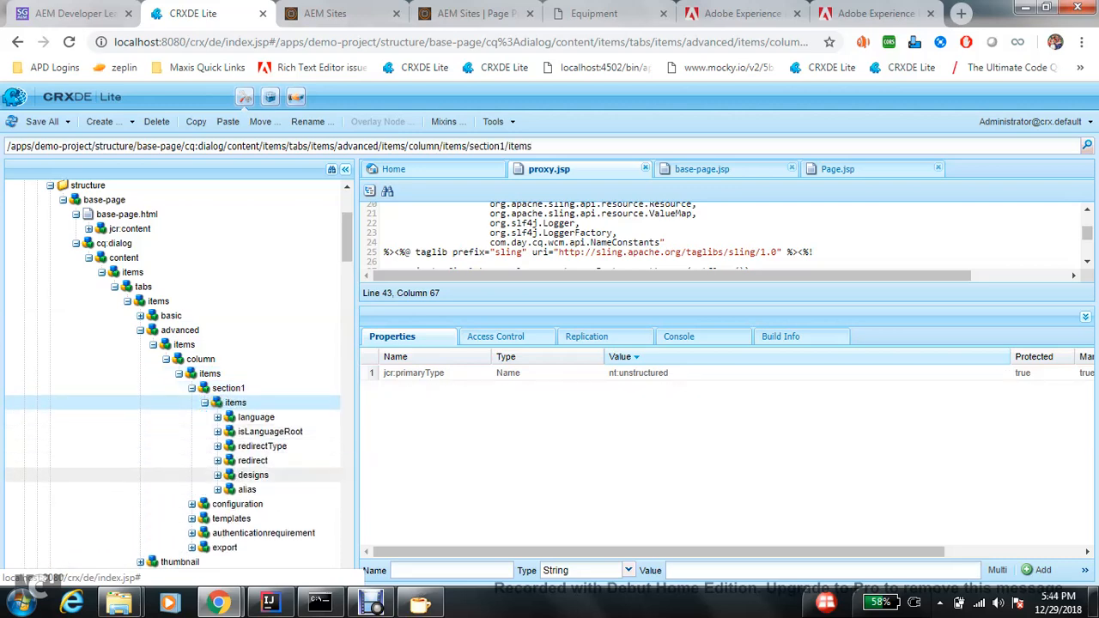
click(263, 447)
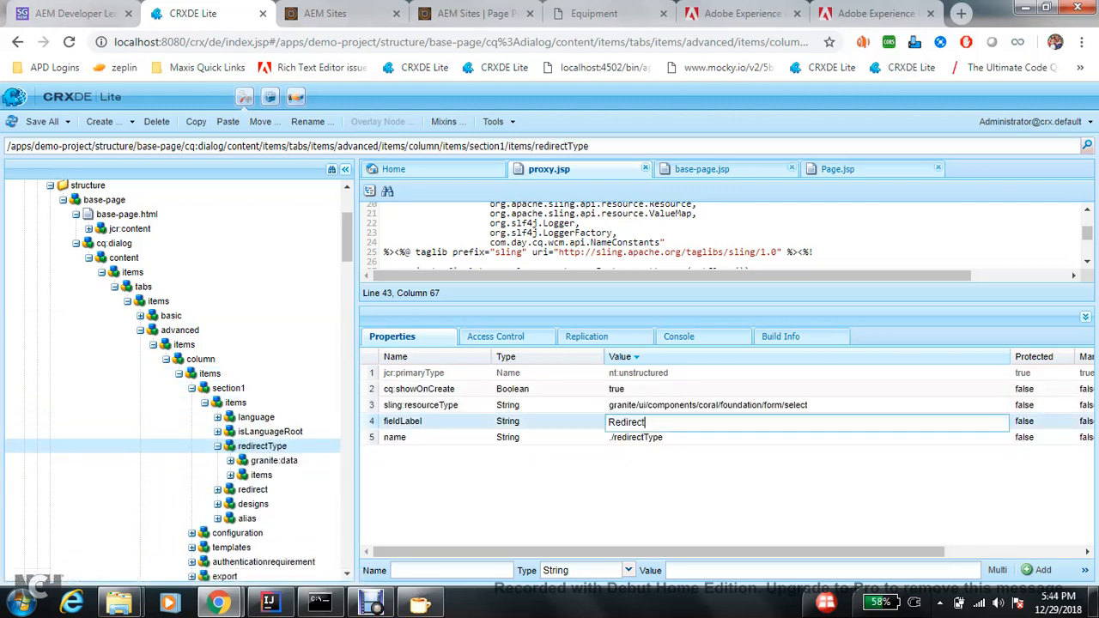
text(Type)
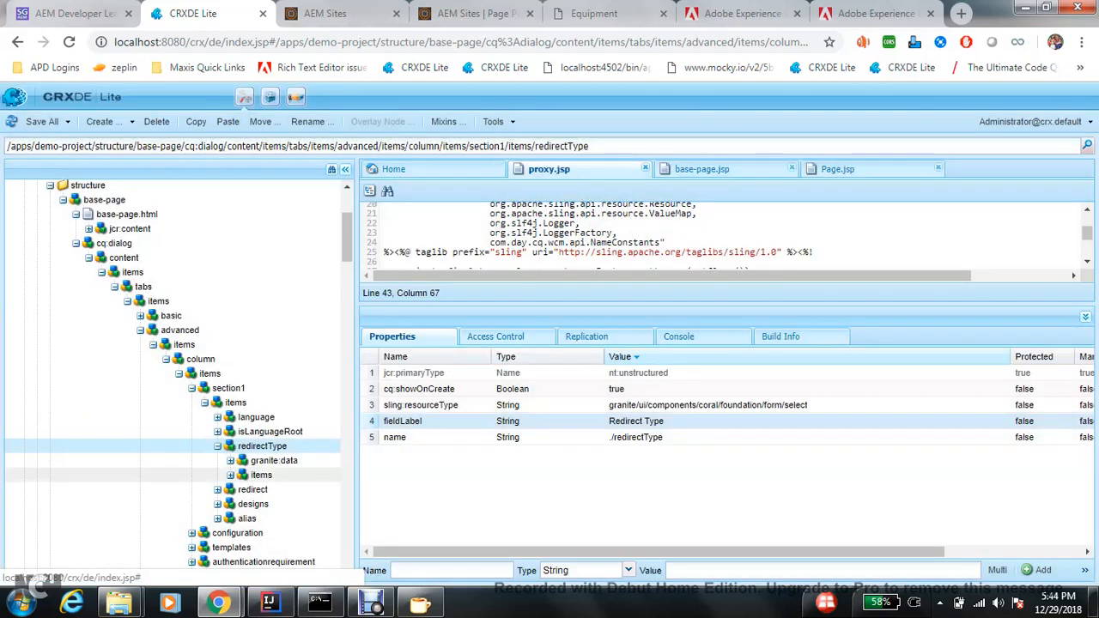
Step: Reorder redirectType so the permanent option comes first and save all changes
click(261, 474)
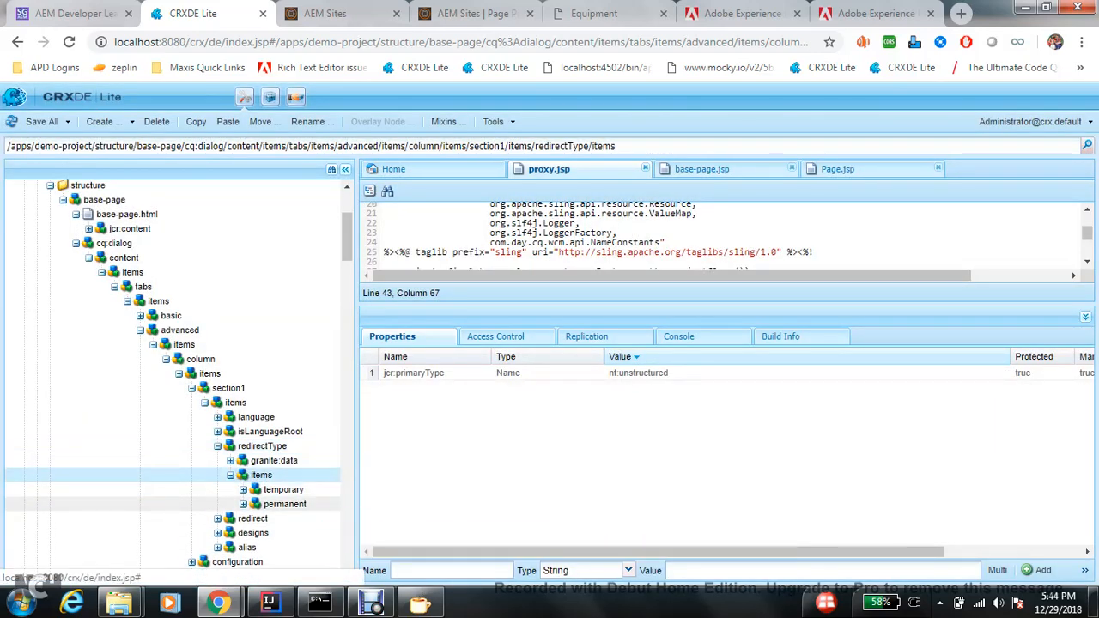
click(285, 489)
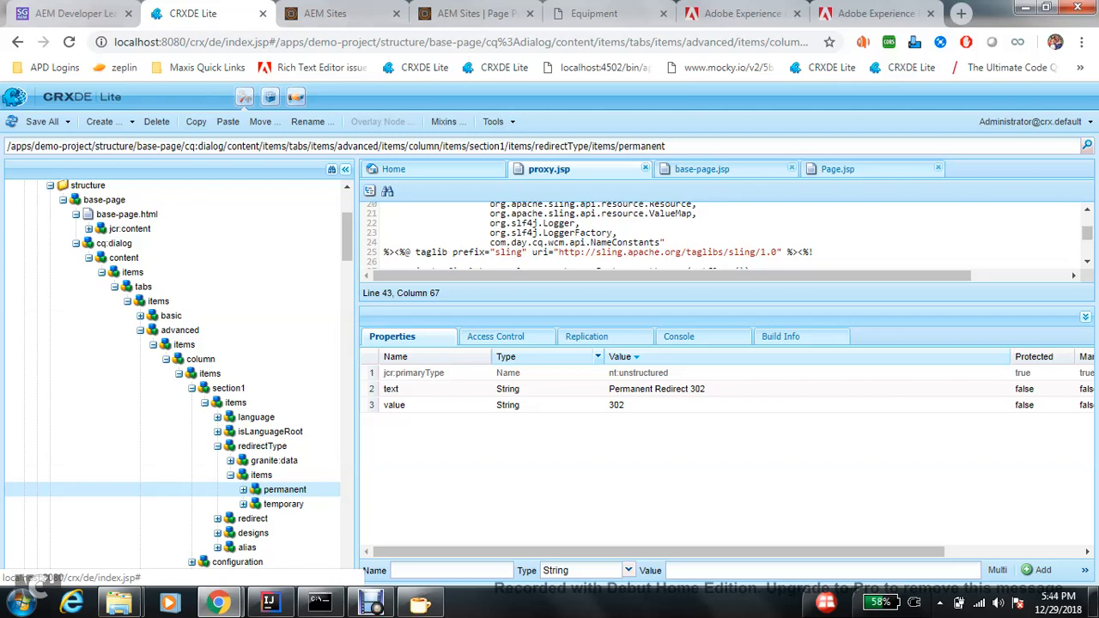
click(324, 13)
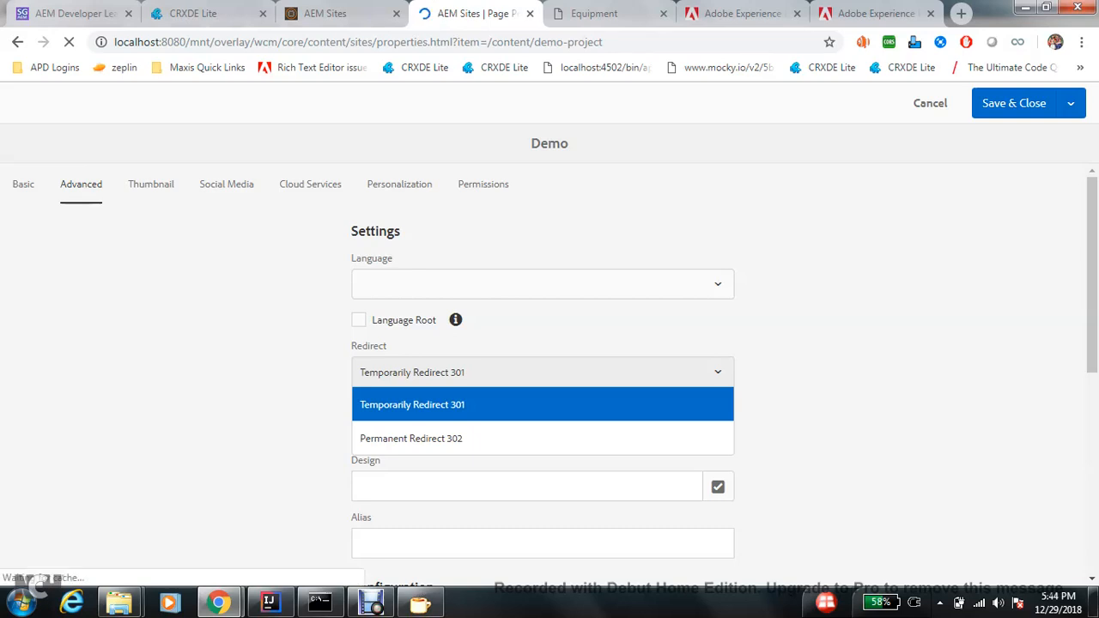
Step: Reload the Demo page properties to see the Redirect Type dropdown, then switch to IntelliJ IDEA
click(24, 183)
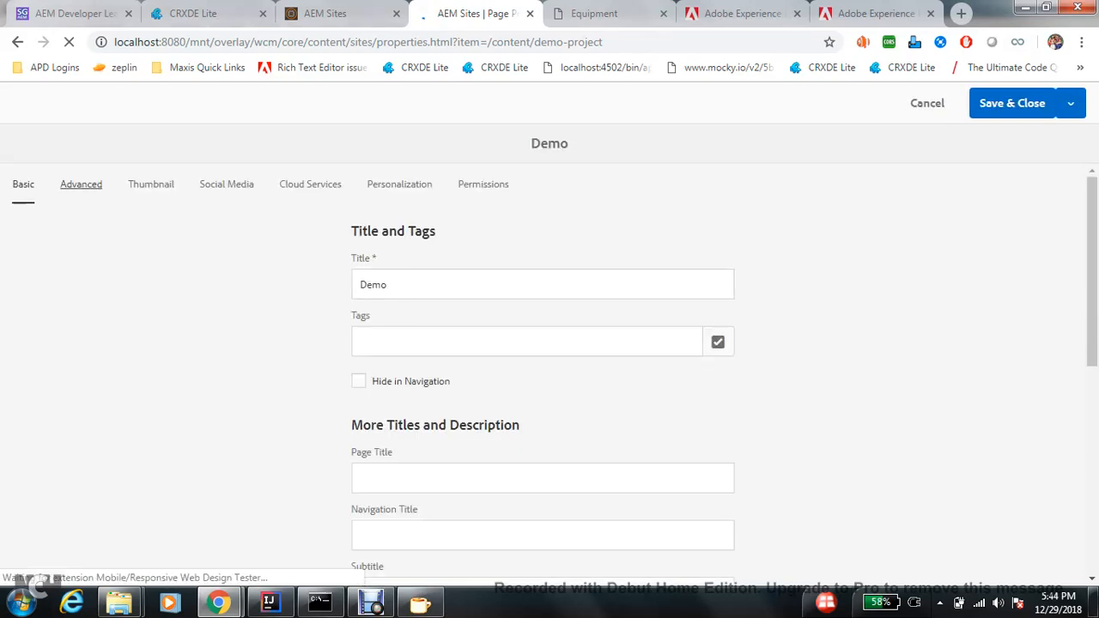
click(81, 184)
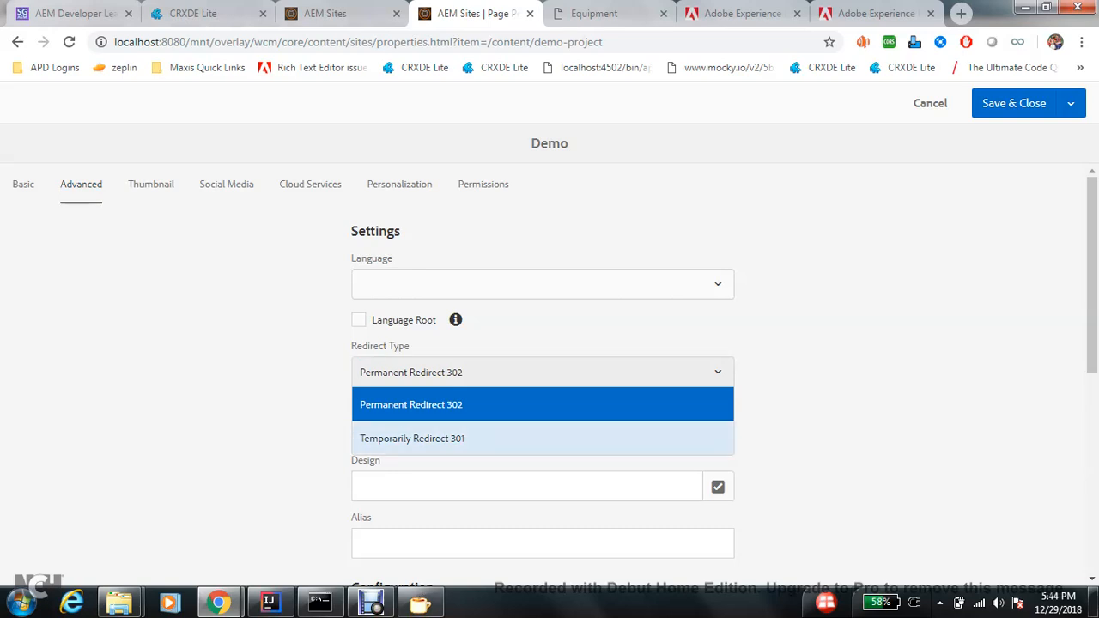
click(268, 601)
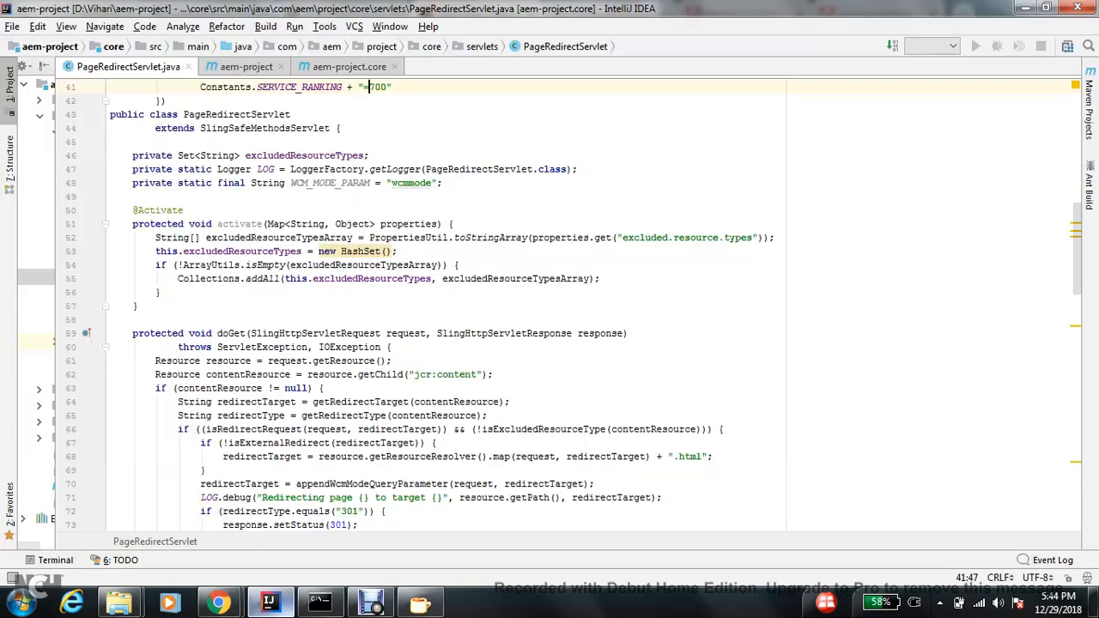
Step: Run 'mvn clean install' in the IntelliJ terminal to rebuild and deploy aem-project
scroll(down, 3)
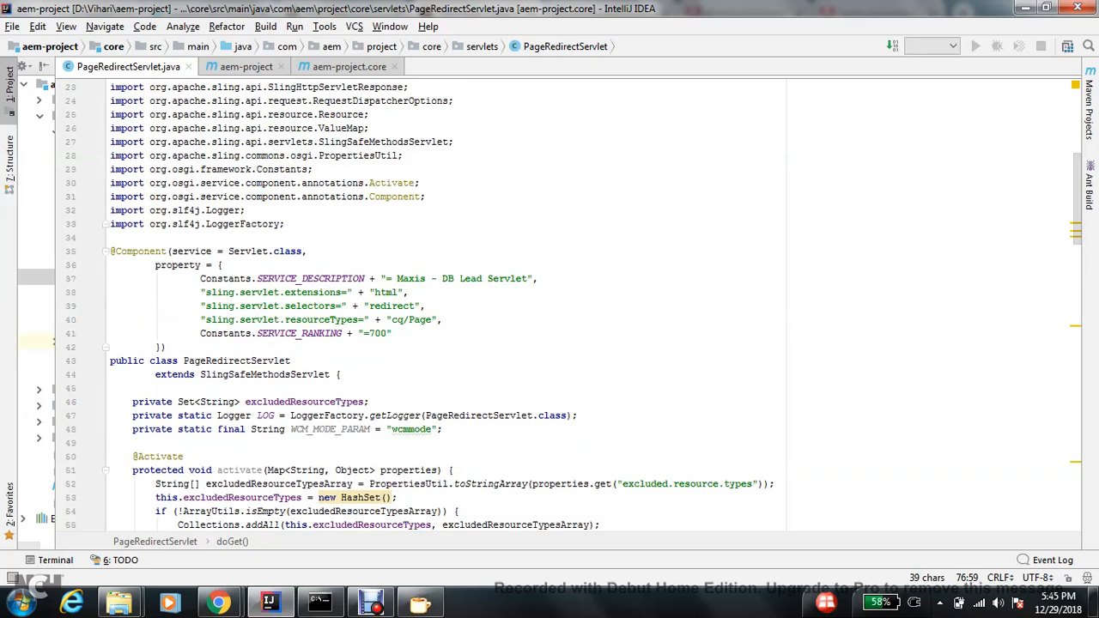
double_click(391, 306)
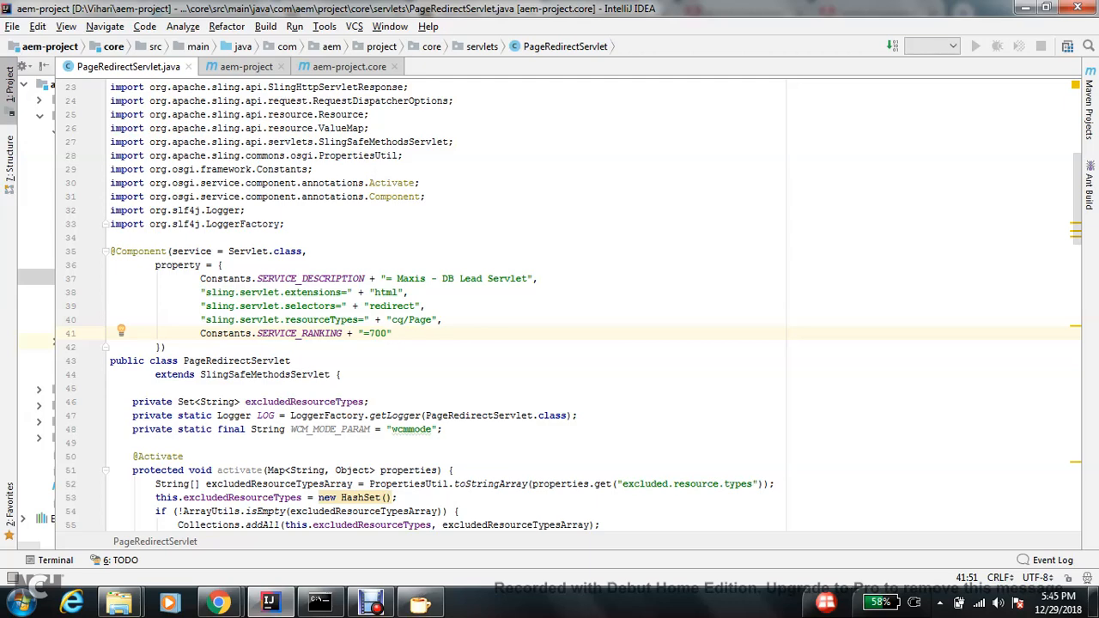
click(55, 560)
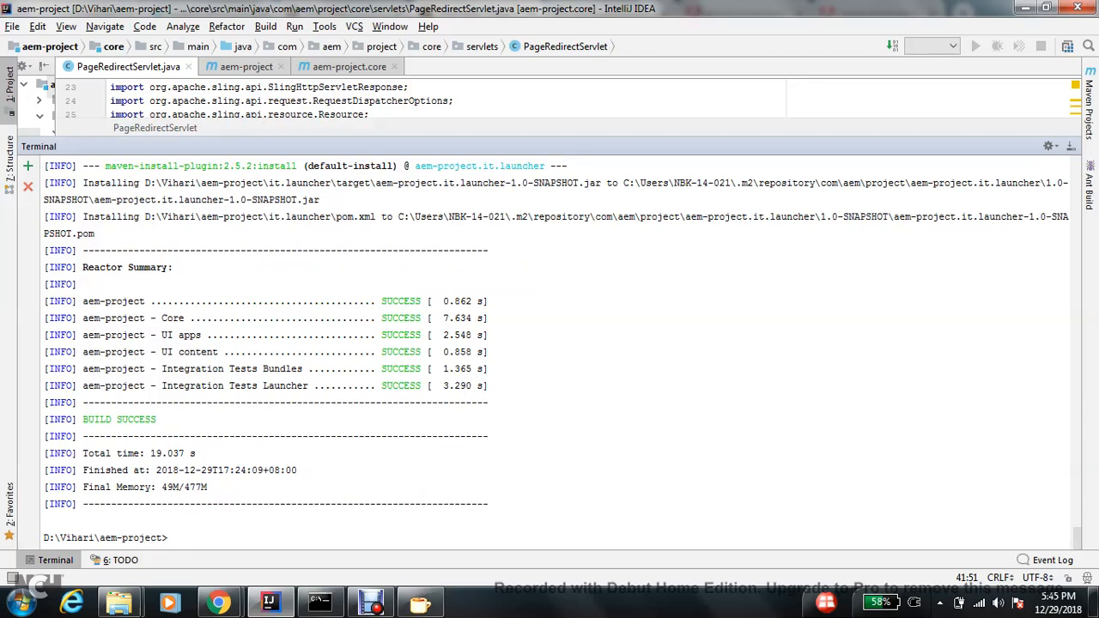
text(mvn clean install)
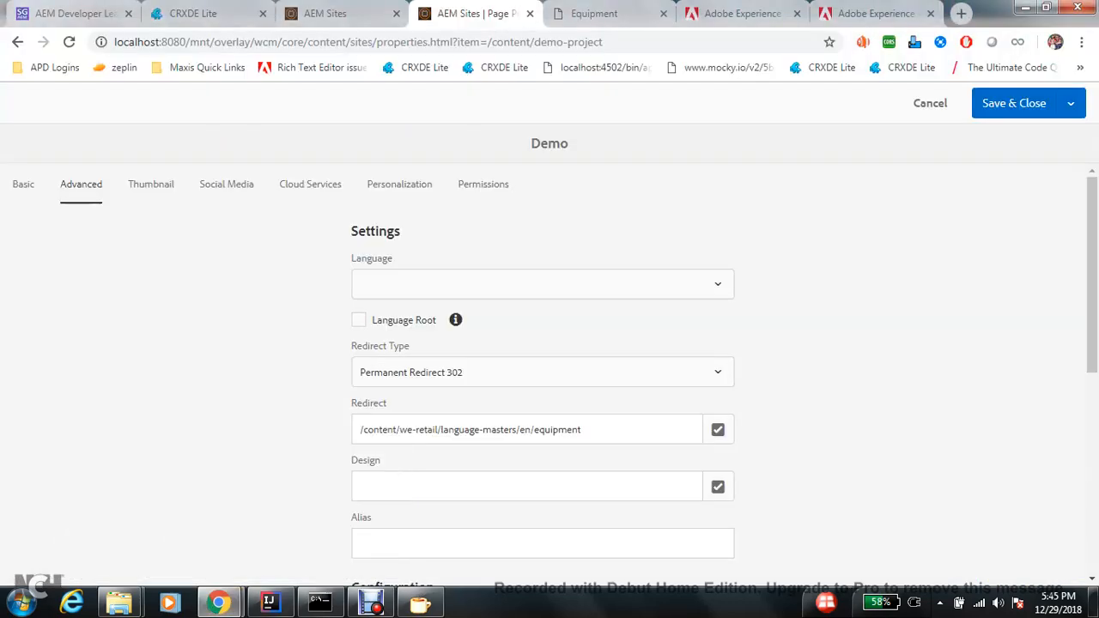
Step: Set the Demo page's Redirect Type to Temporarily Redirect 301 and save the properties
click(543, 371)
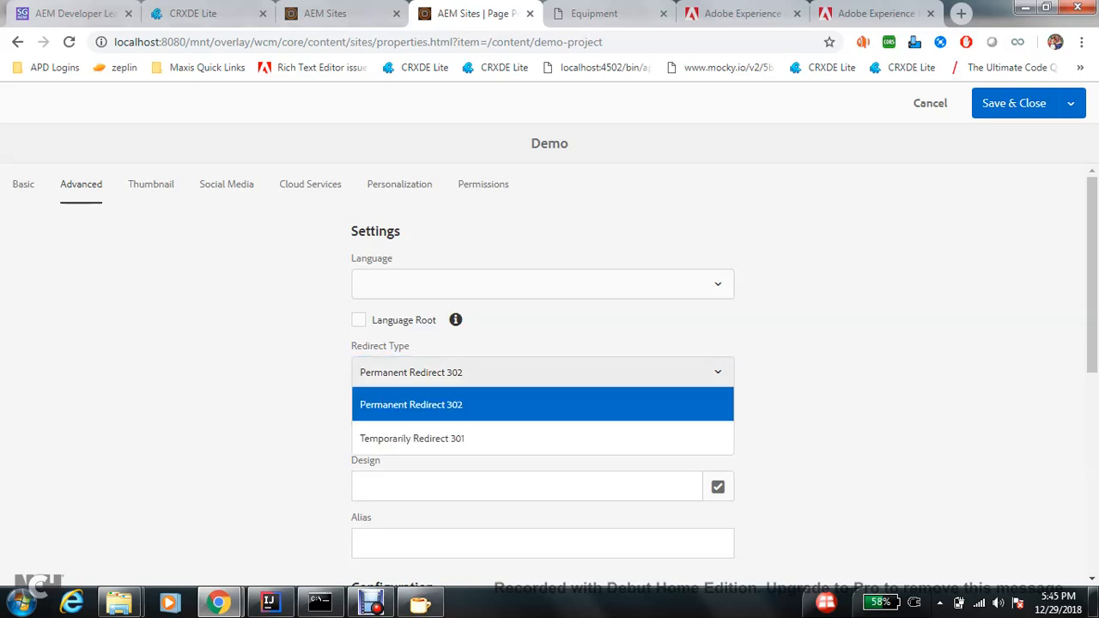
mouse_move(412, 438)
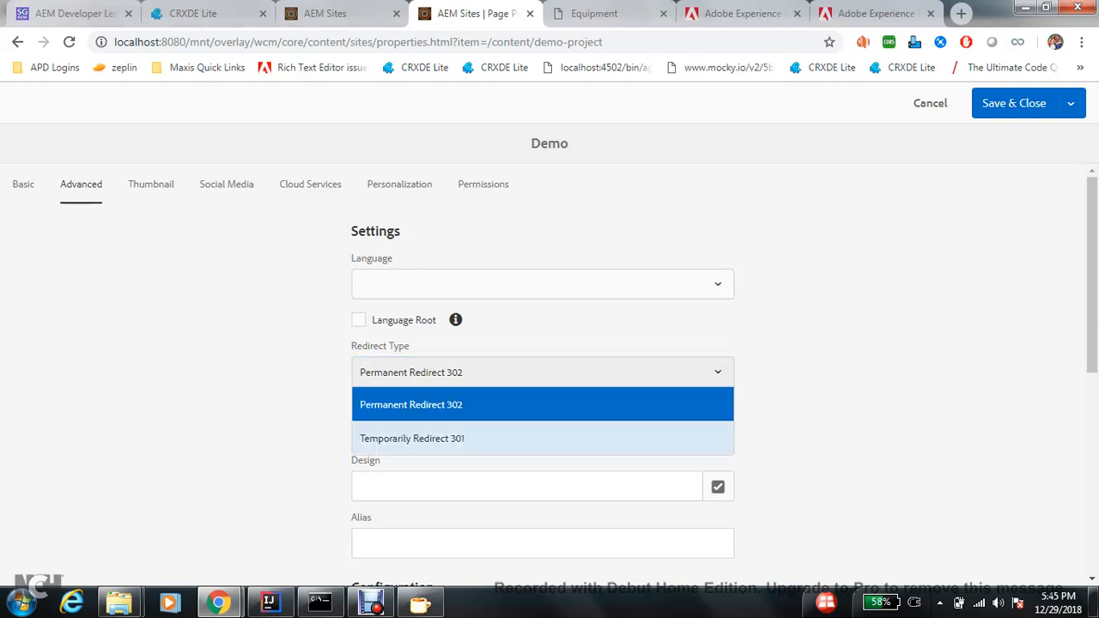
click(412, 438)
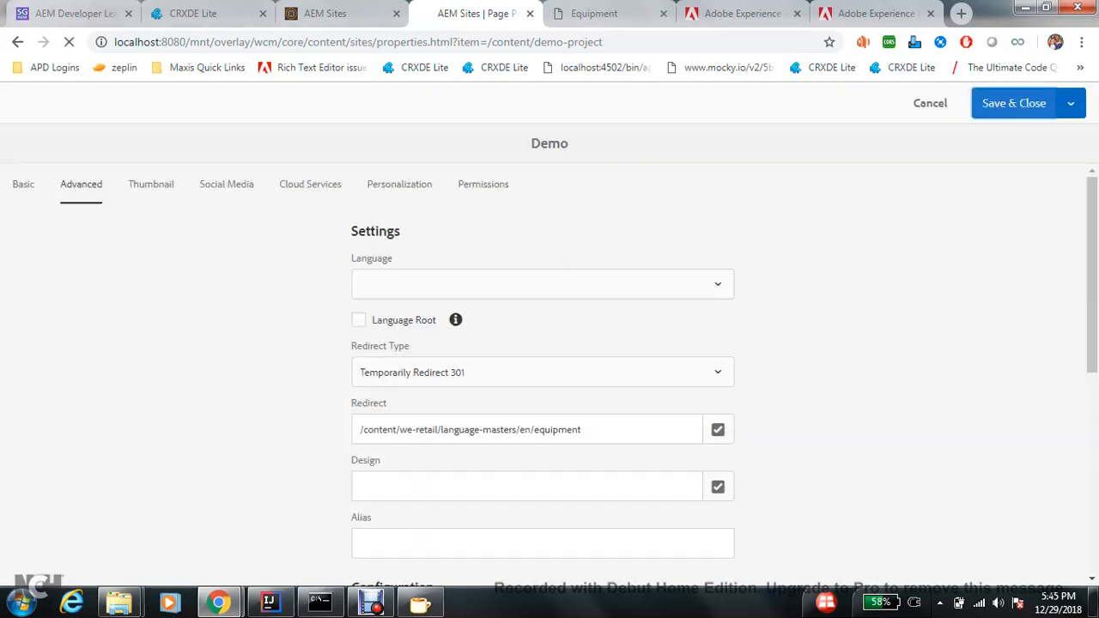
click(1013, 103)
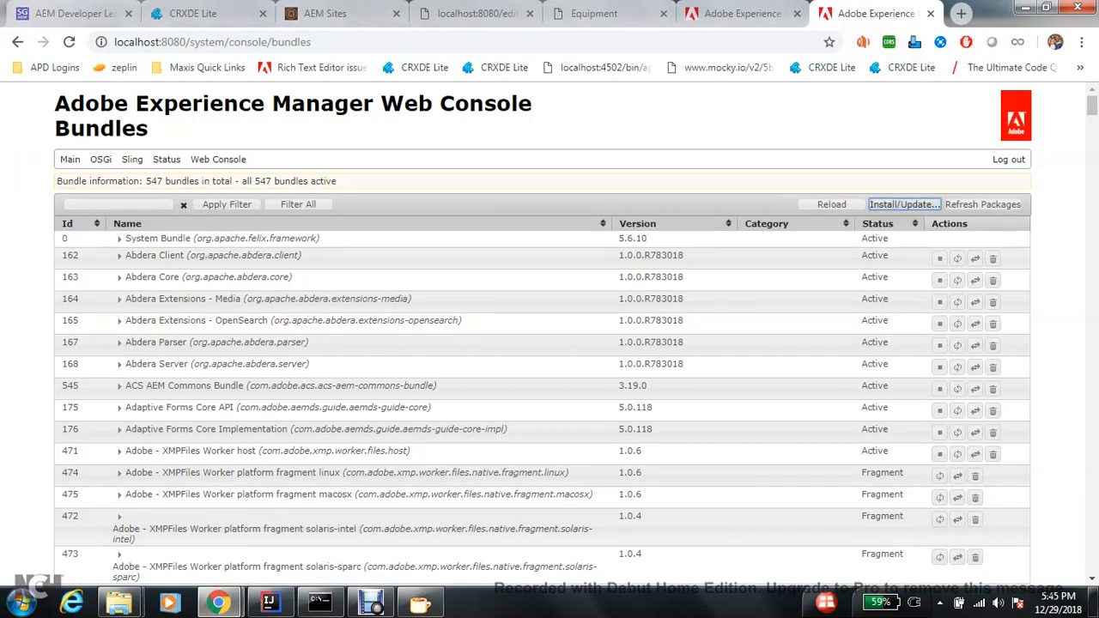
click(903, 204)
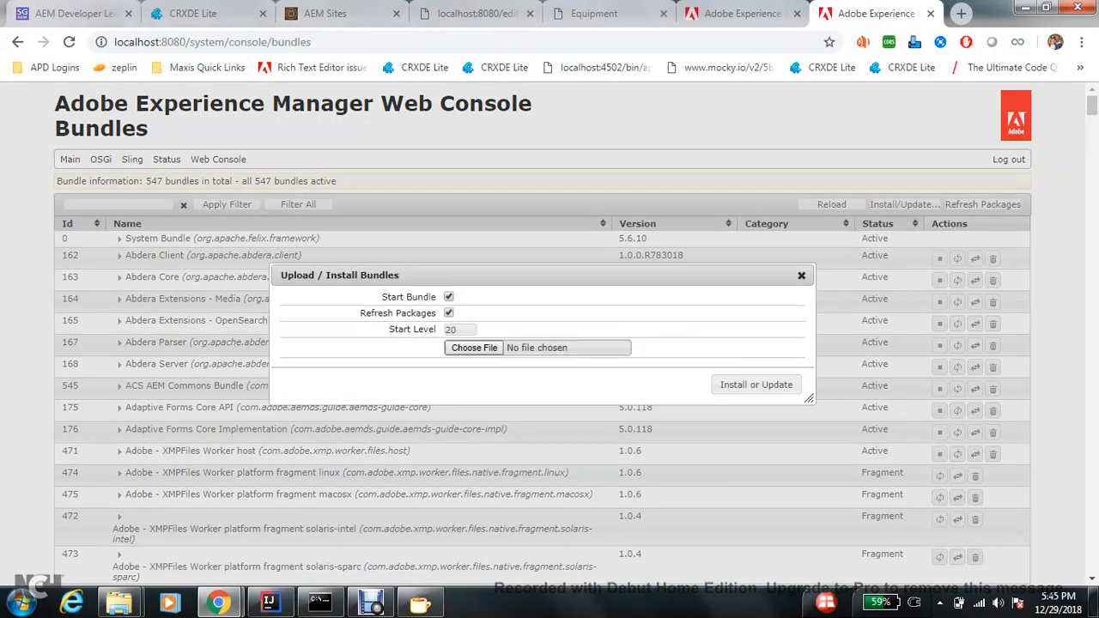
click(474, 346)
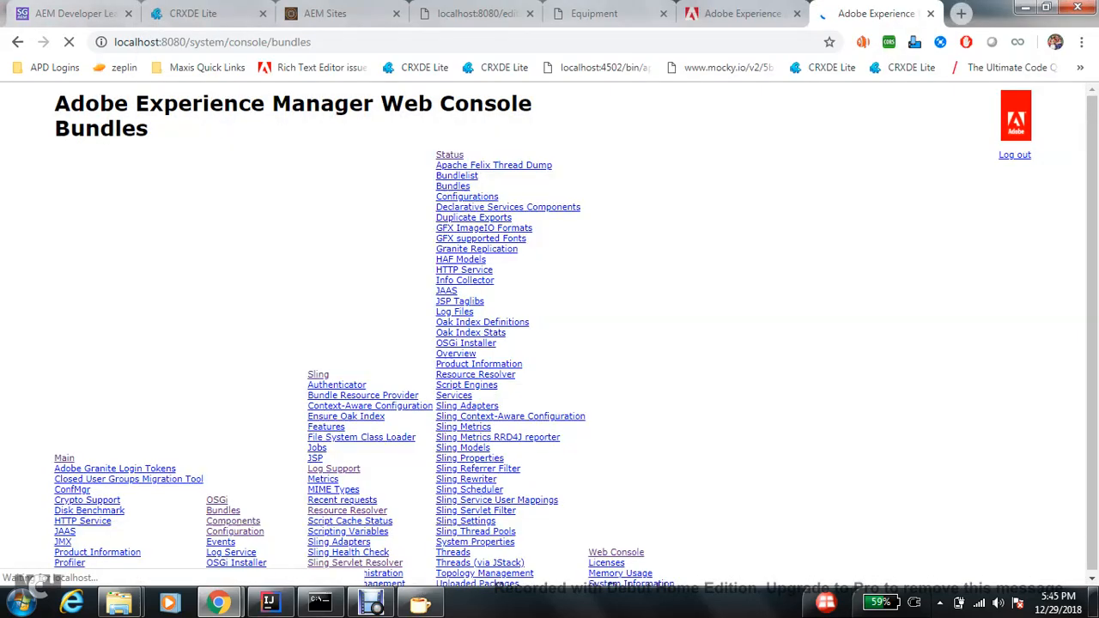
click(354, 563)
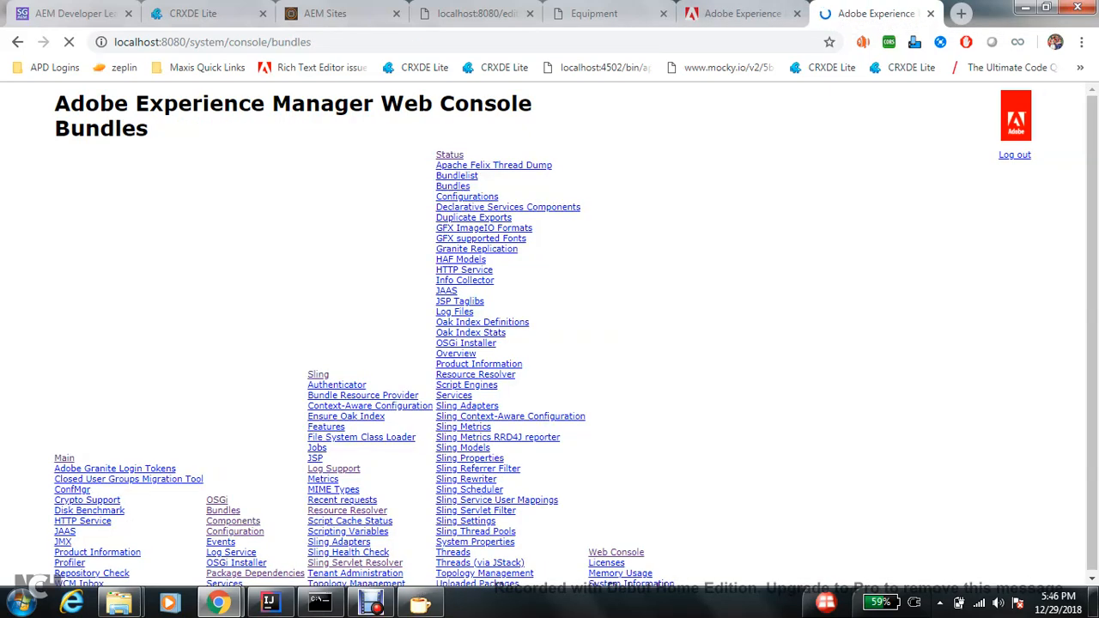
text(aem-)
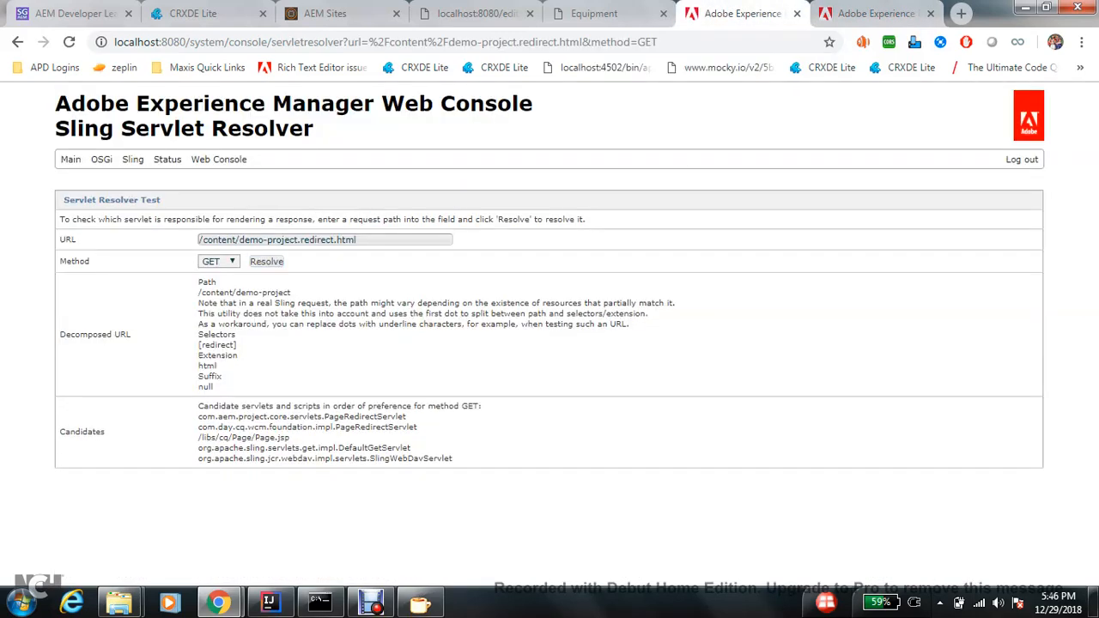
Step: Resolve /content/demo-project.redirect.html in the Servlet Resolver to confirm PageRedirectServlet handles it
drag(259, 417, 408, 417)
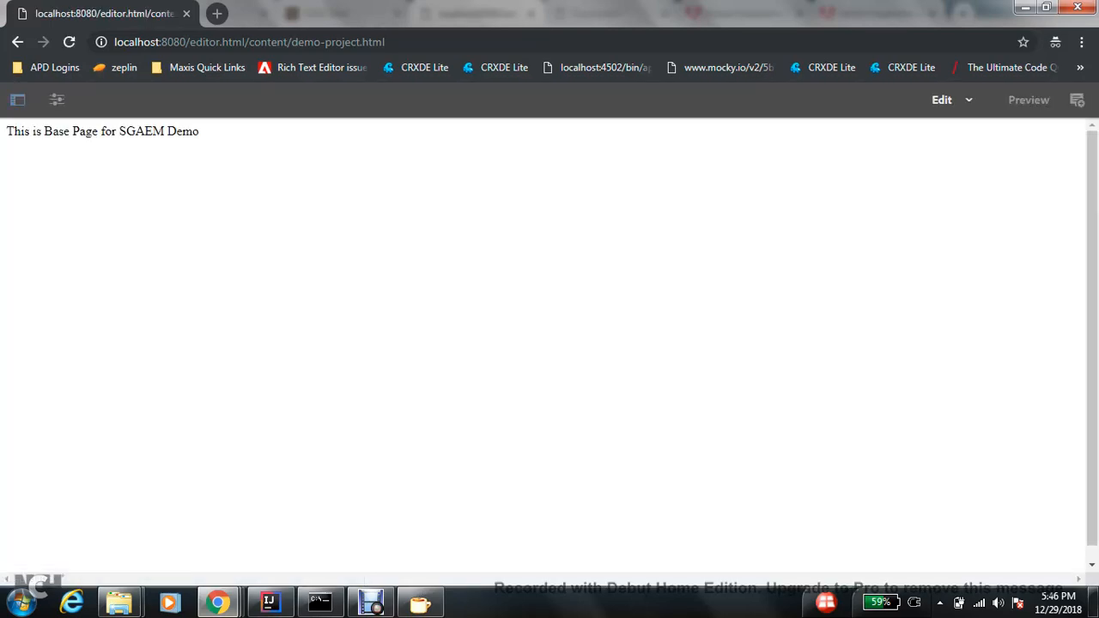
Step: Record /content/demo-project.html?wcmmode=disabled in the Network log returning 301 to the Equipment page
key(F12)
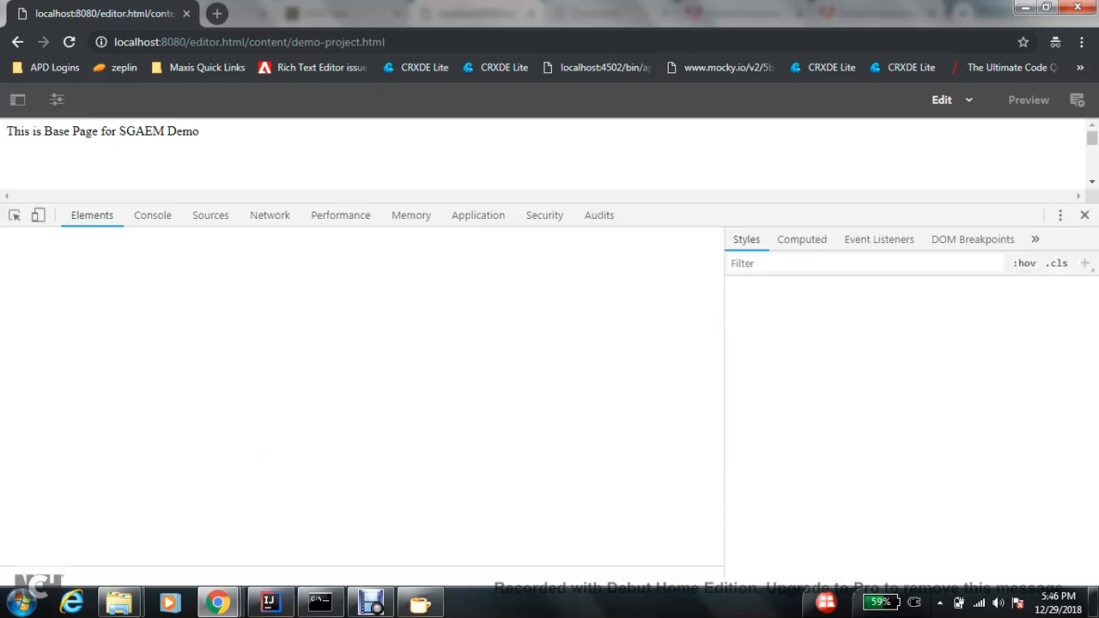
click(209, 215)
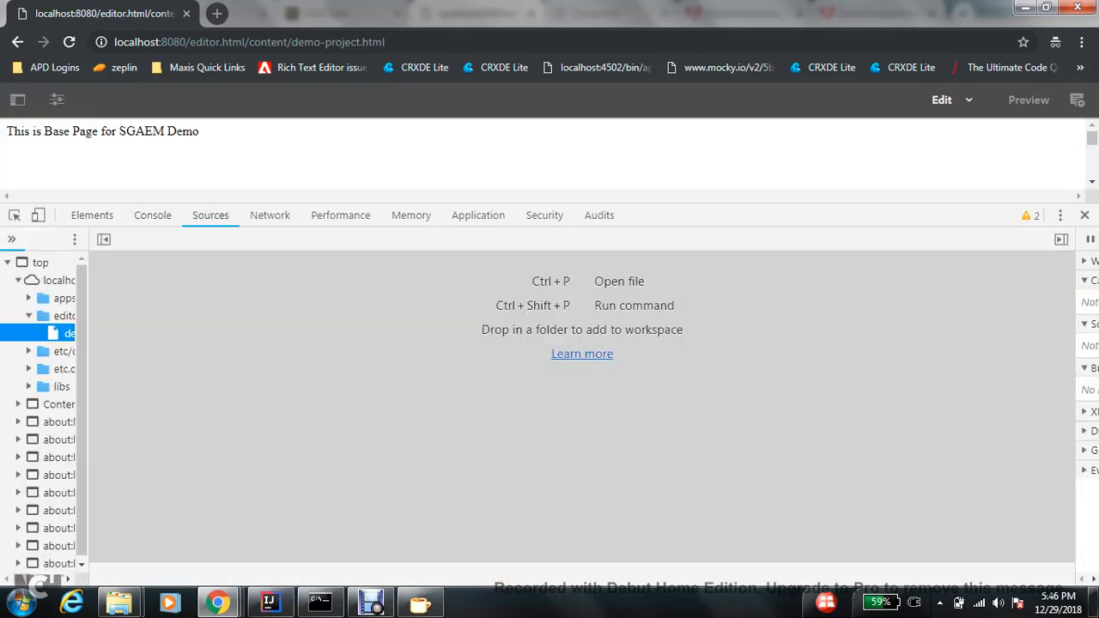
click(270, 215)
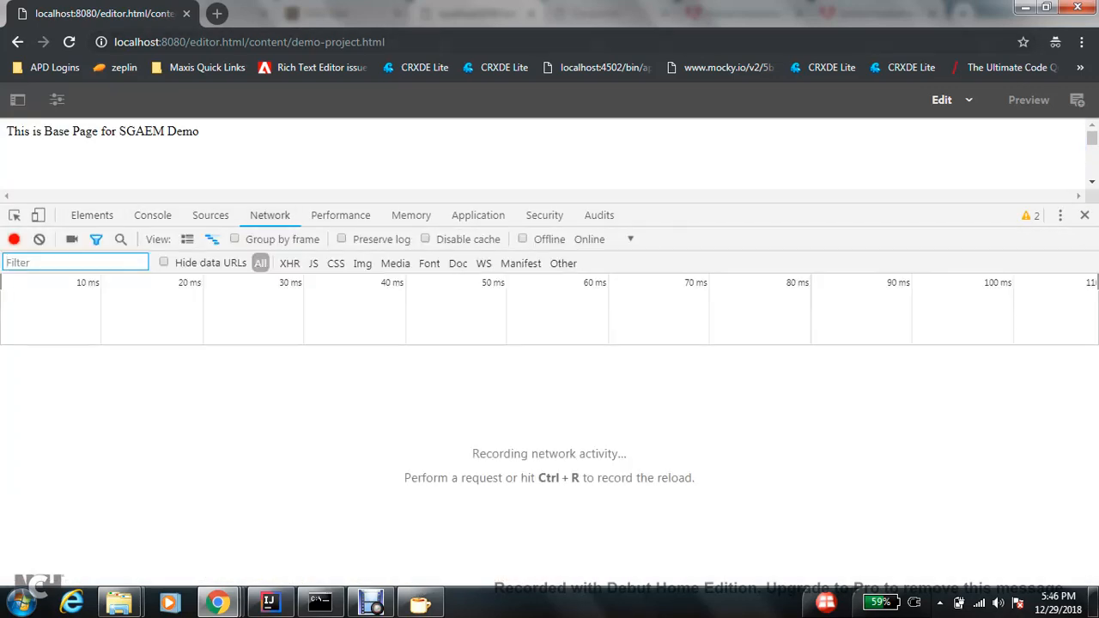
double_click(214, 41)
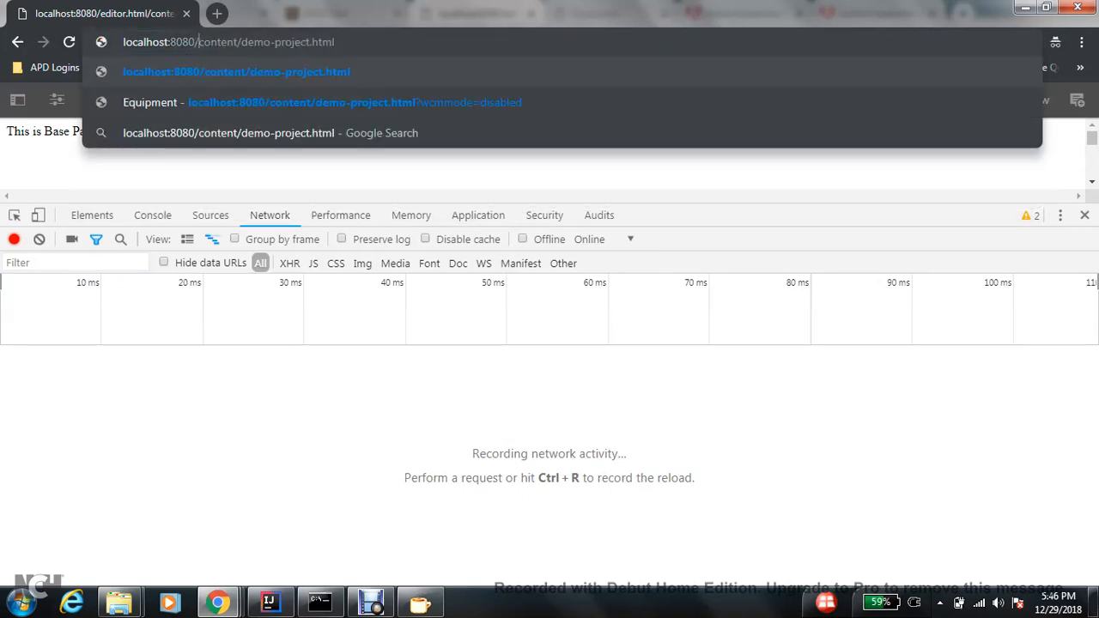
text(?w)
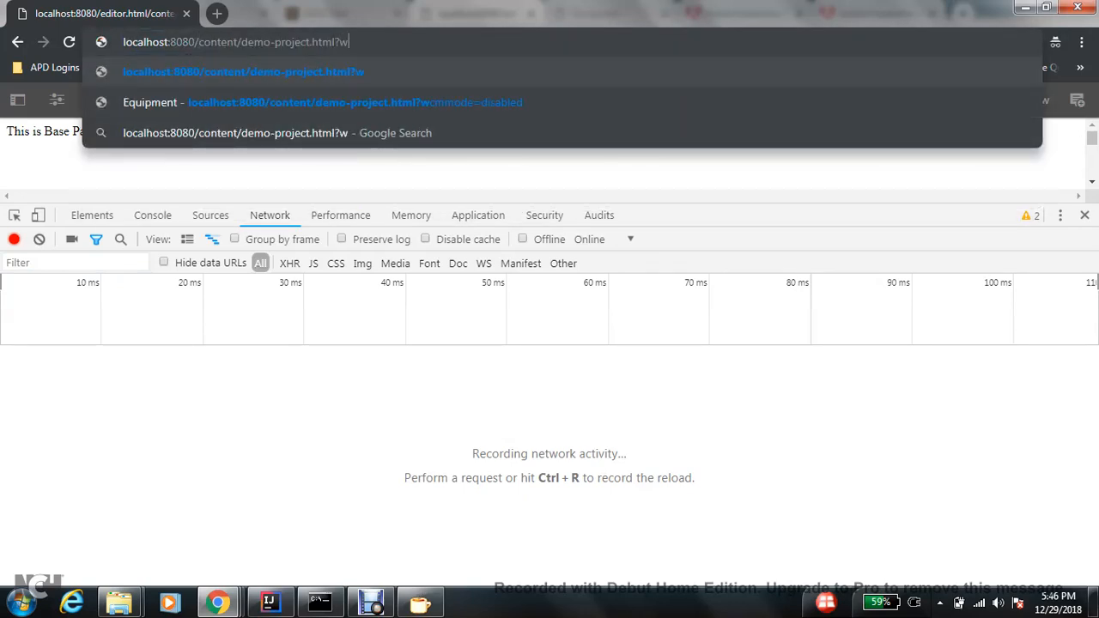
text(cmmode=disabled)
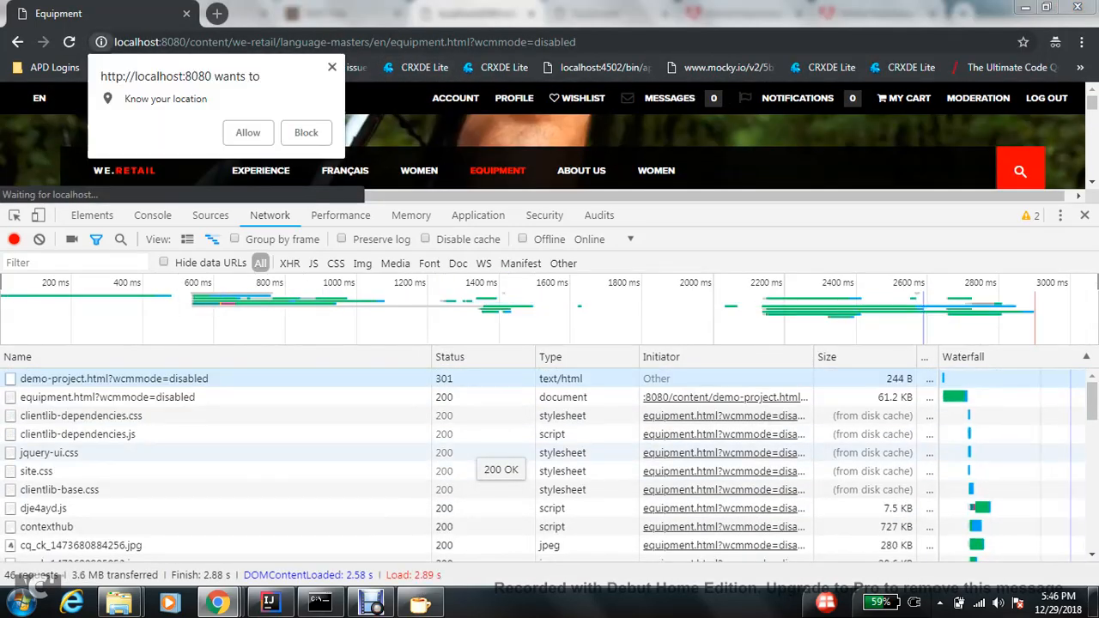
click(305, 132)
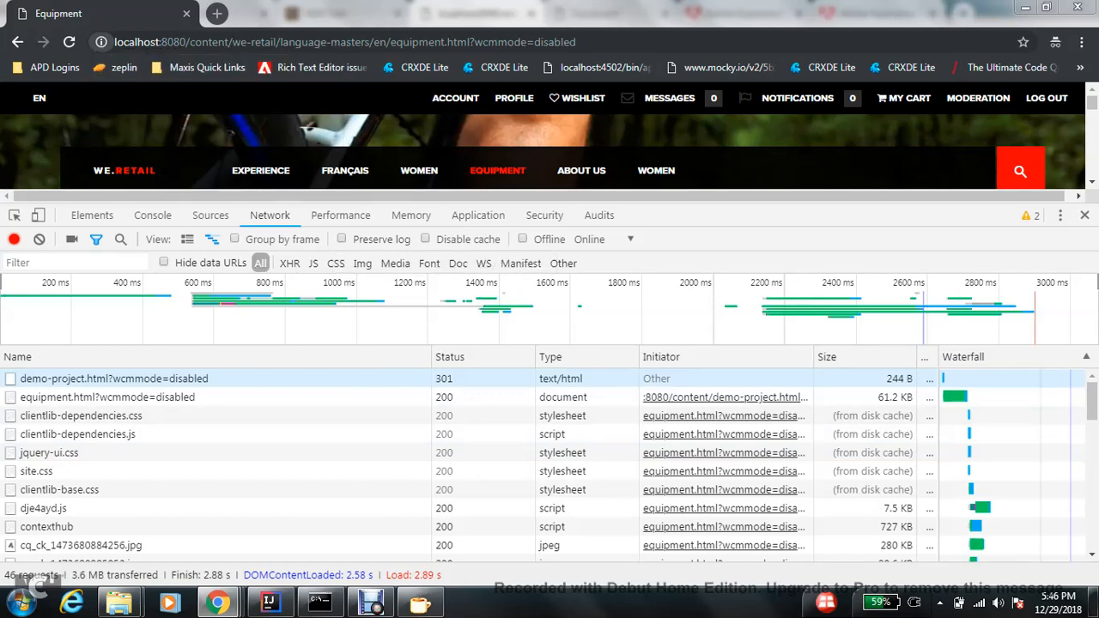
mouse_move(47, 525)
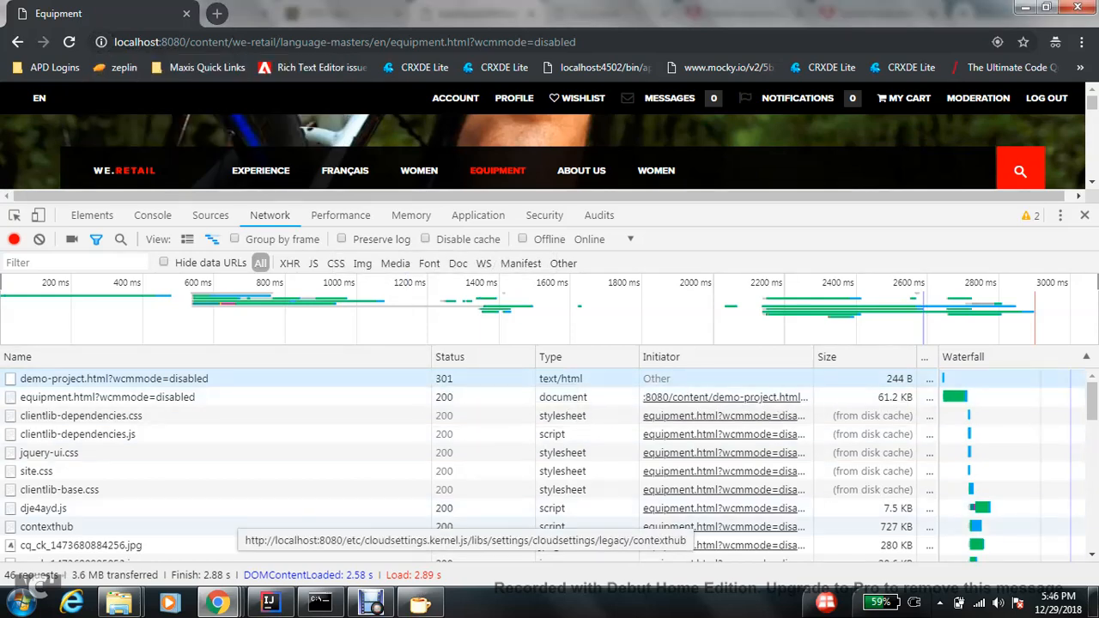
Step: Set the Demo page's Redirect Type back to Permanent Redirect 302 and save the properties
click(325, 14)
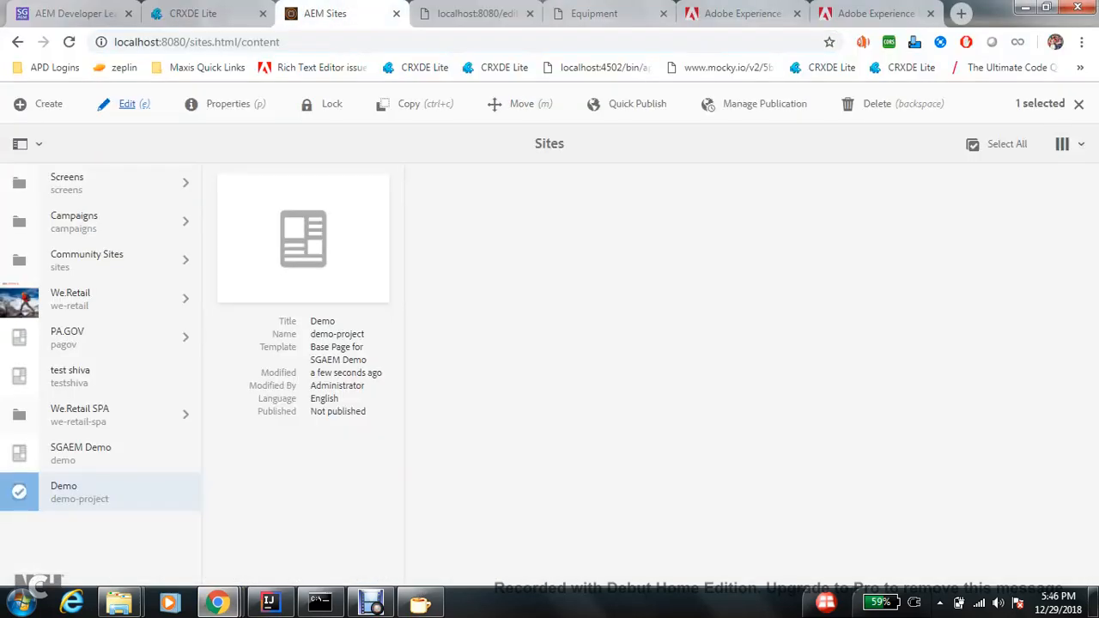
click(227, 103)
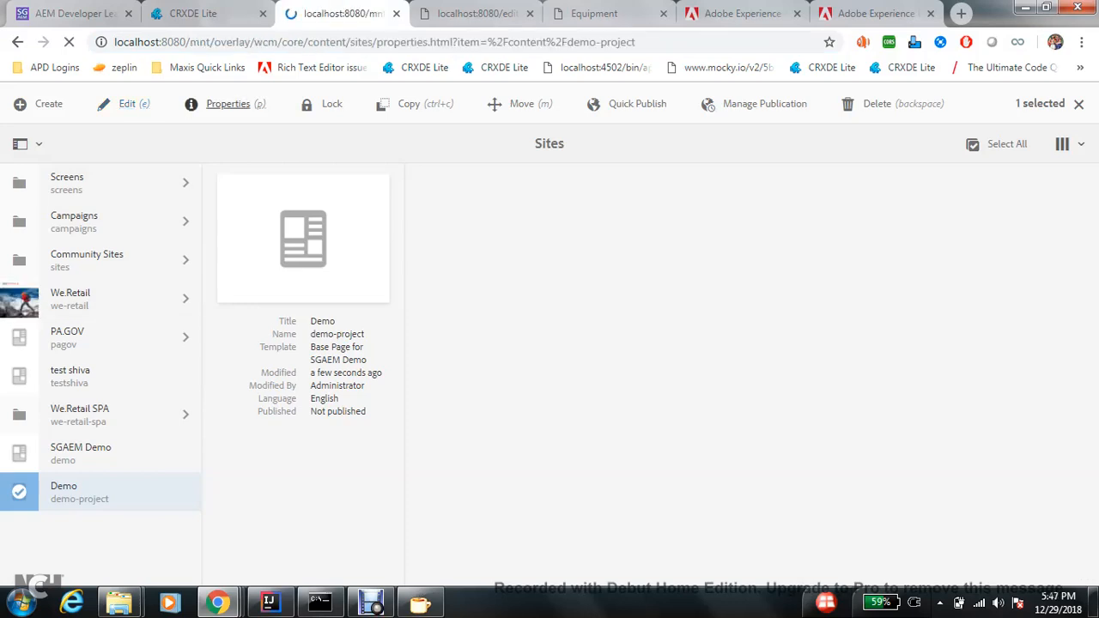
click(229, 103)
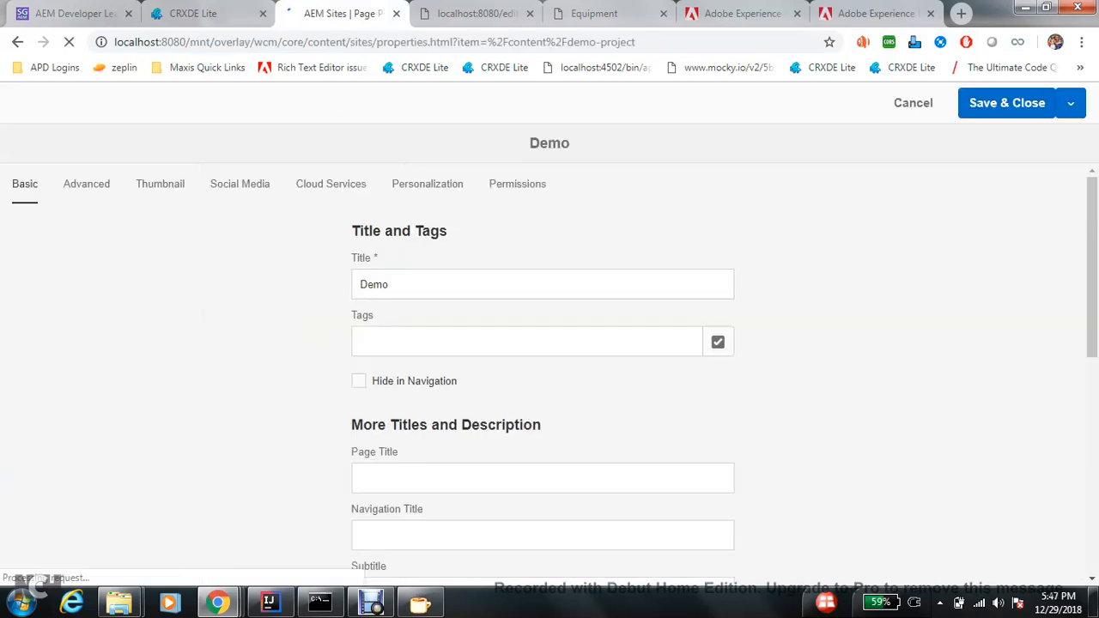
click(86, 184)
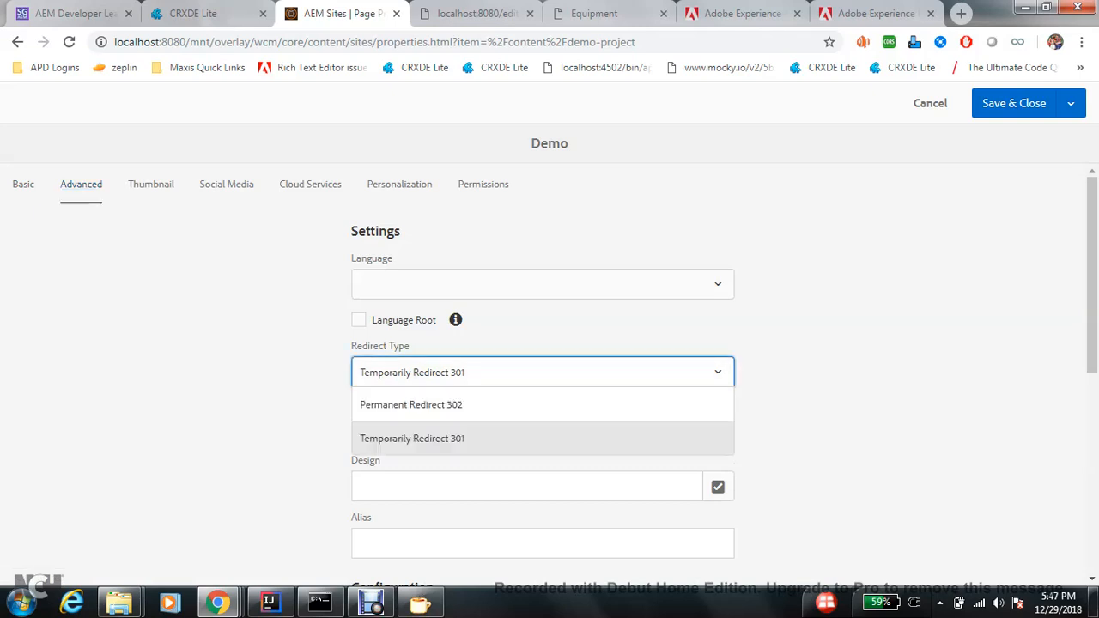
click(411, 405)
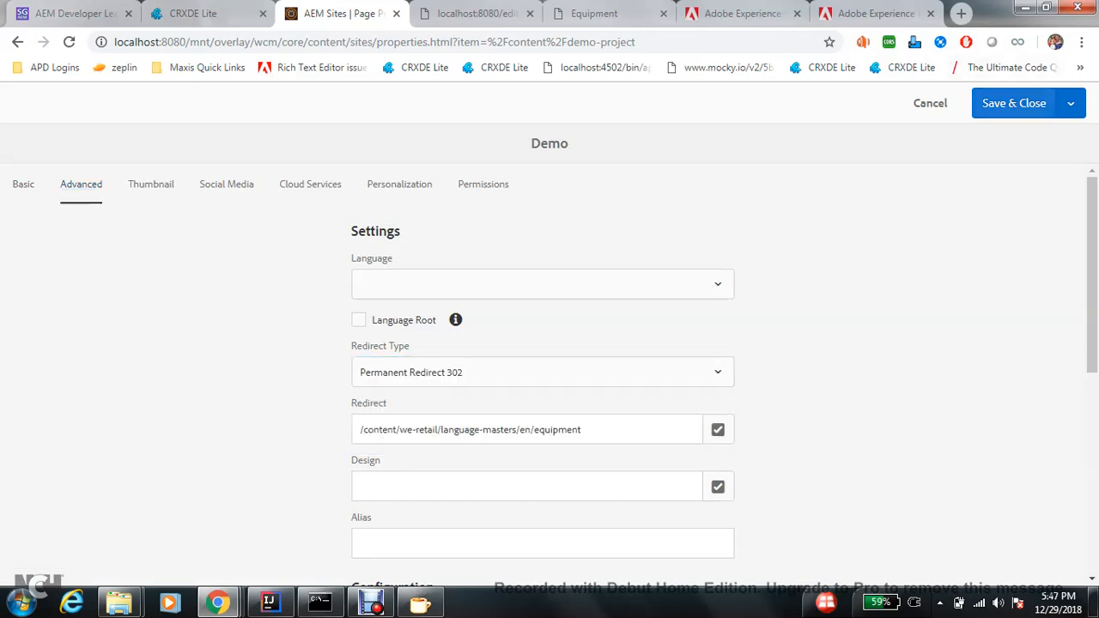
click(477, 14)
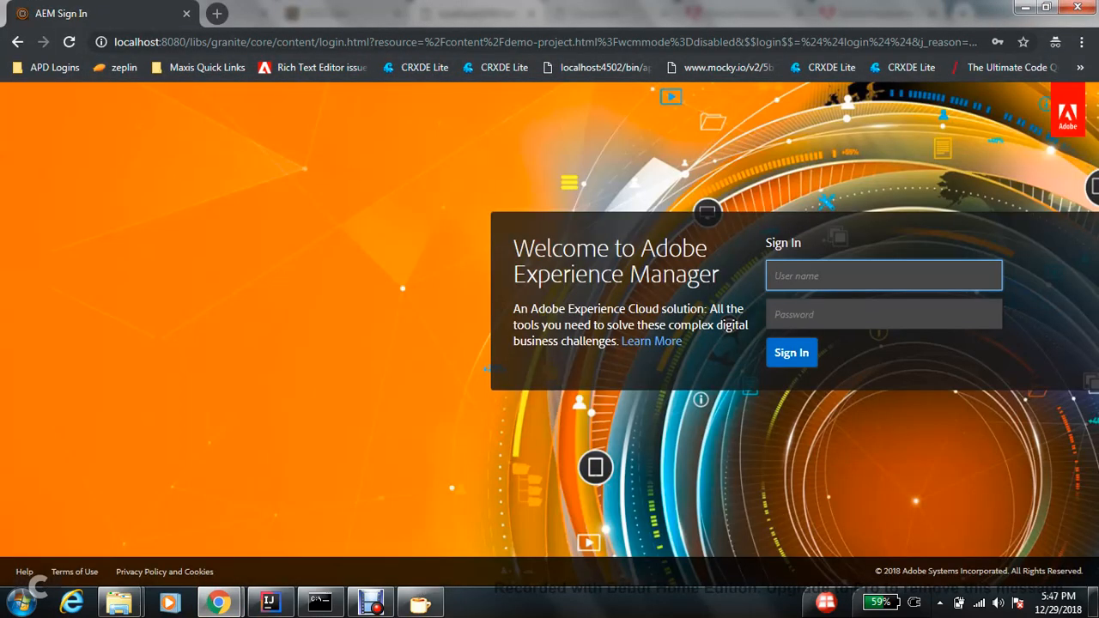
Step: Sign in and confirm demo-project.html?wcmmode=disabled returns 302 Found in DevTools, then close the tools
click(790, 352)
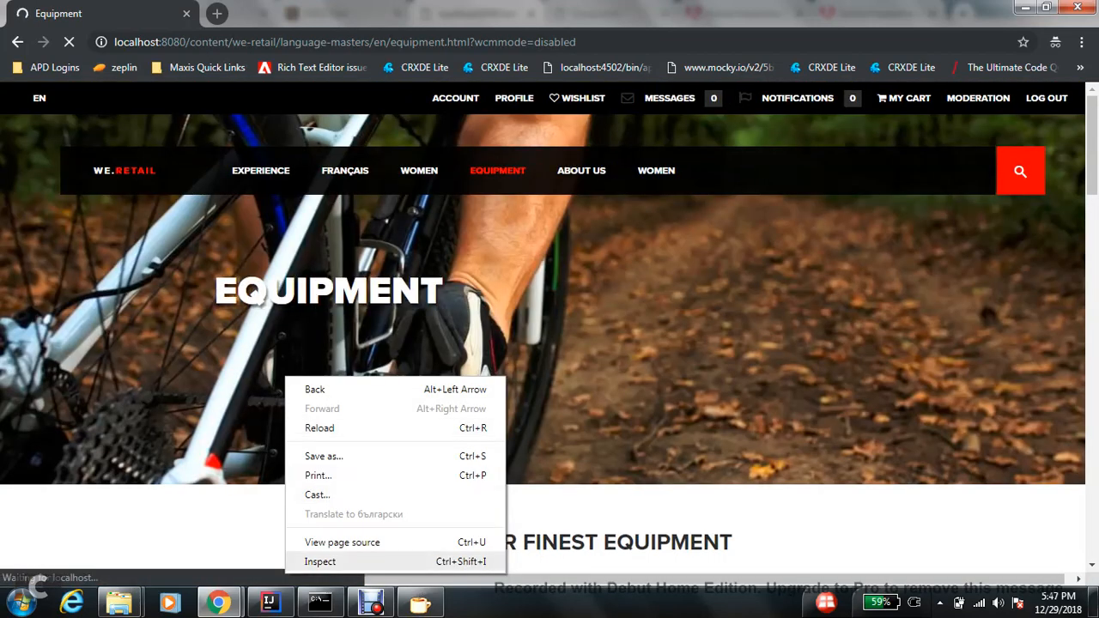
click(319, 560)
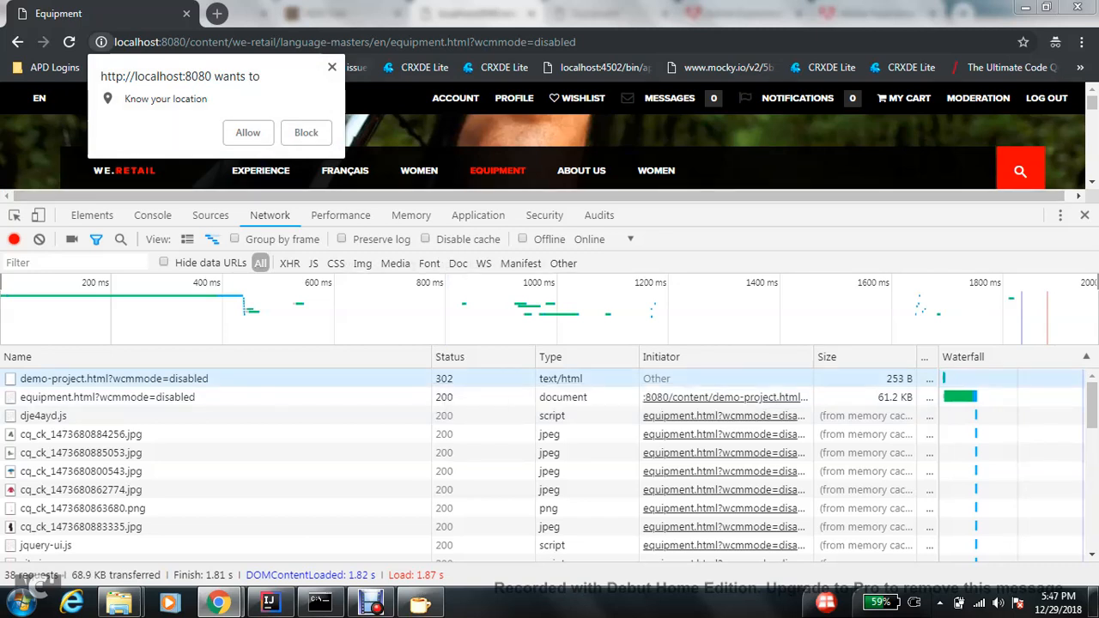
click(306, 132)
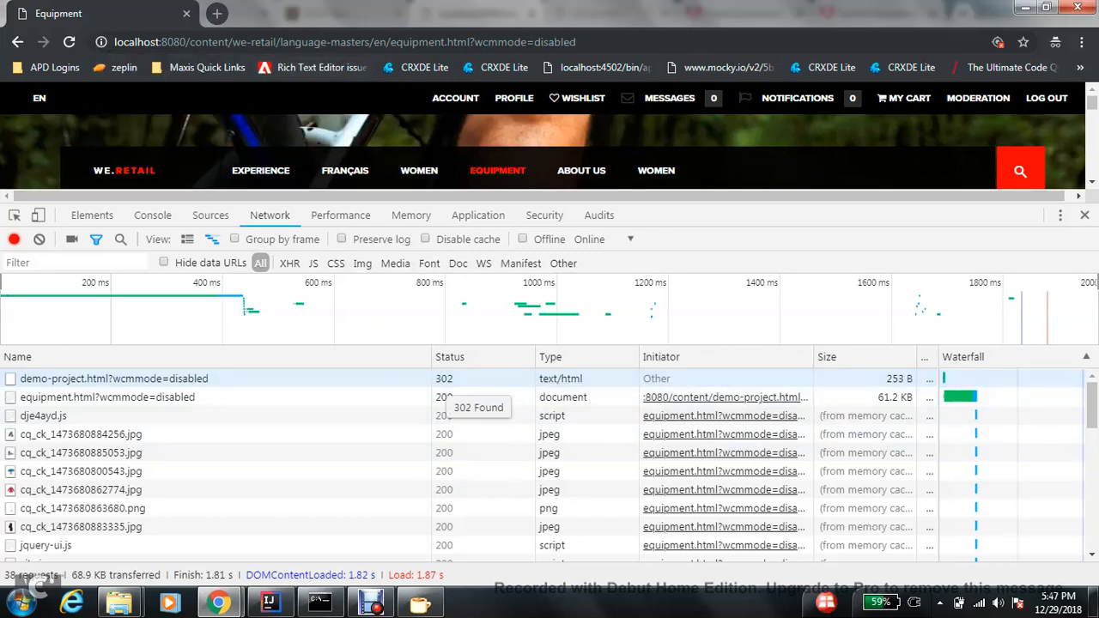
click(1086, 215)
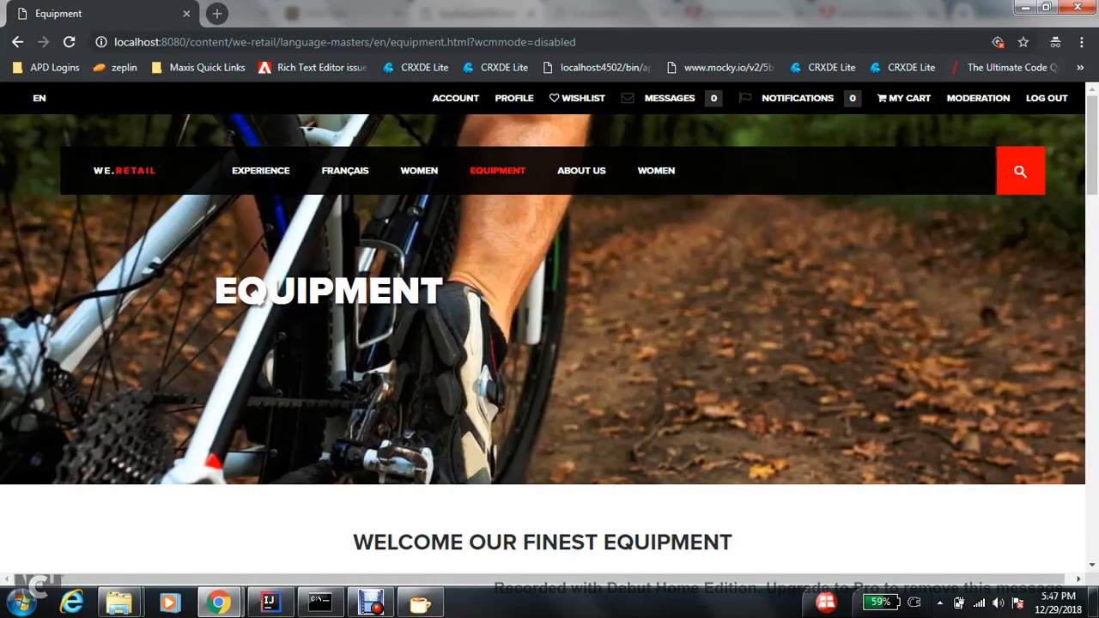